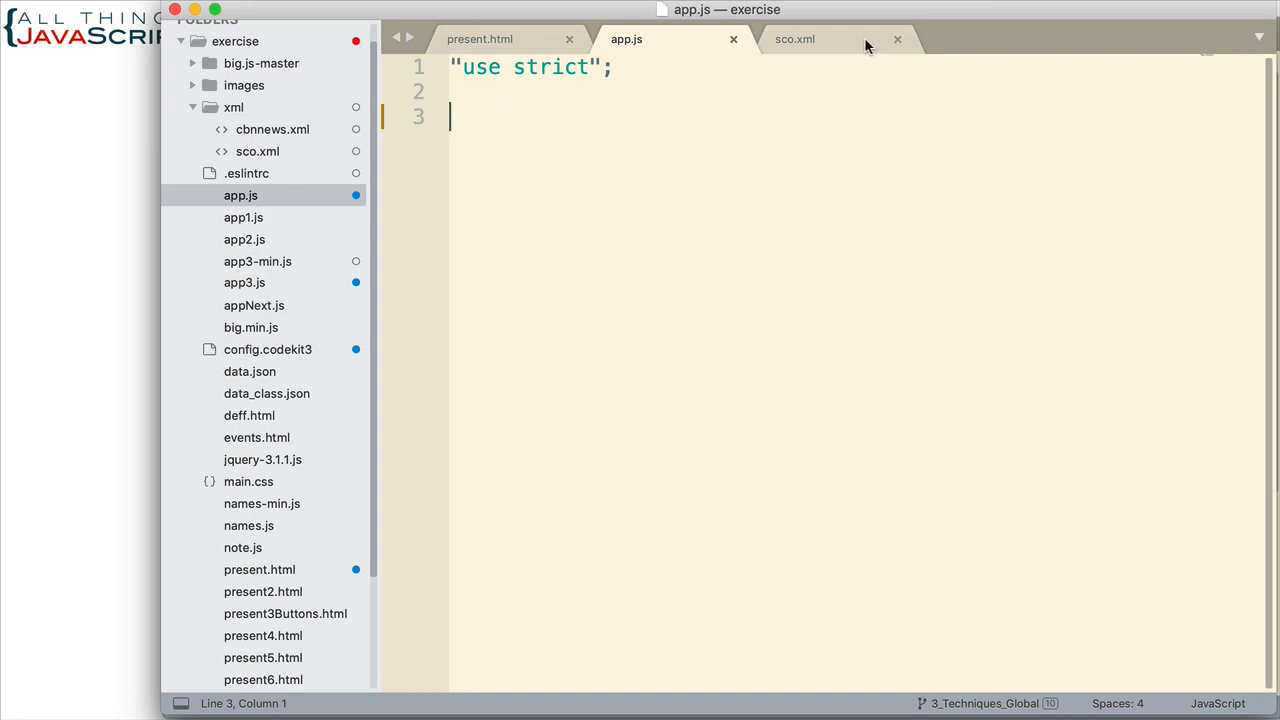
Step: Switch to sco.xml and scroll through its nested topics and pages to the closing sco tag
left_click(795, 39)
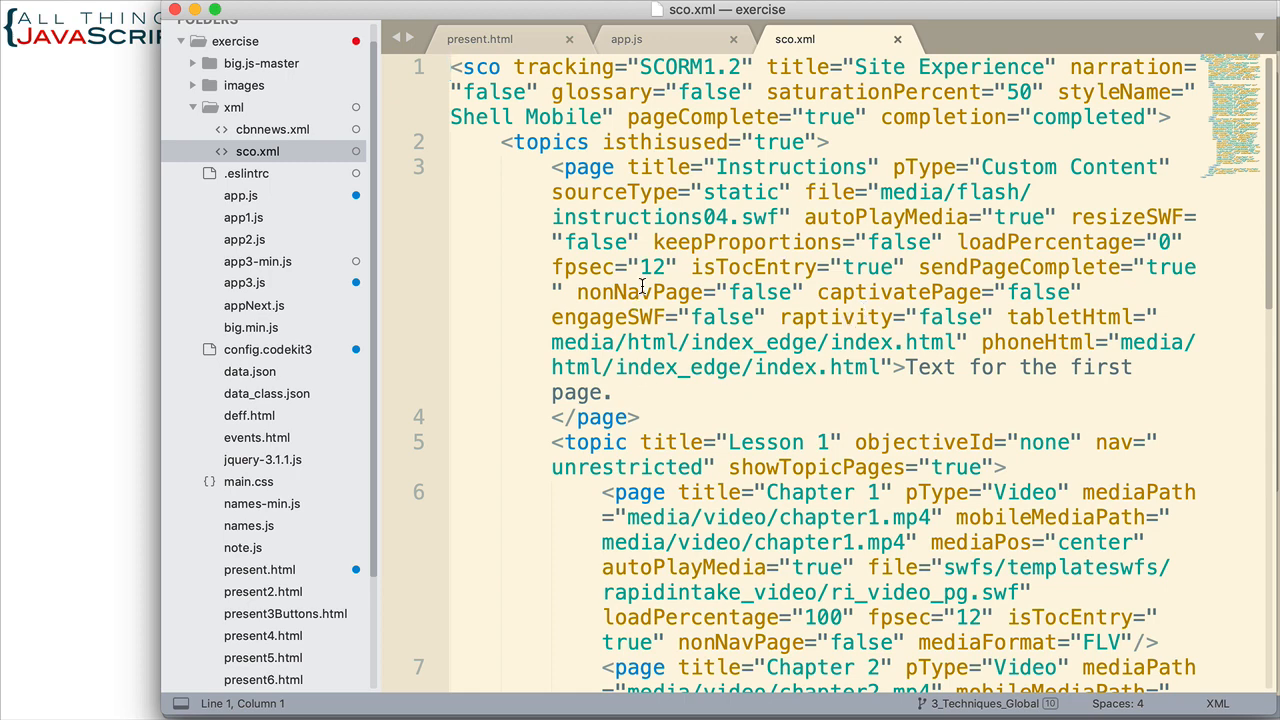
mouse_move(748, 305)
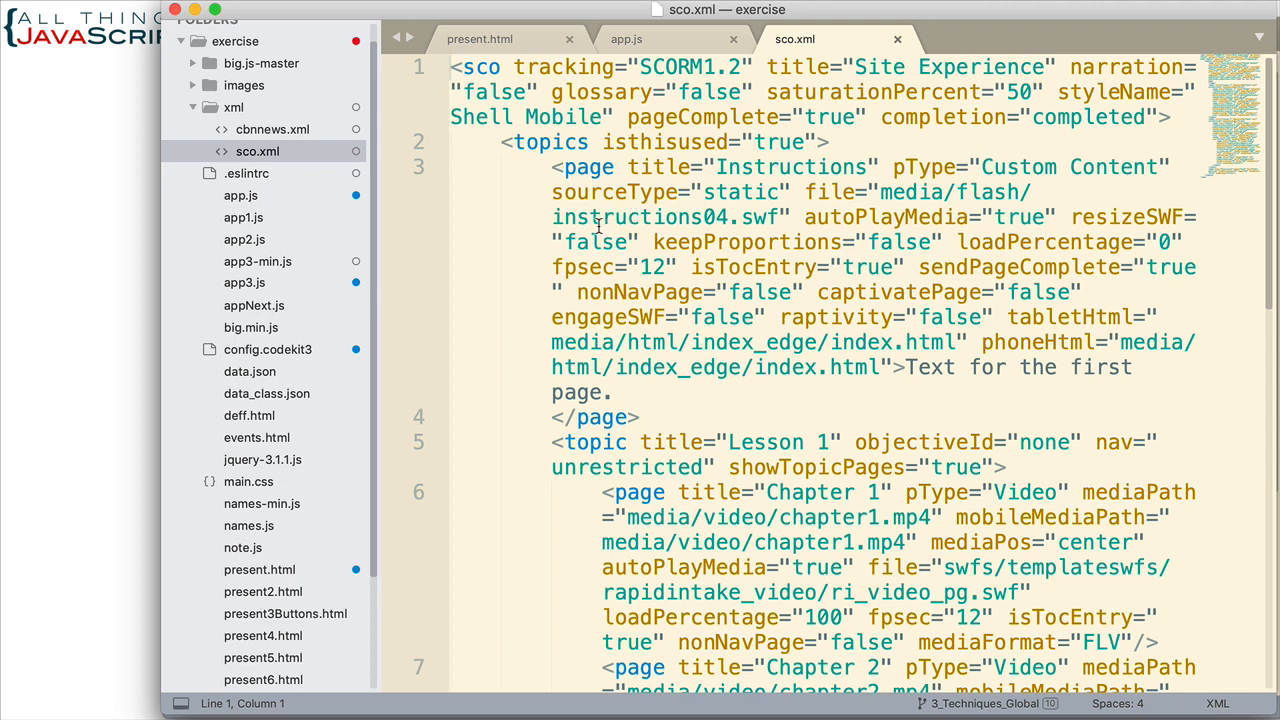
scroll("down", 3)
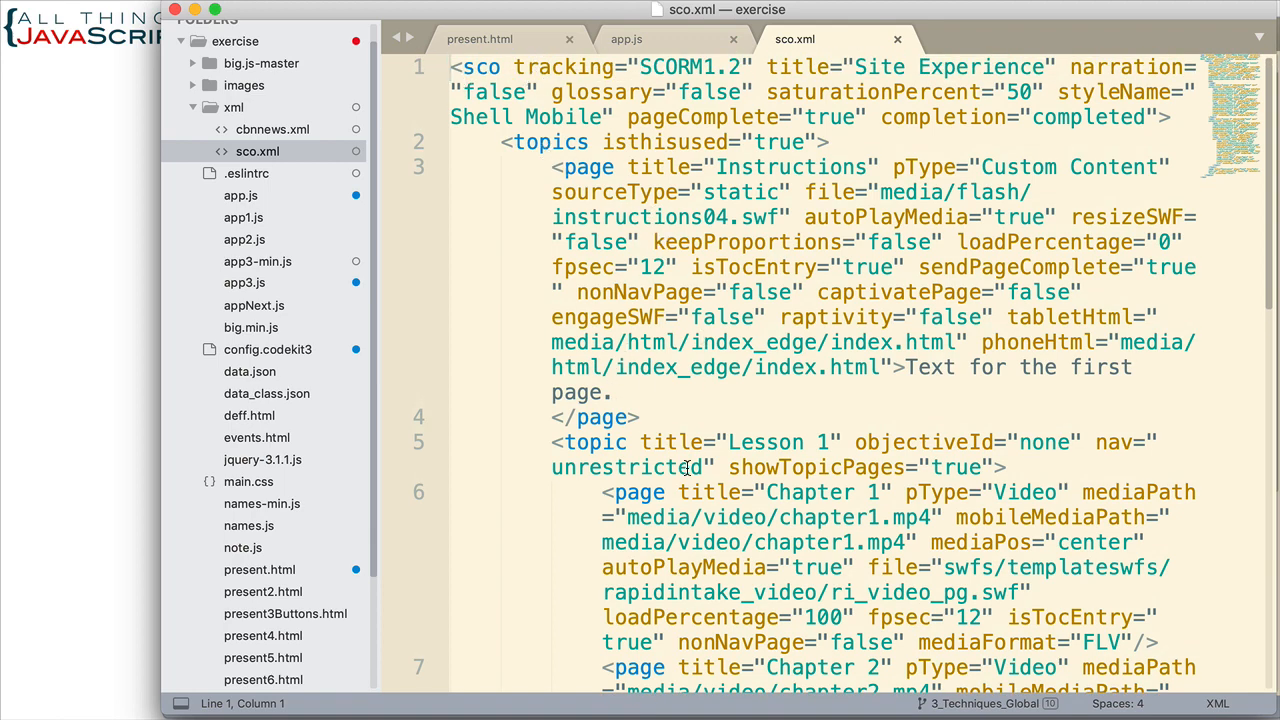
scroll("down", 3)
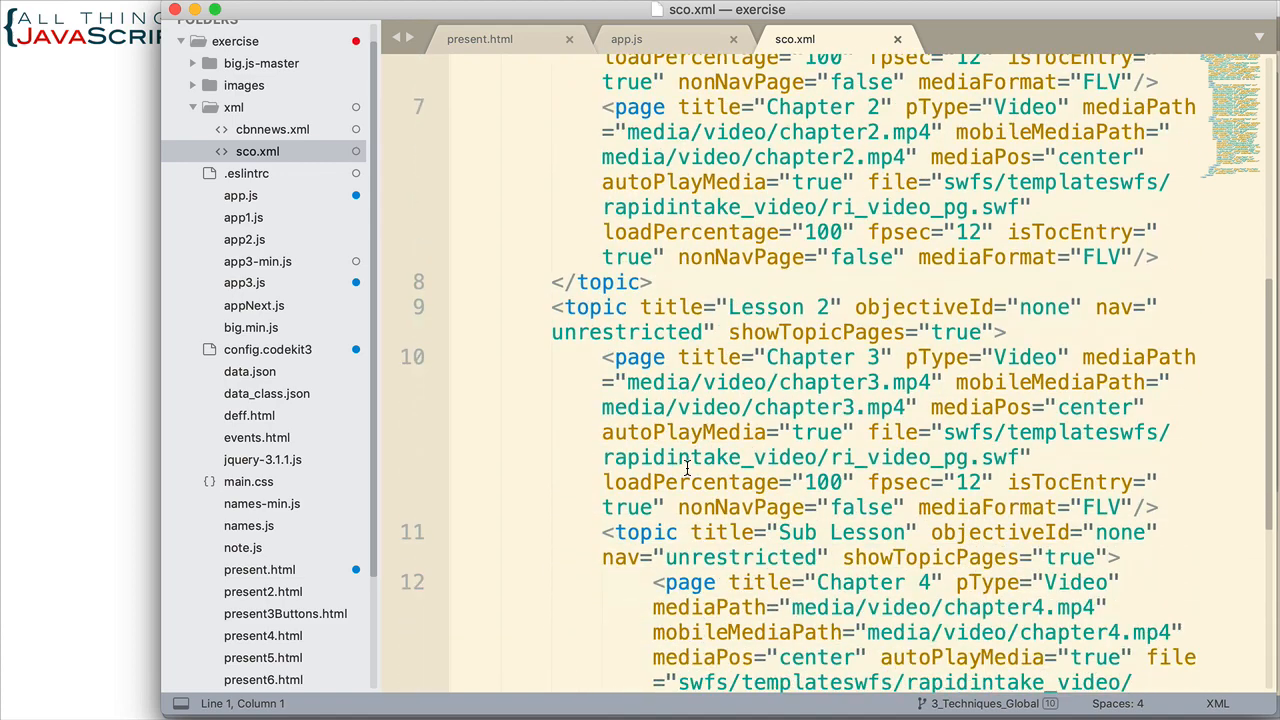
scroll("down", 3)
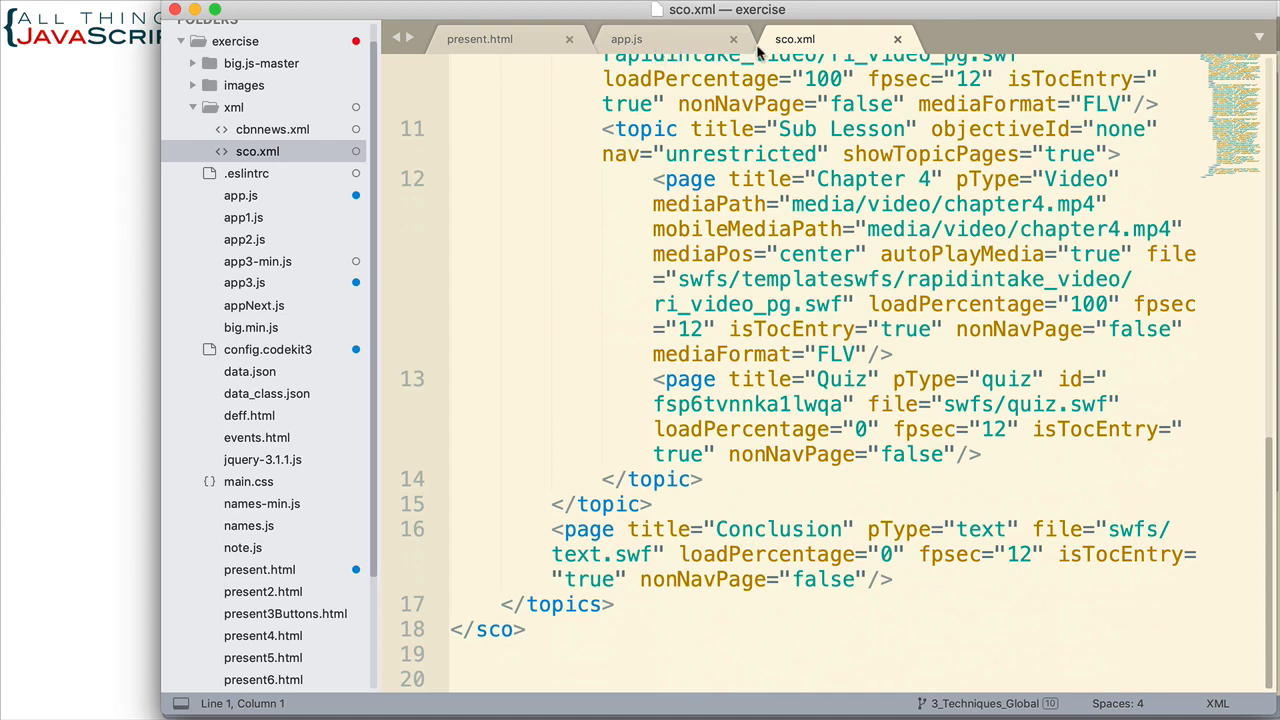
mouse_move(780, 253)
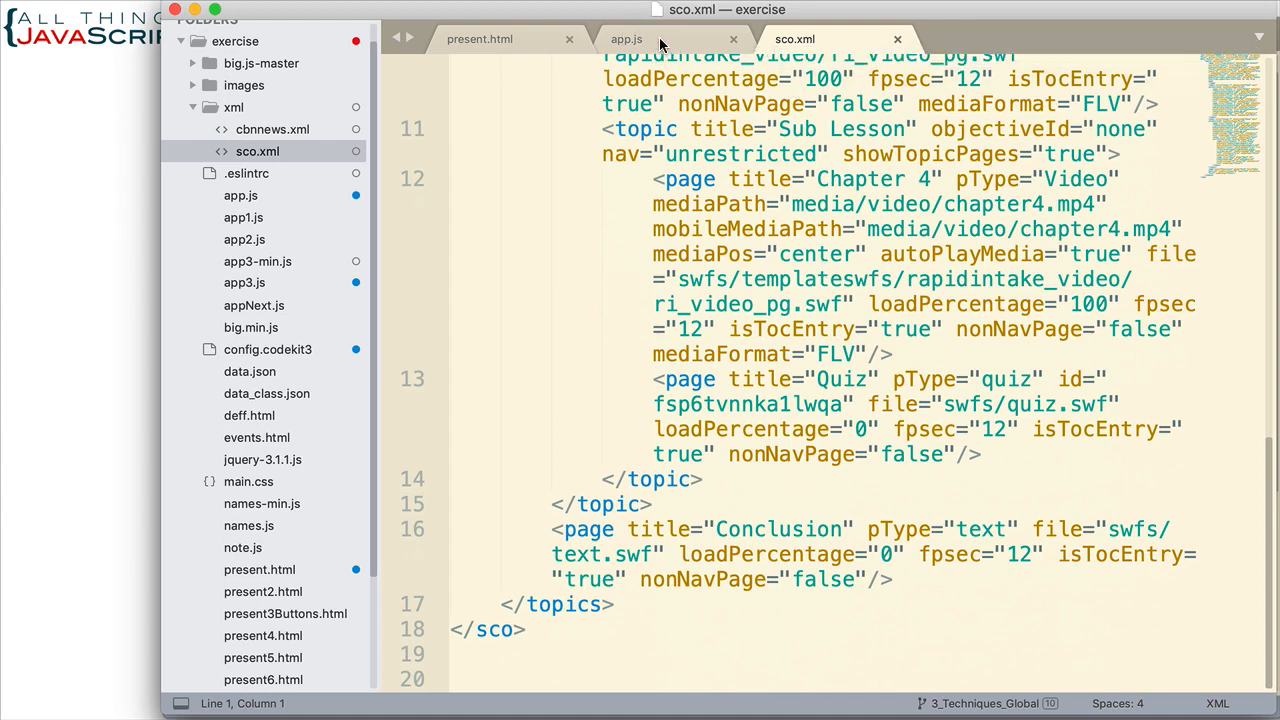
Step: In app.js, write fetch('./xml/sco.xml') beneath the 'use strict' line
left_click(626, 39)
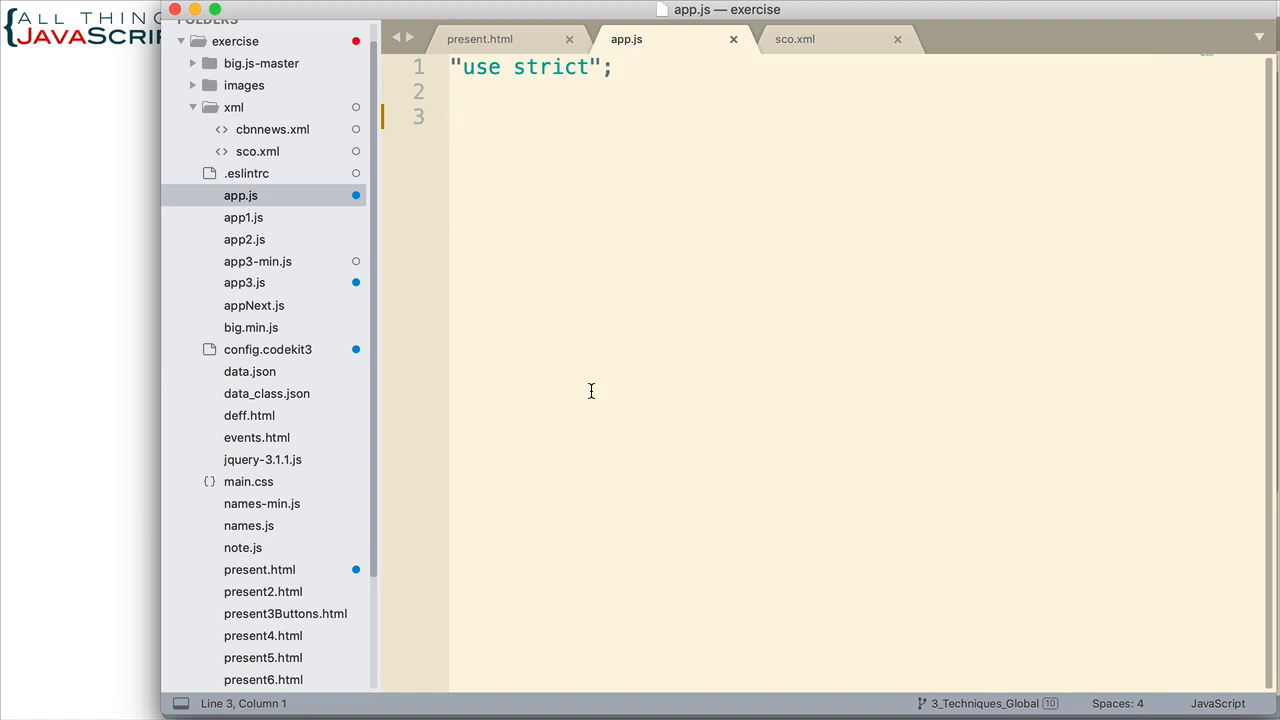
type("fetc")
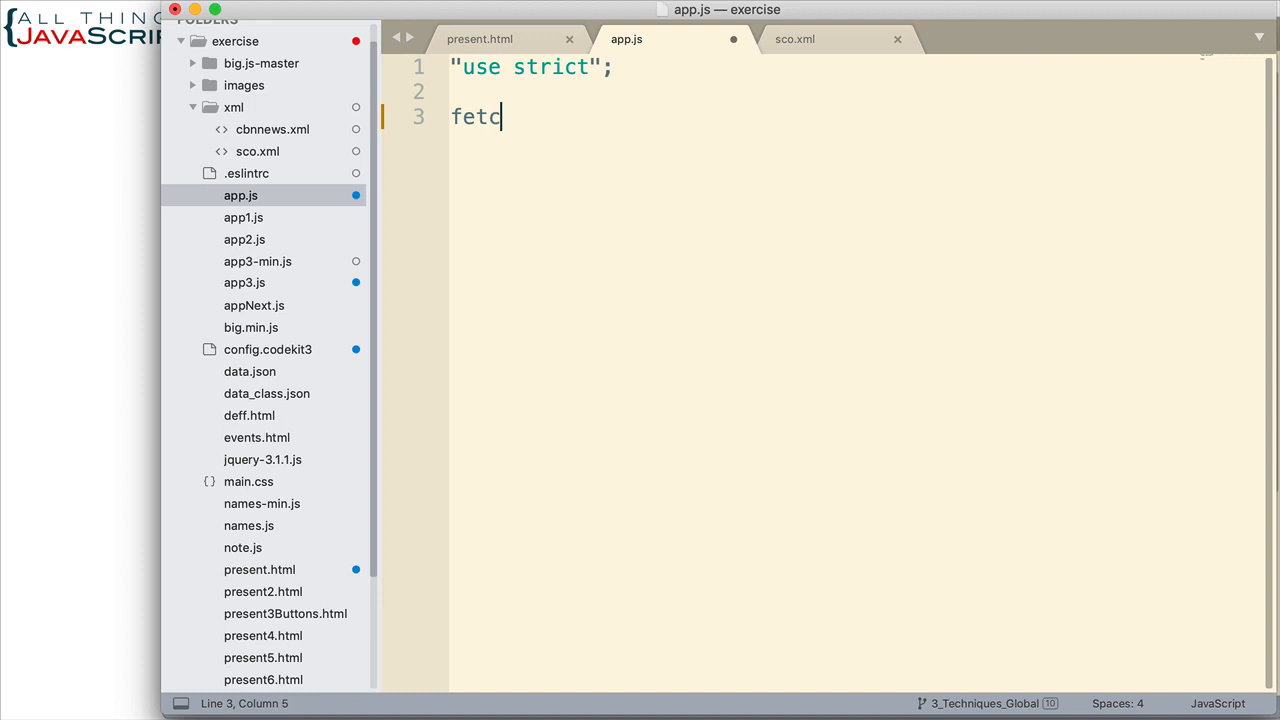
type("h()")
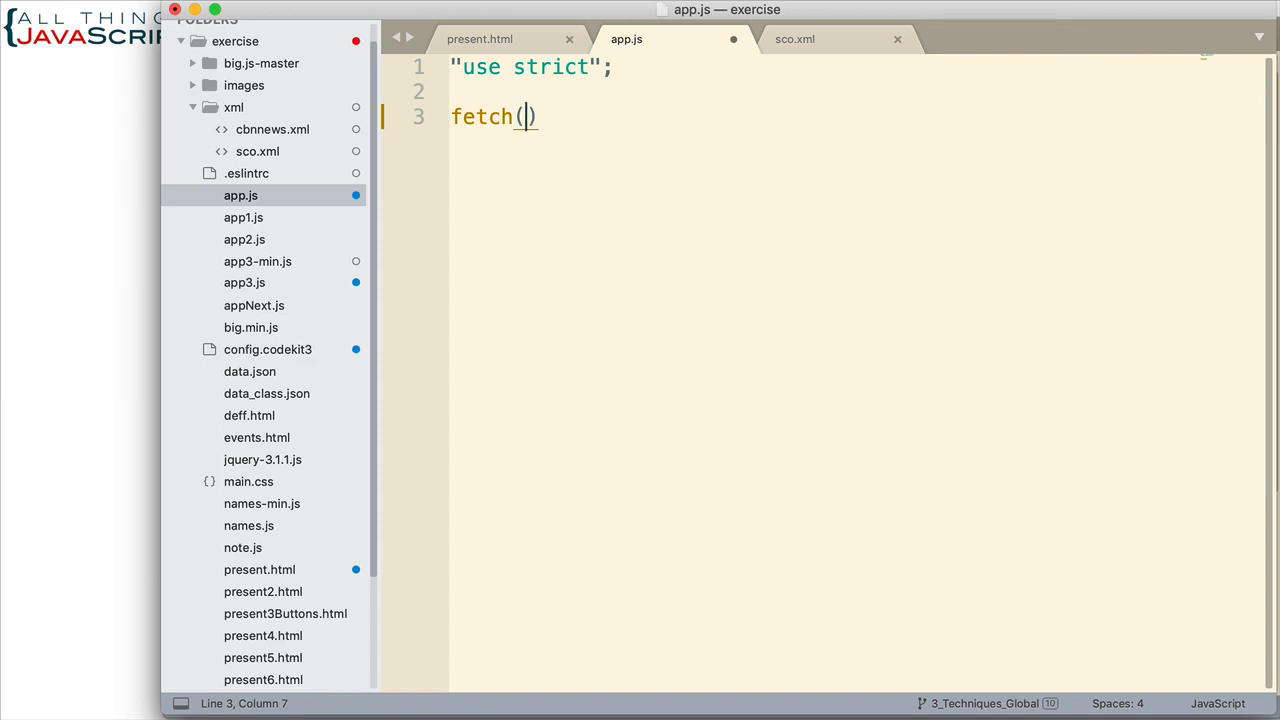
type("''")
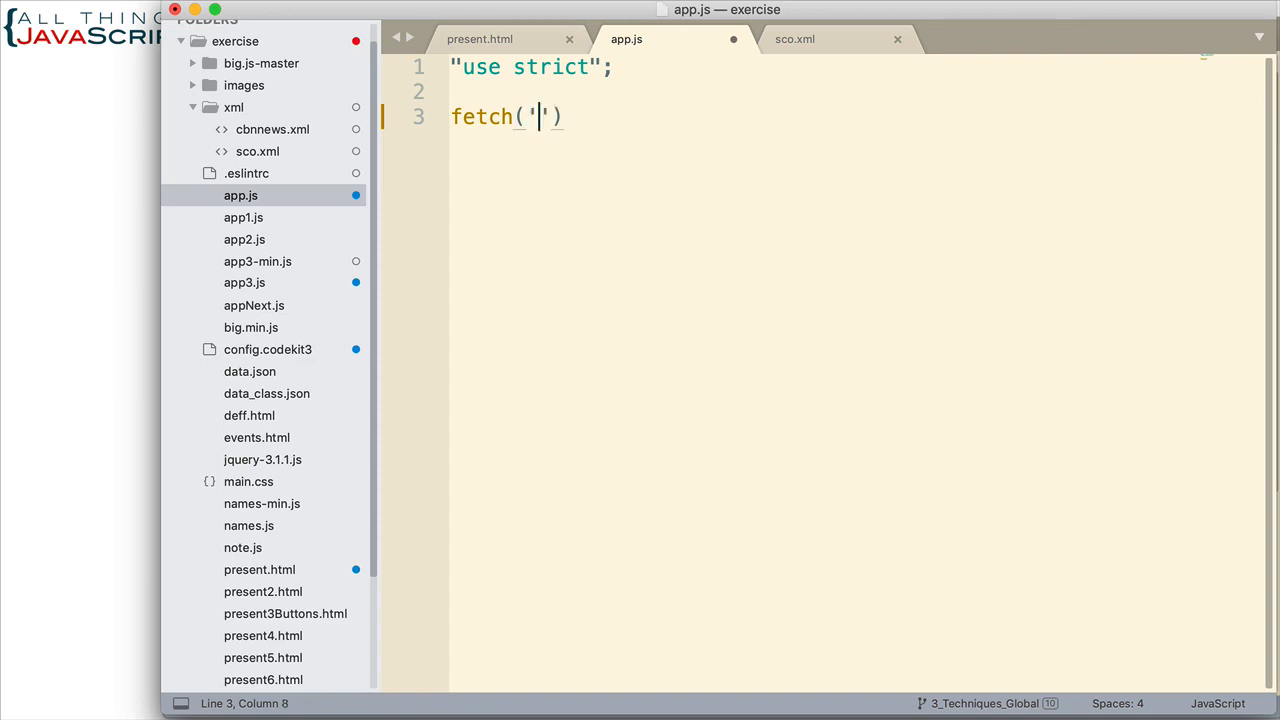
type("./")
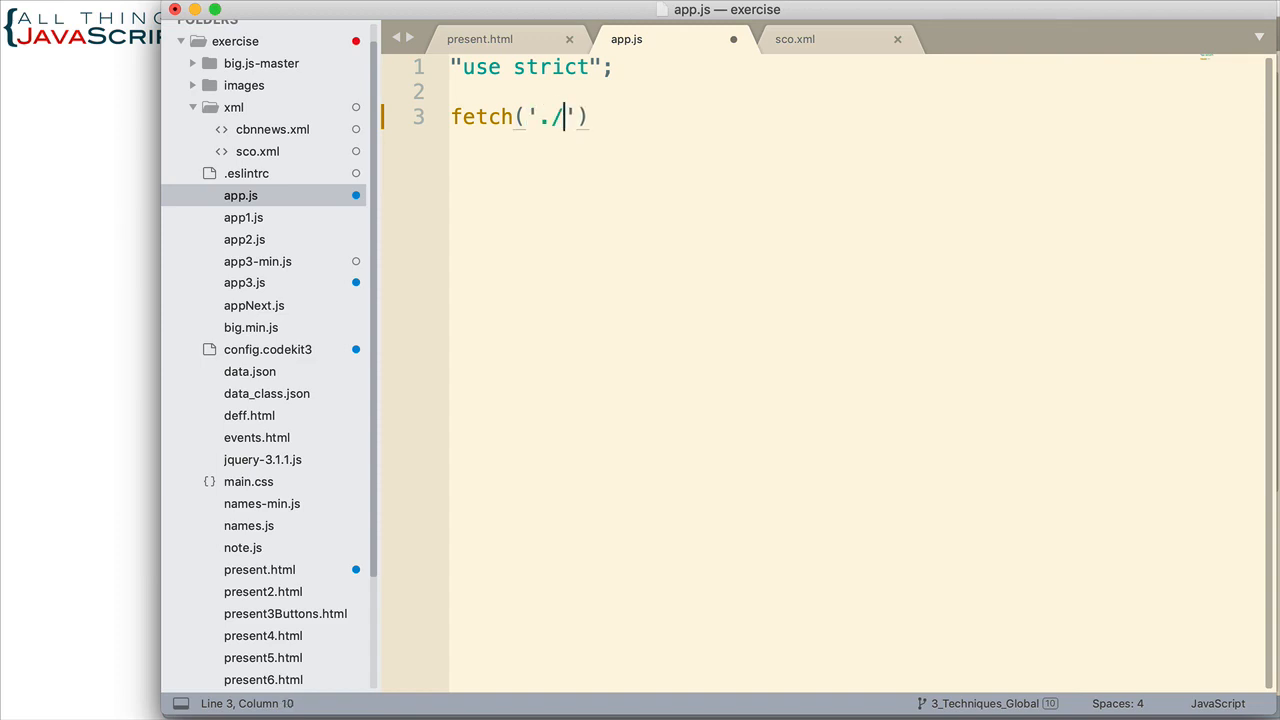
type("xml")
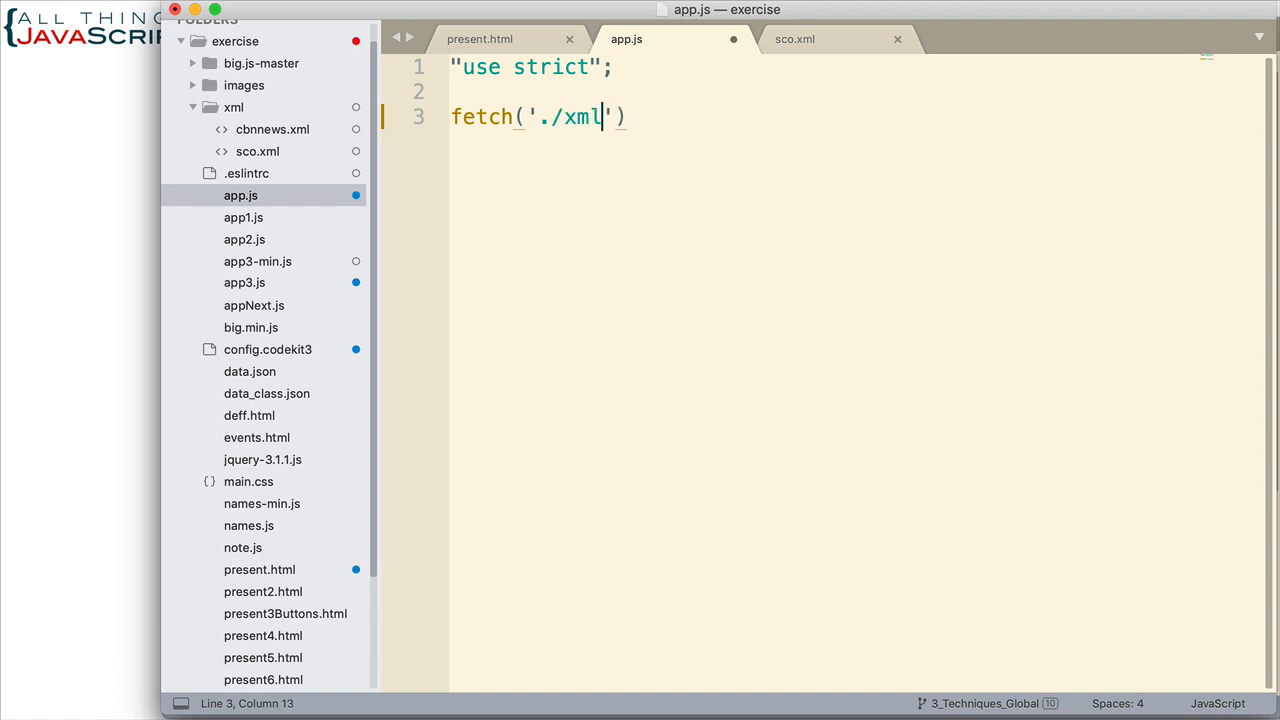
type("/sco.")
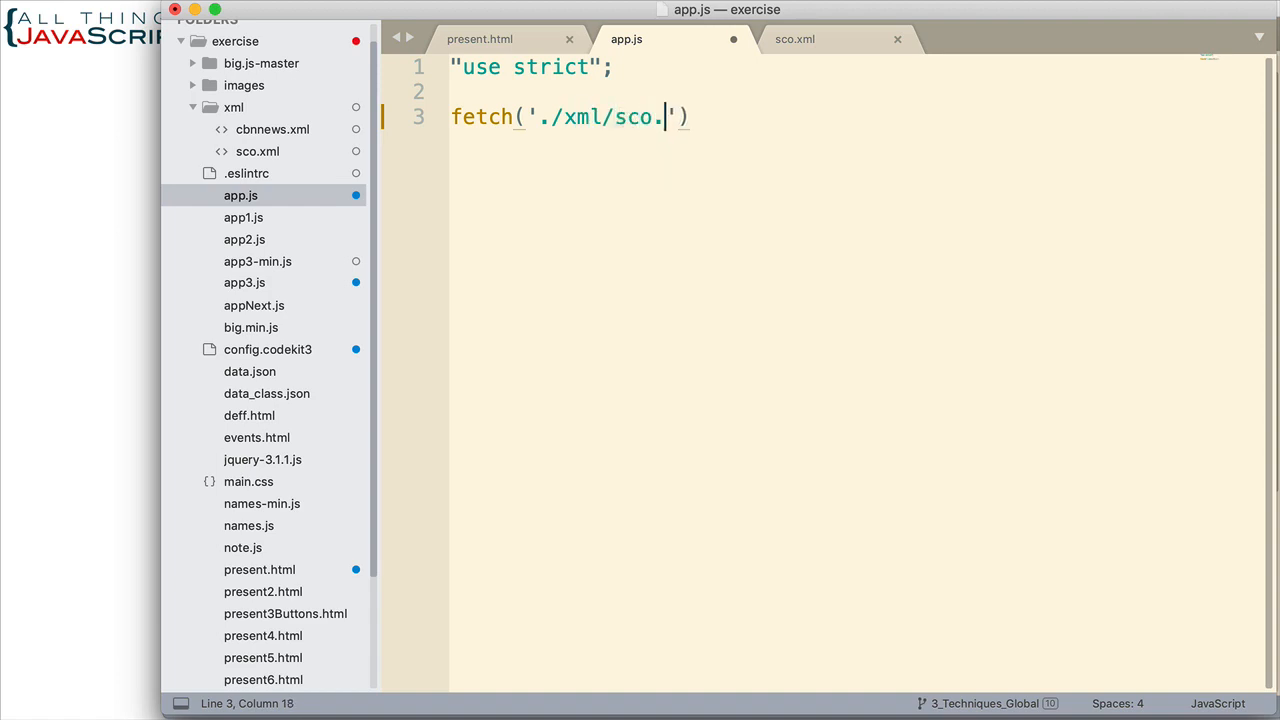
type("xml")
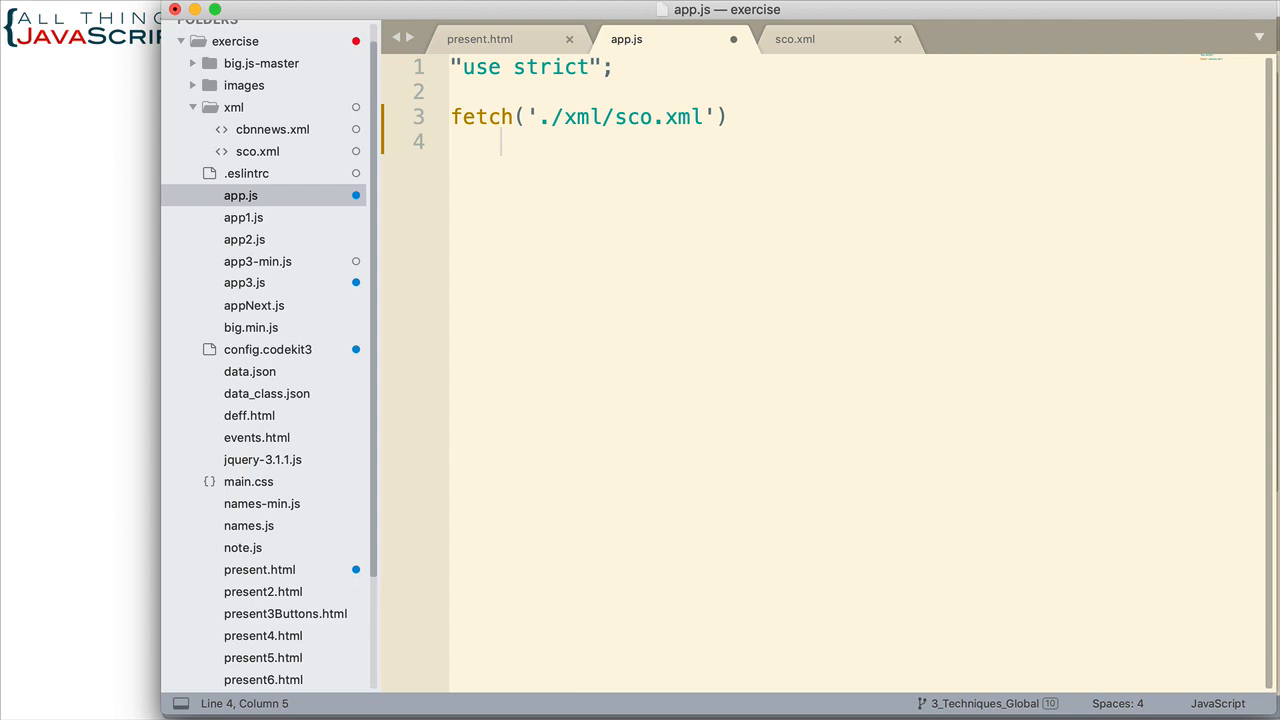
Step: Chain .then(function(resp) { with an empty body after the fetch call
type(".then")
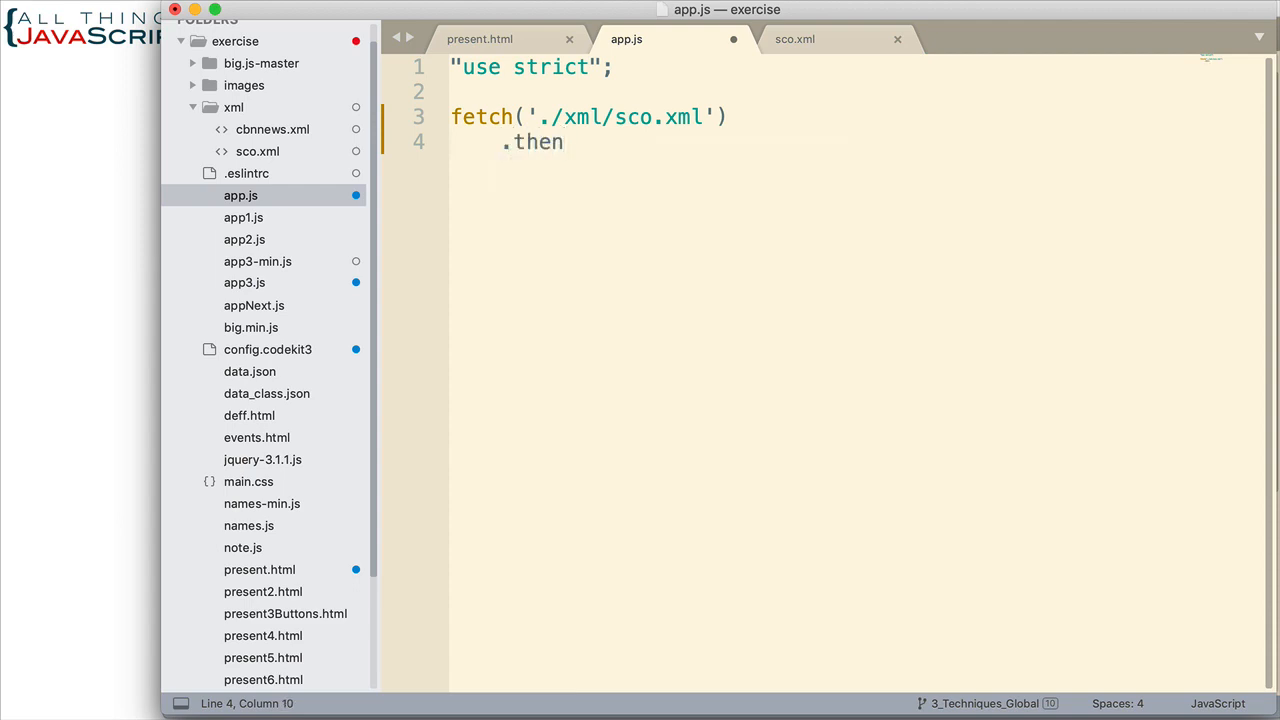
type("()")
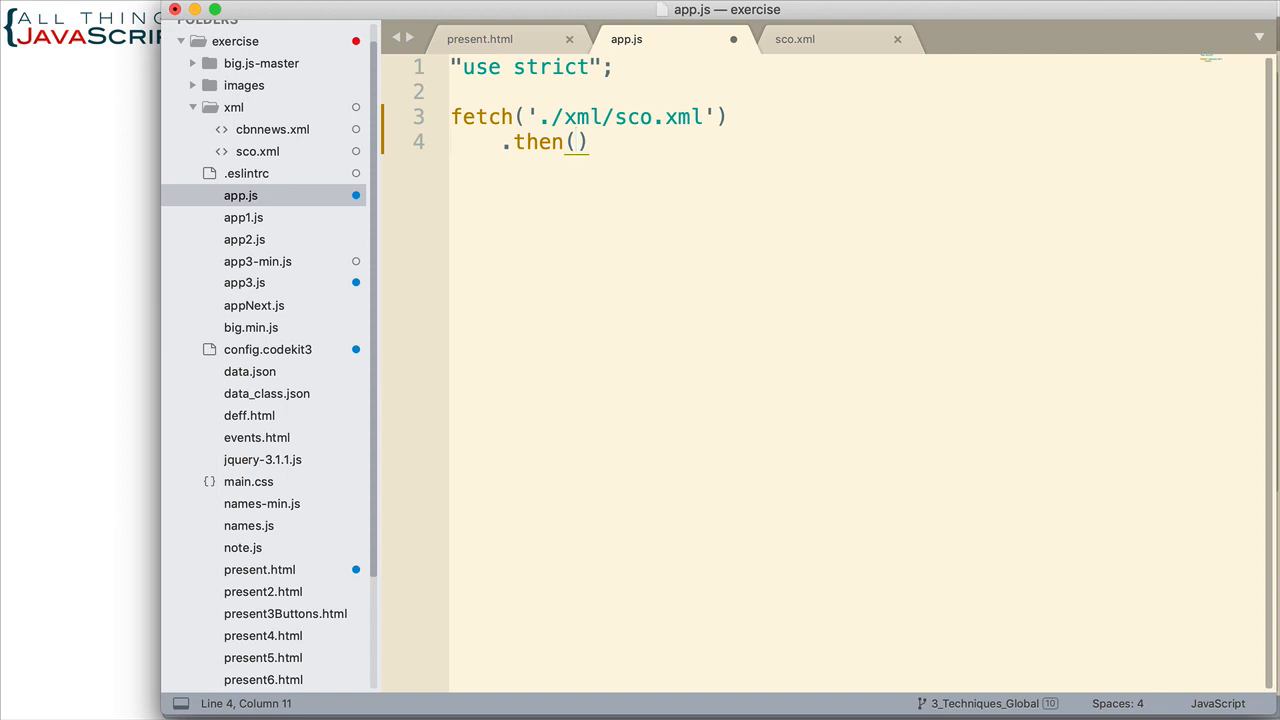
type("function")
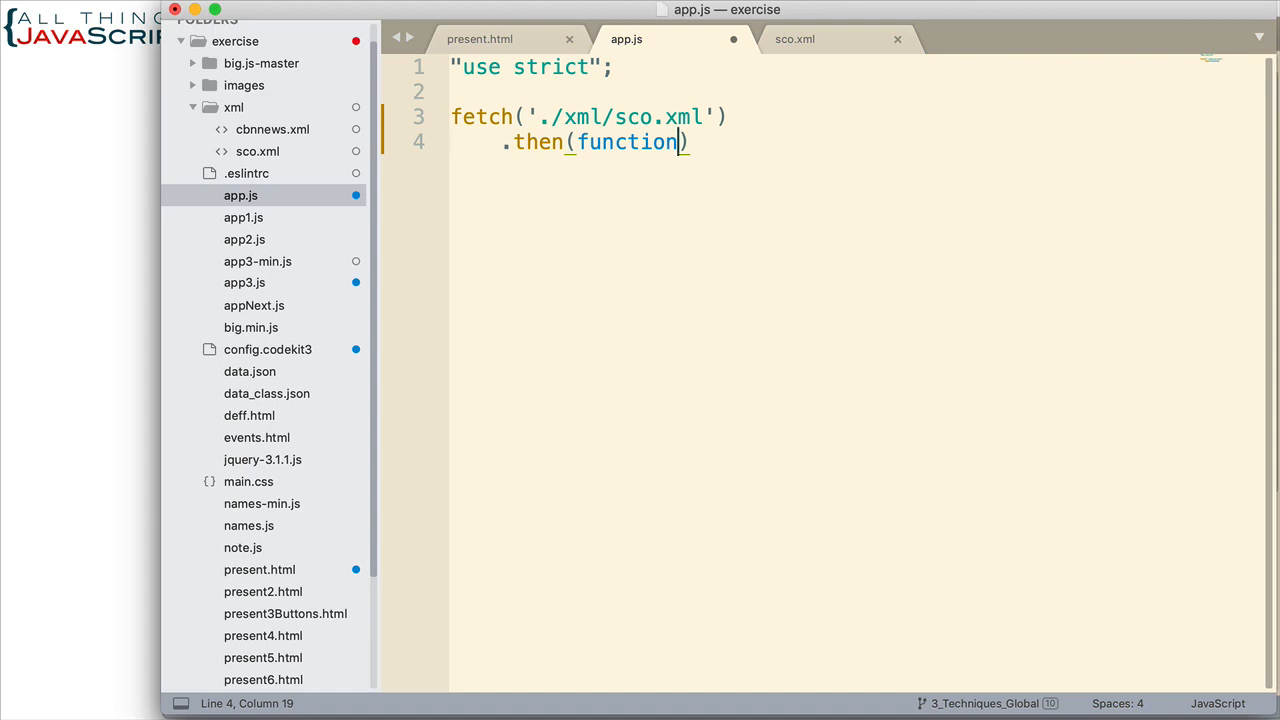
type("res")
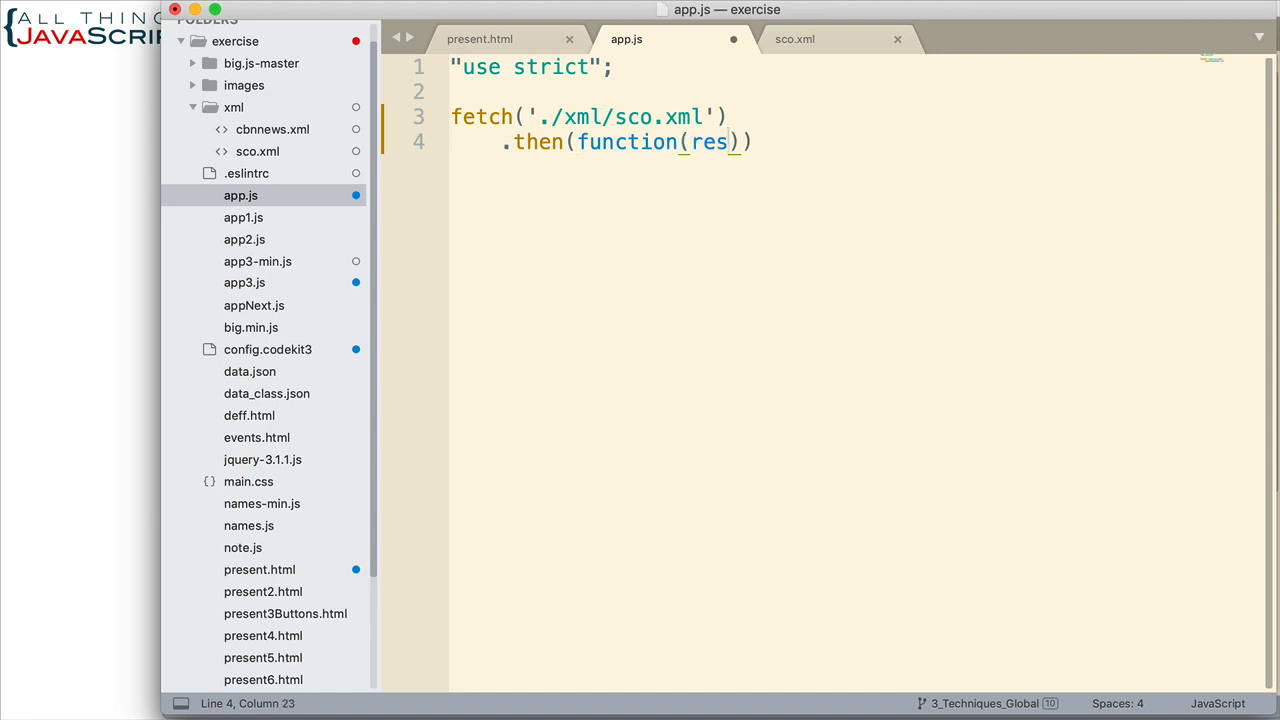
type("p")
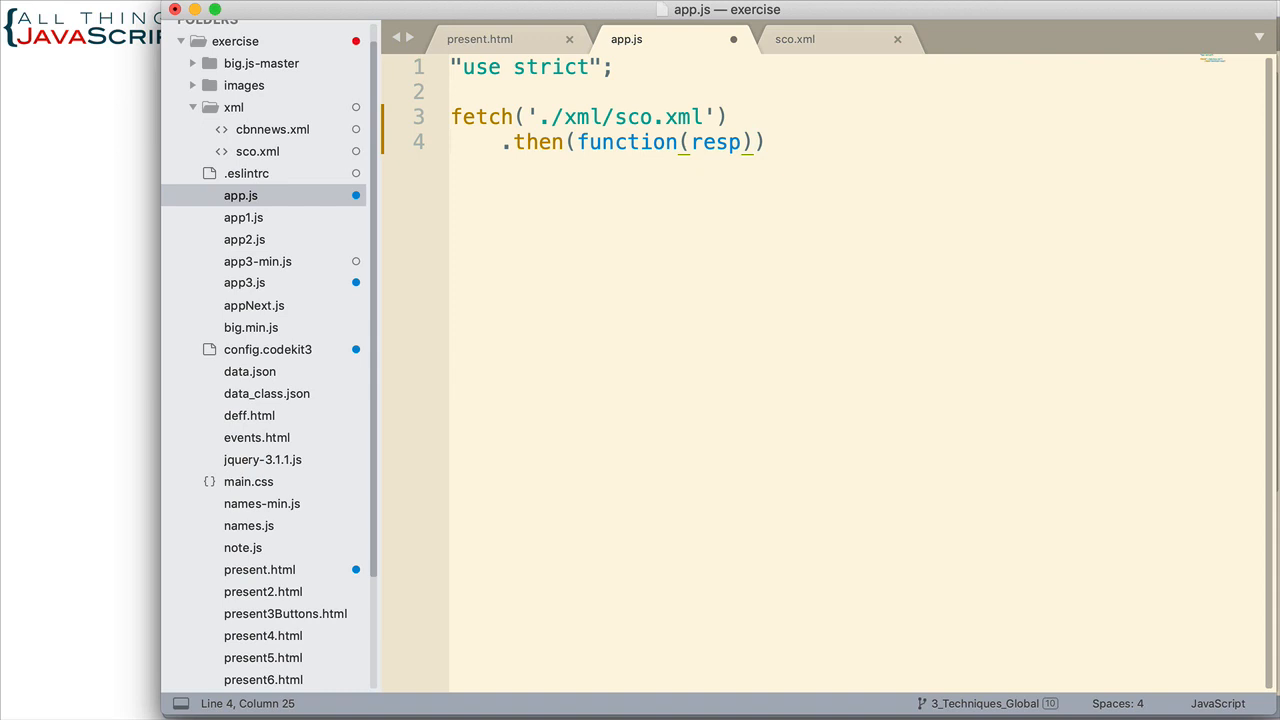
type("{")
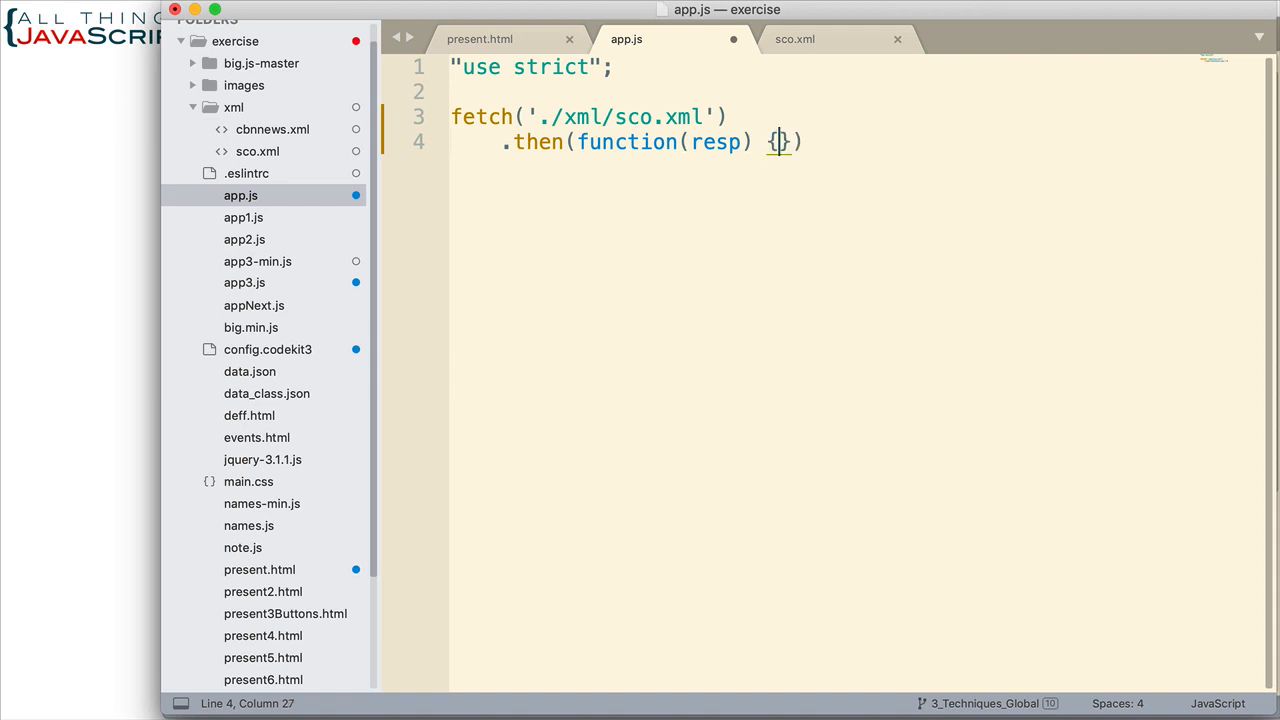
key("enter")
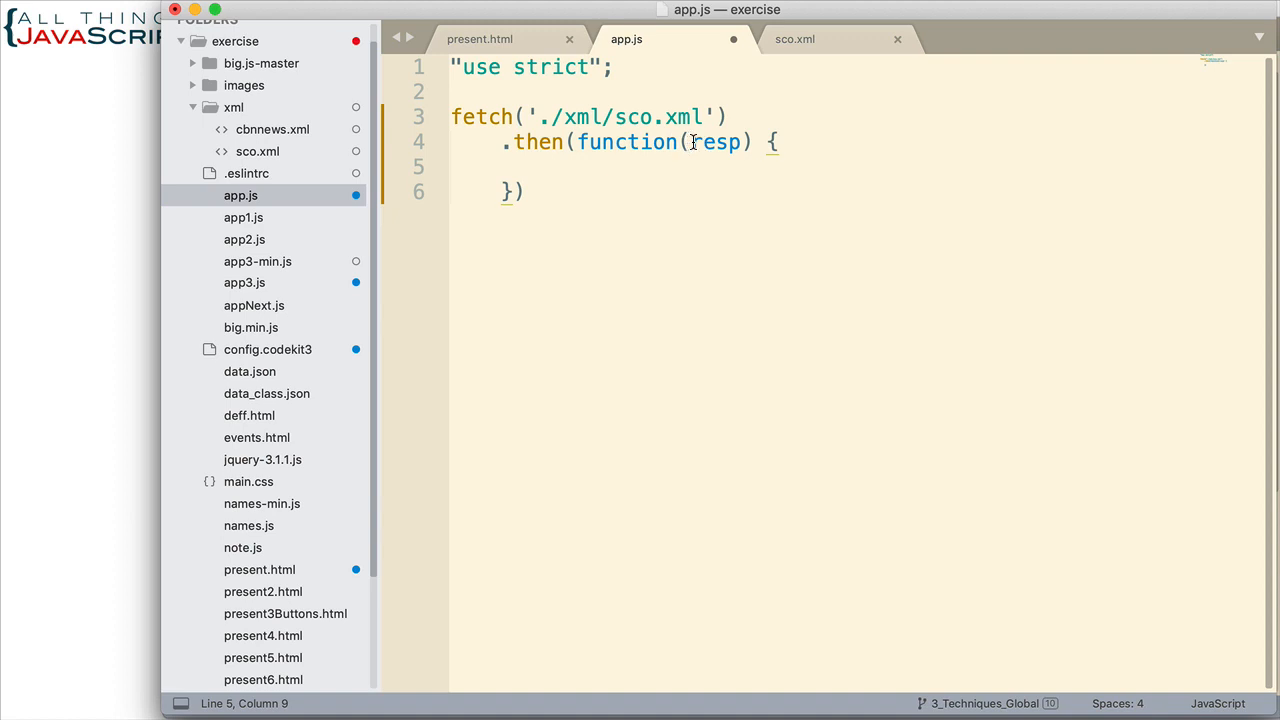
double_click(716, 141)
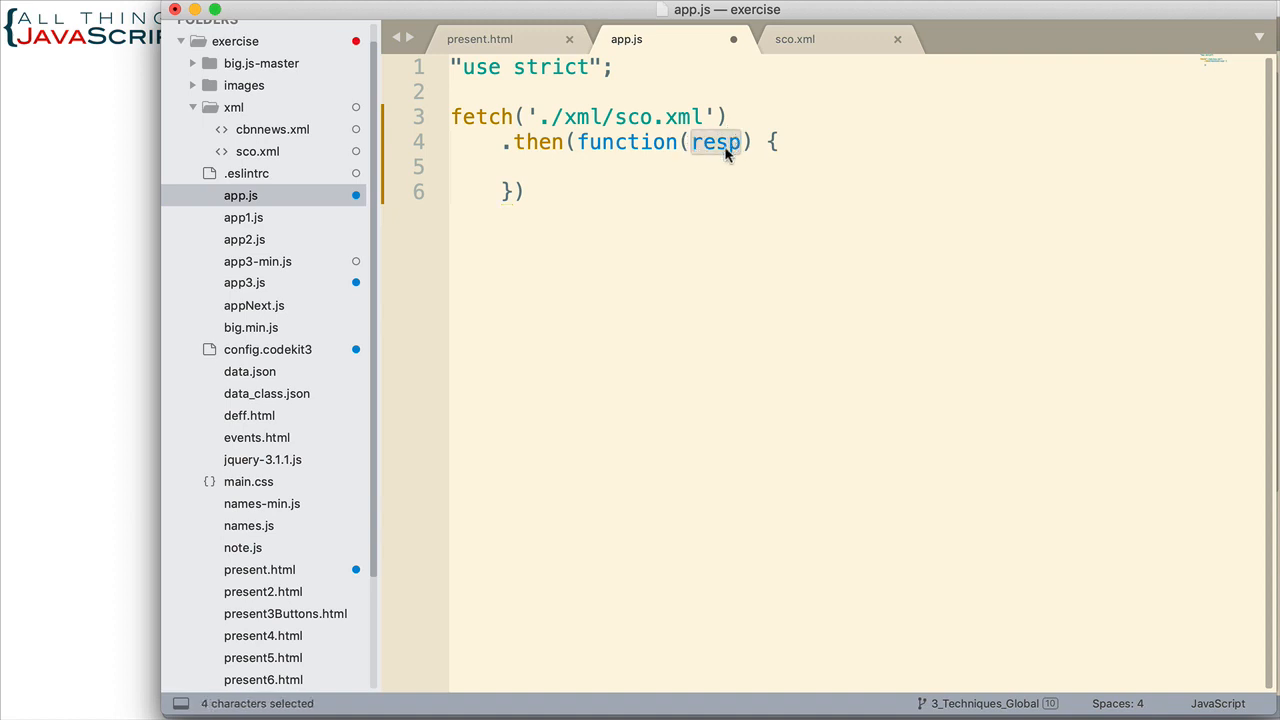
mouse_move(735, 148)
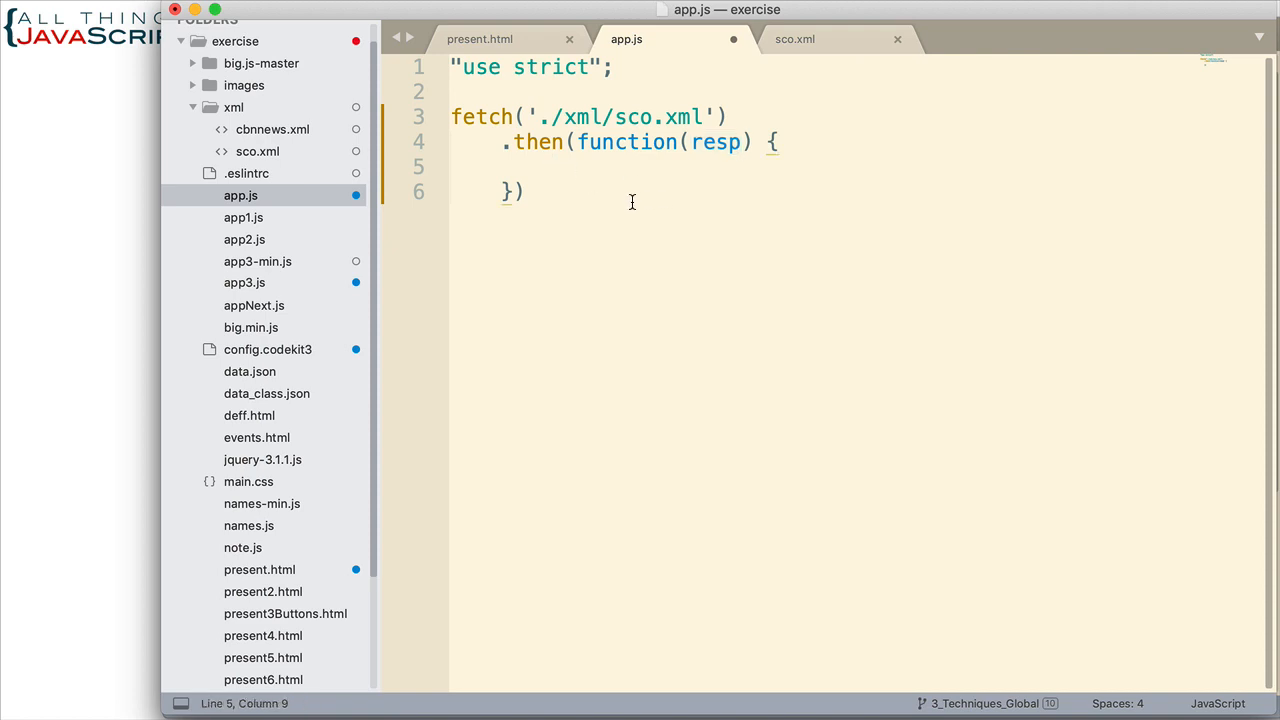
mouse_move(628, 202)
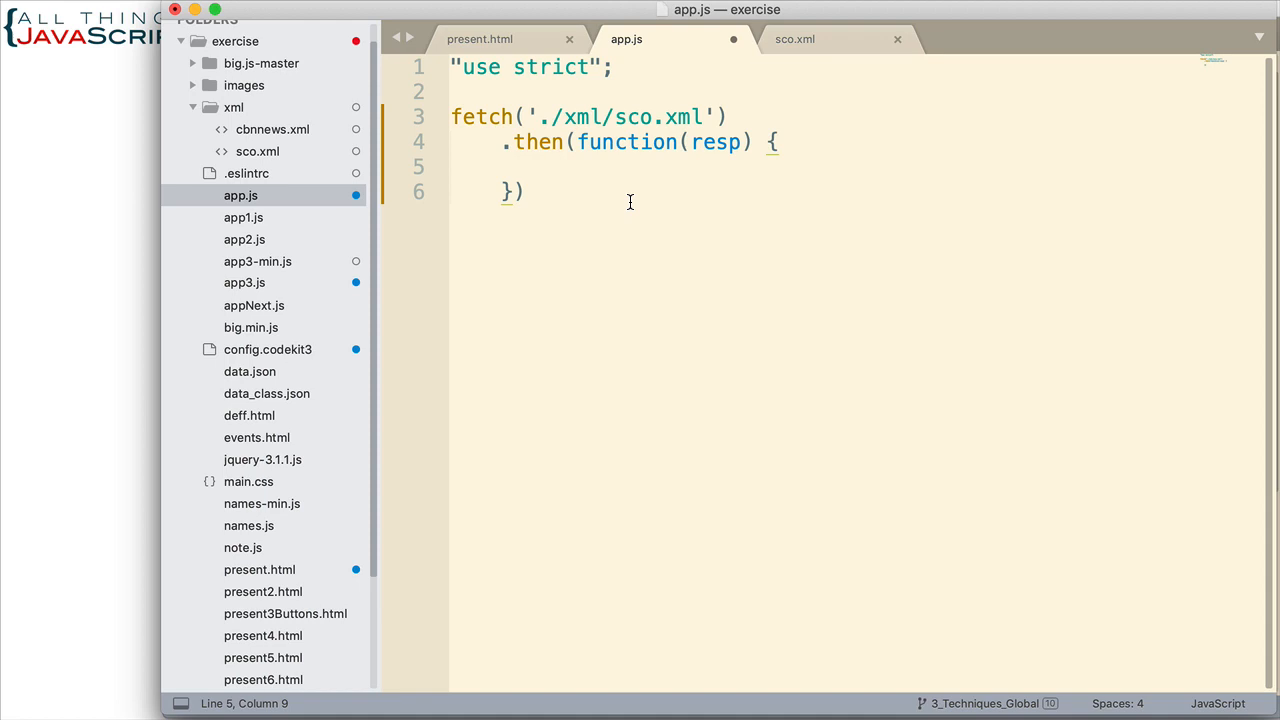
Step: Return resp.text() from inside the first then callback
type("return")
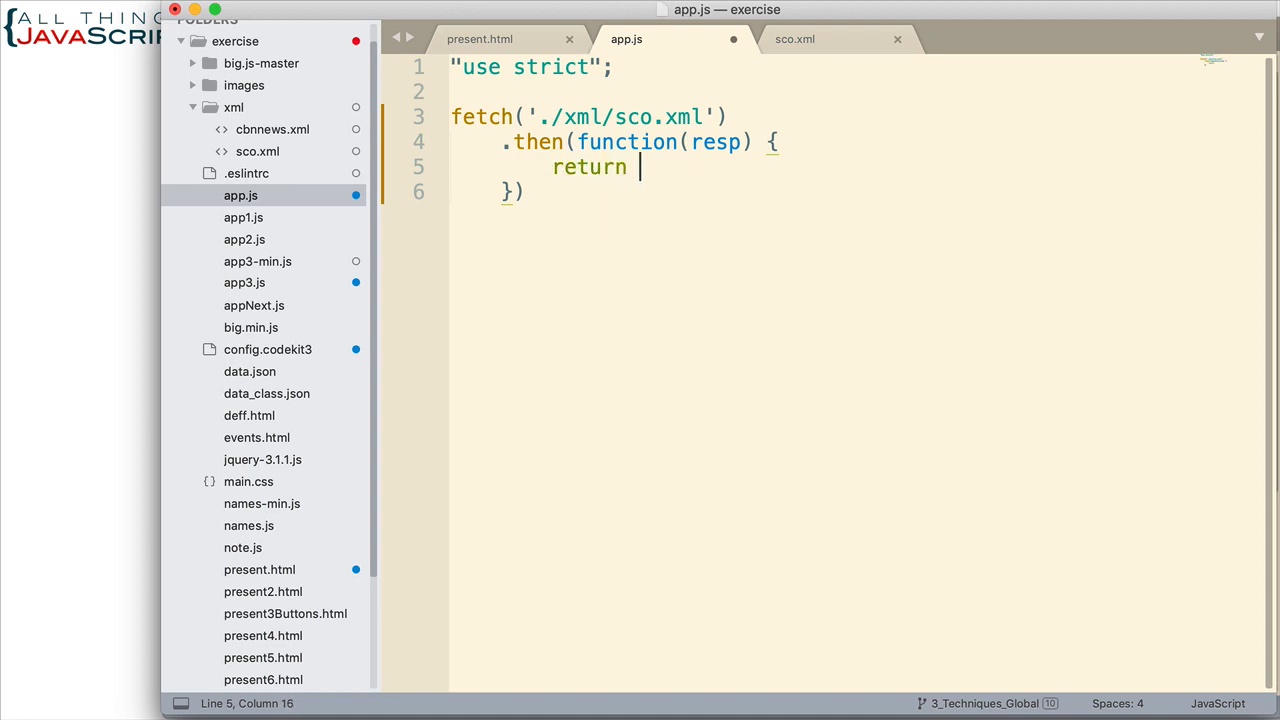
type("resp.")
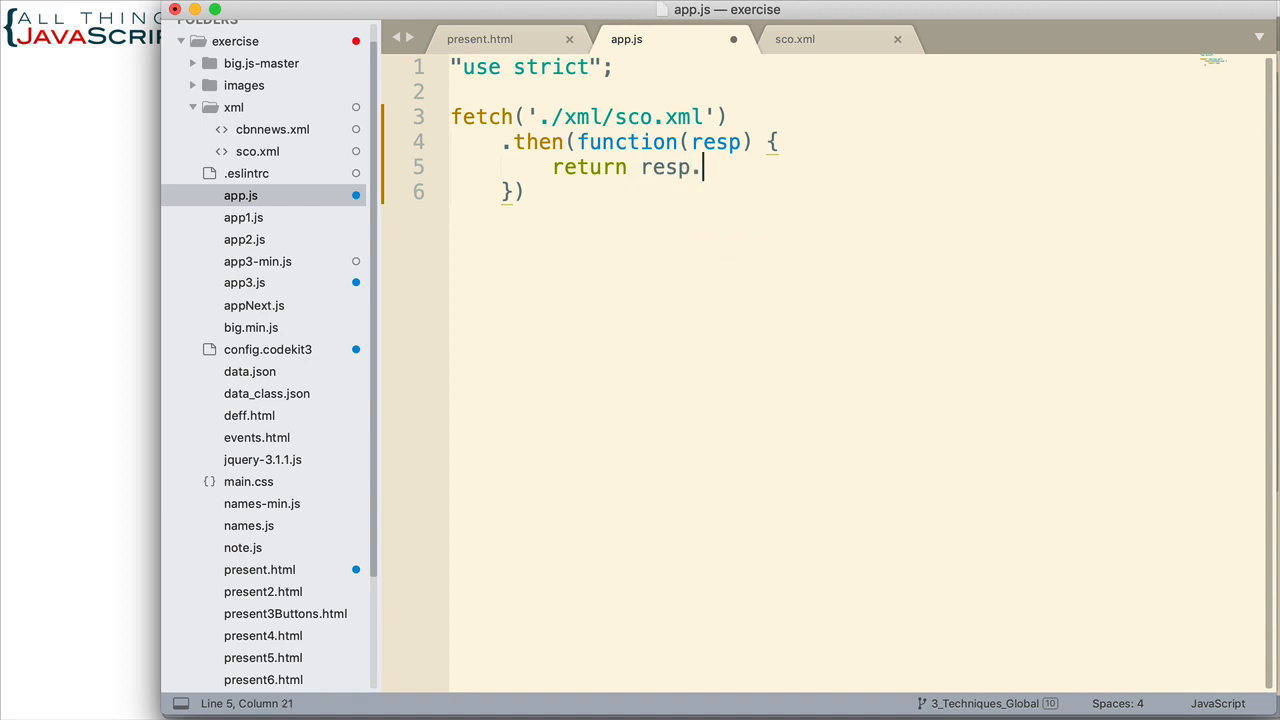
type("text();")
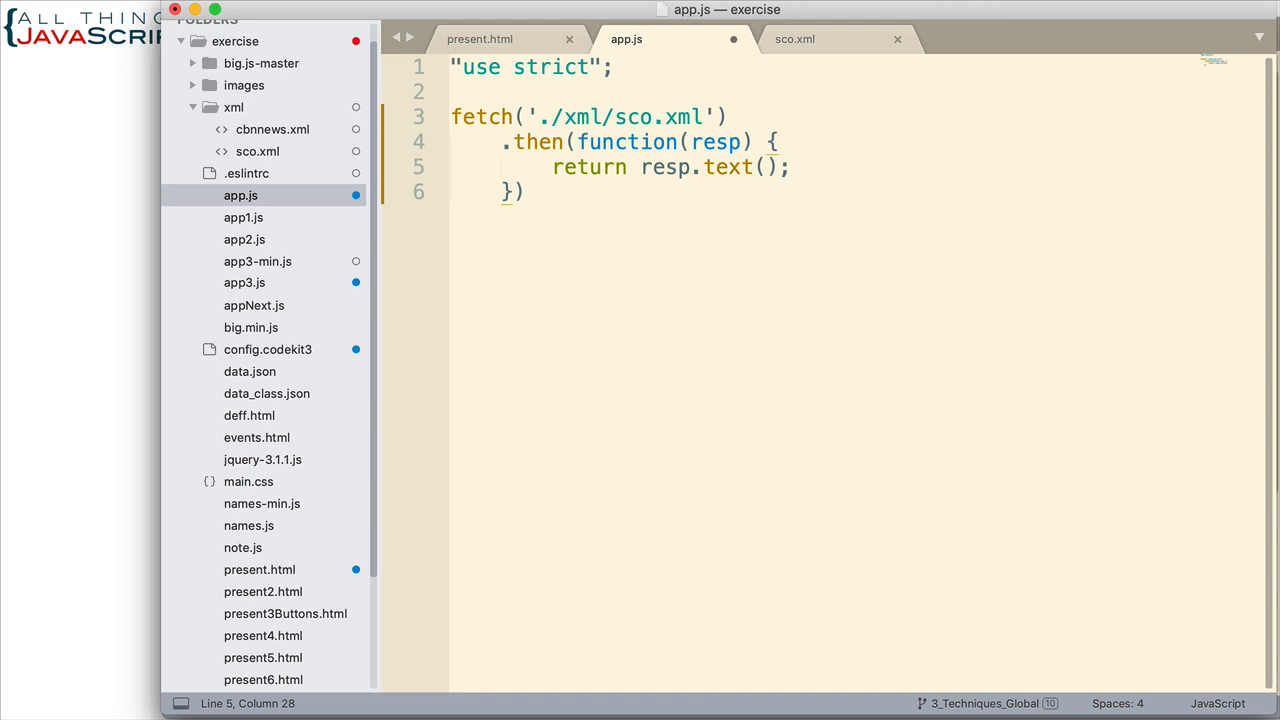
mouse_move(600, 225)
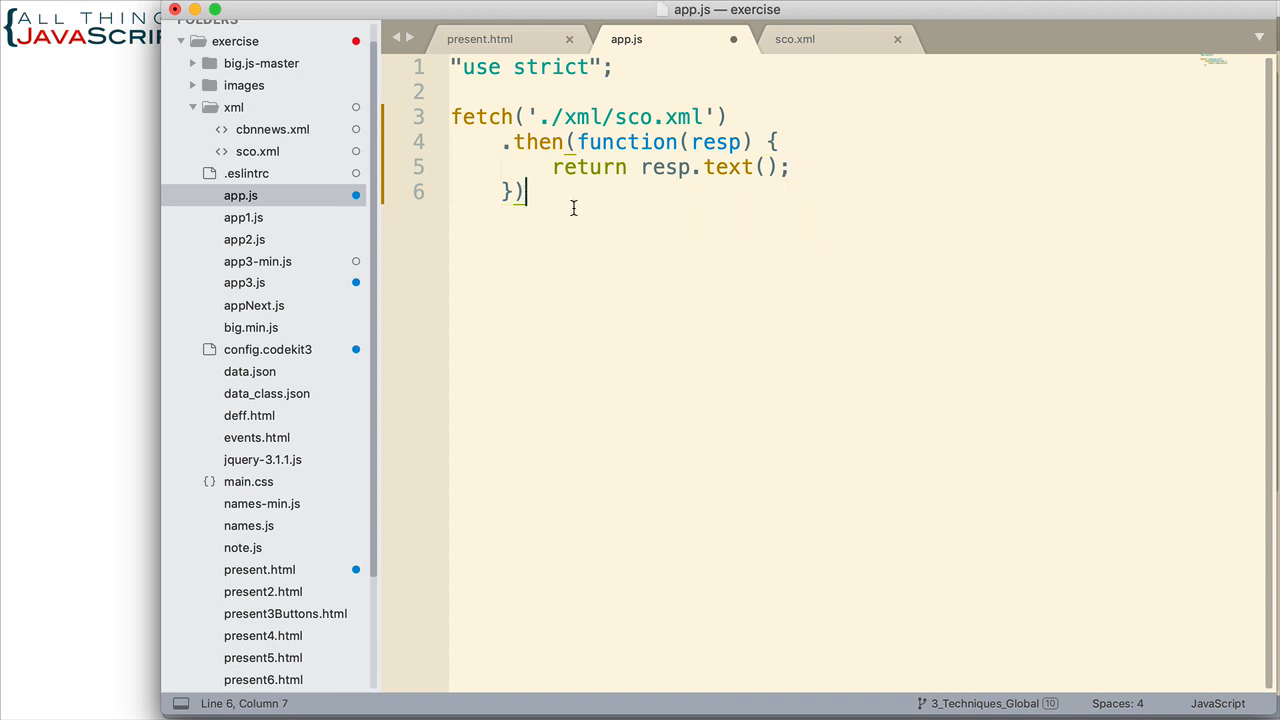
Step: Chain a second .then(function(data) { callback closed with });
type(".")
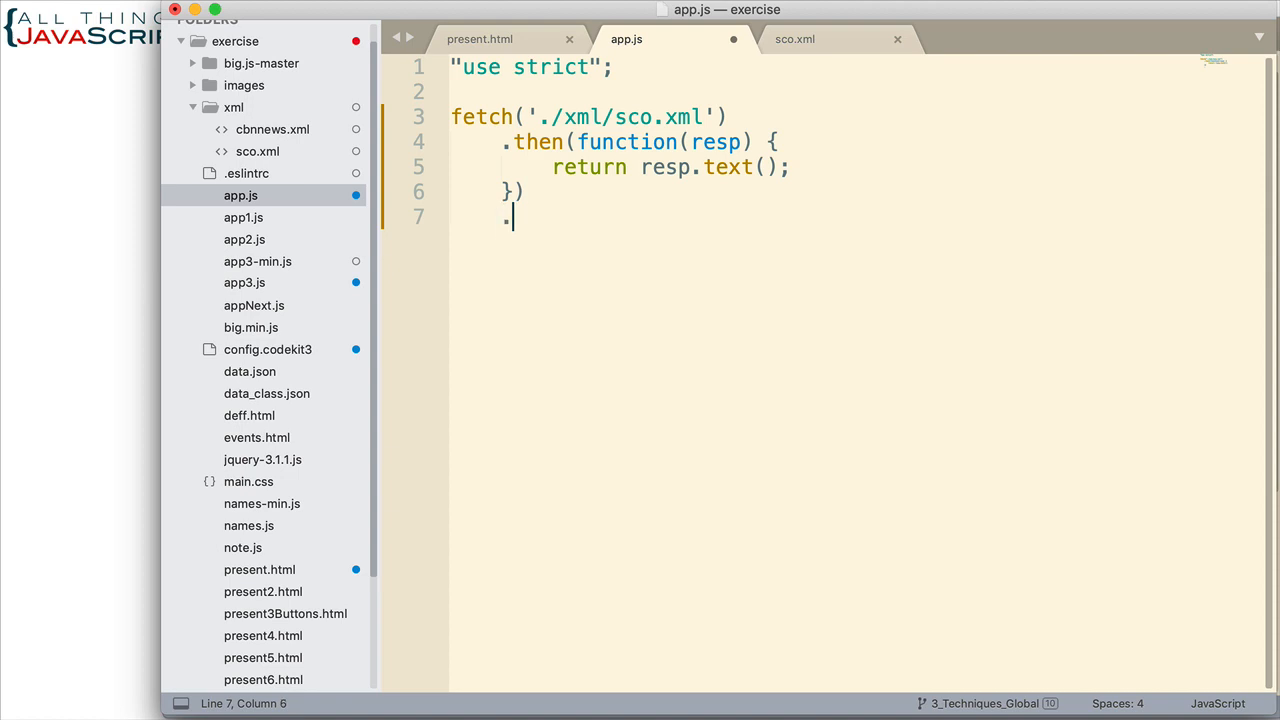
type("then")
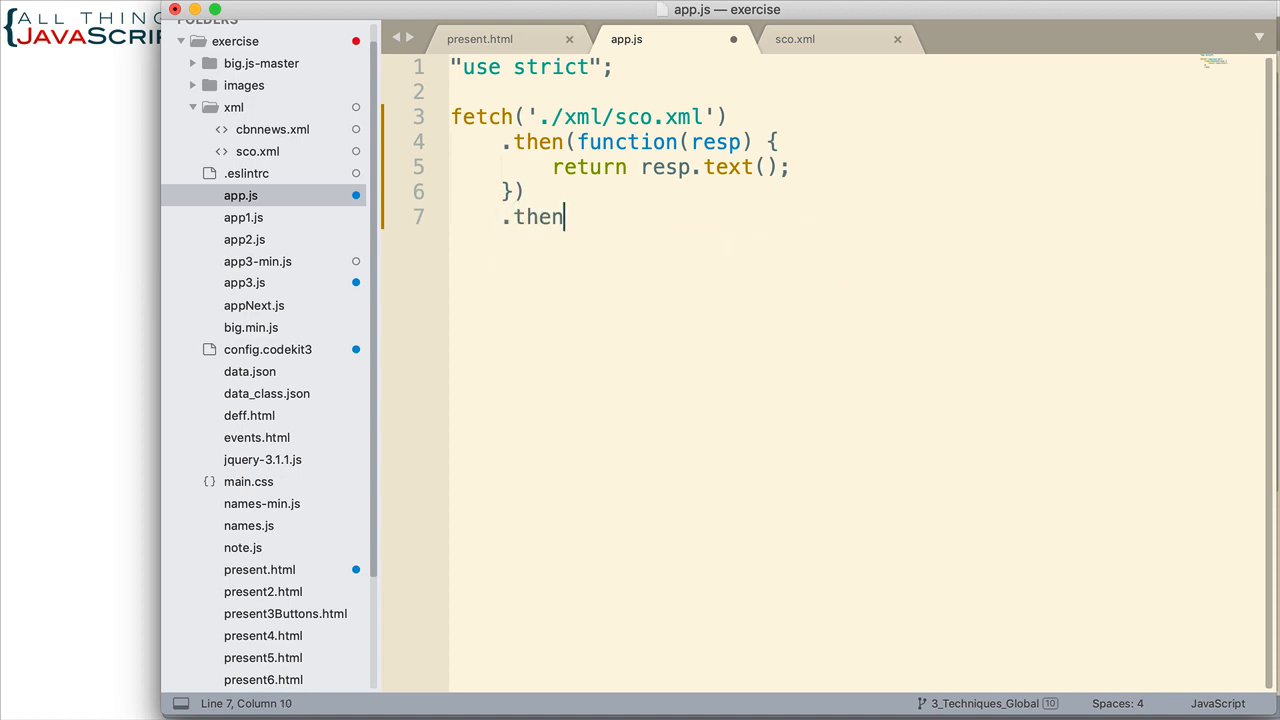
type("(function(")
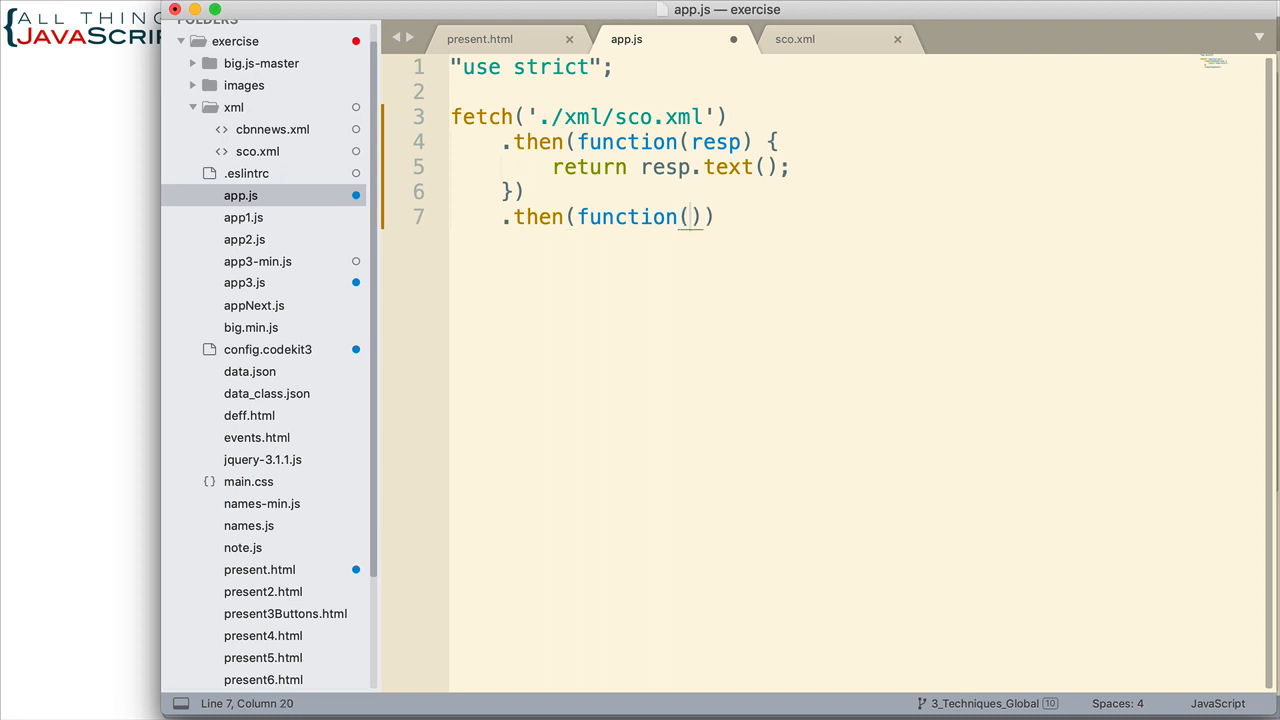
type("data")
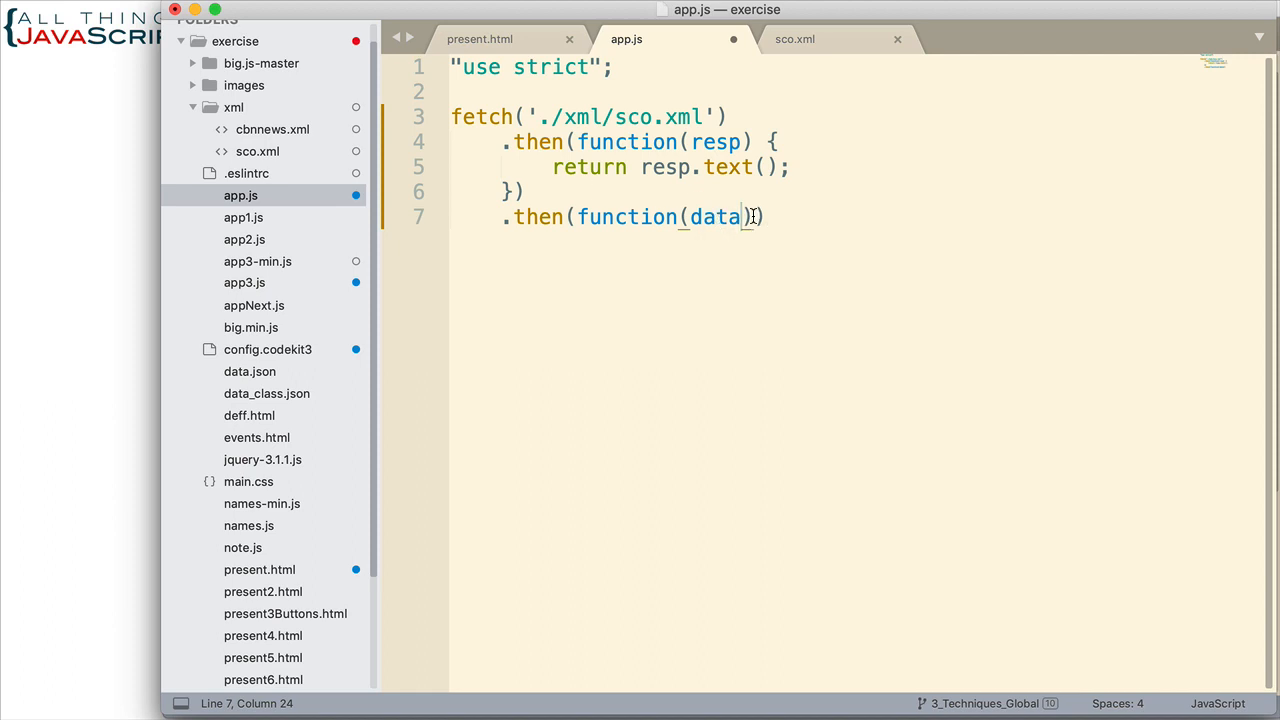
type("{")
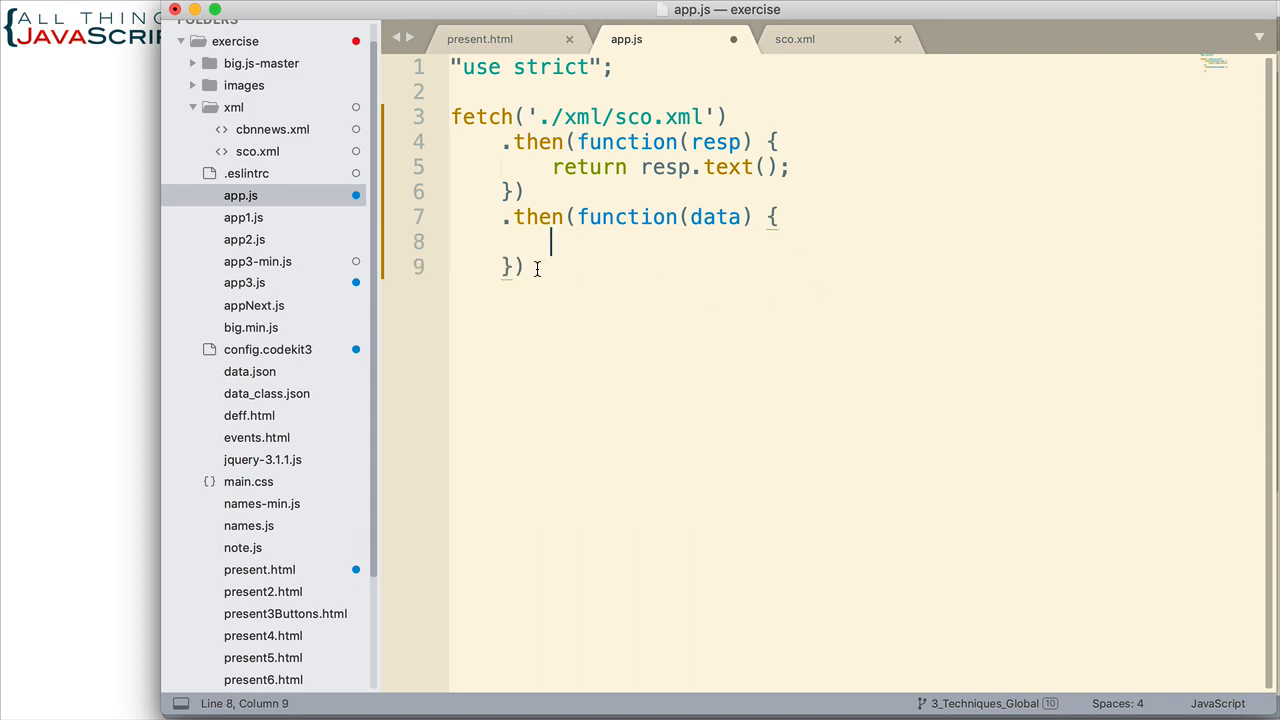
type(";")
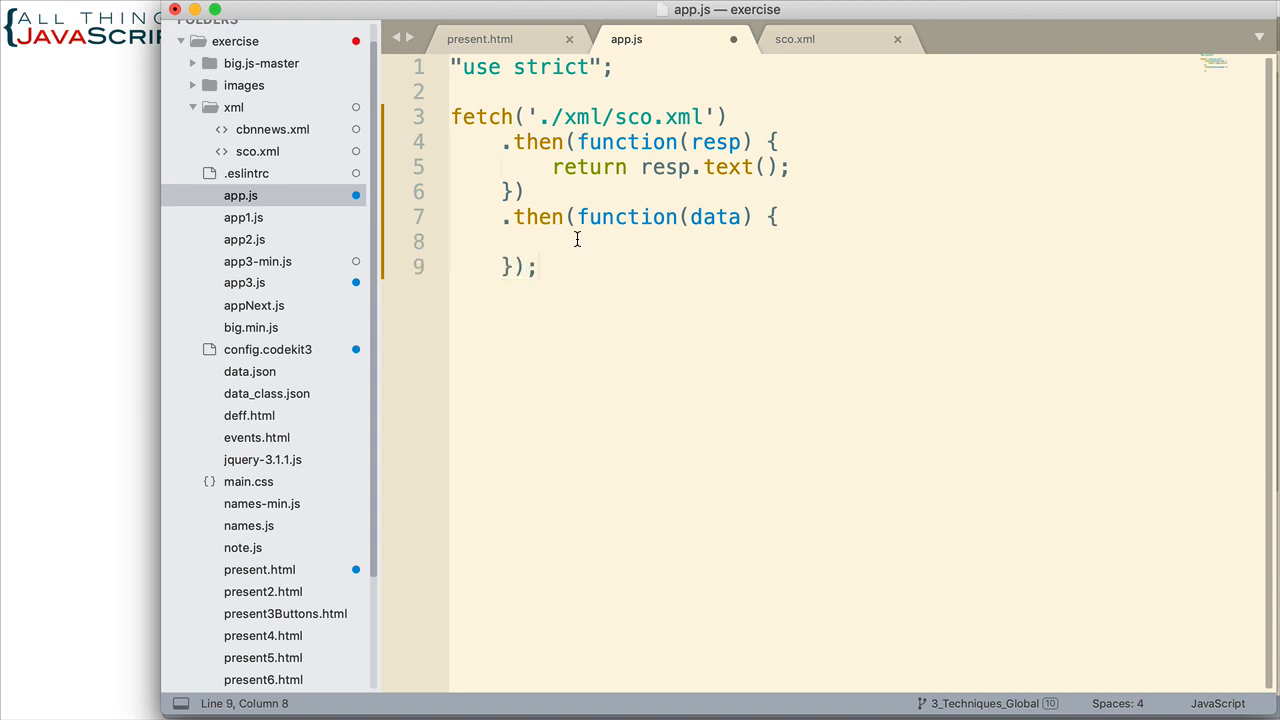
Step: Log data with console.log(data); inside the second callback and save app.js
type("conso")
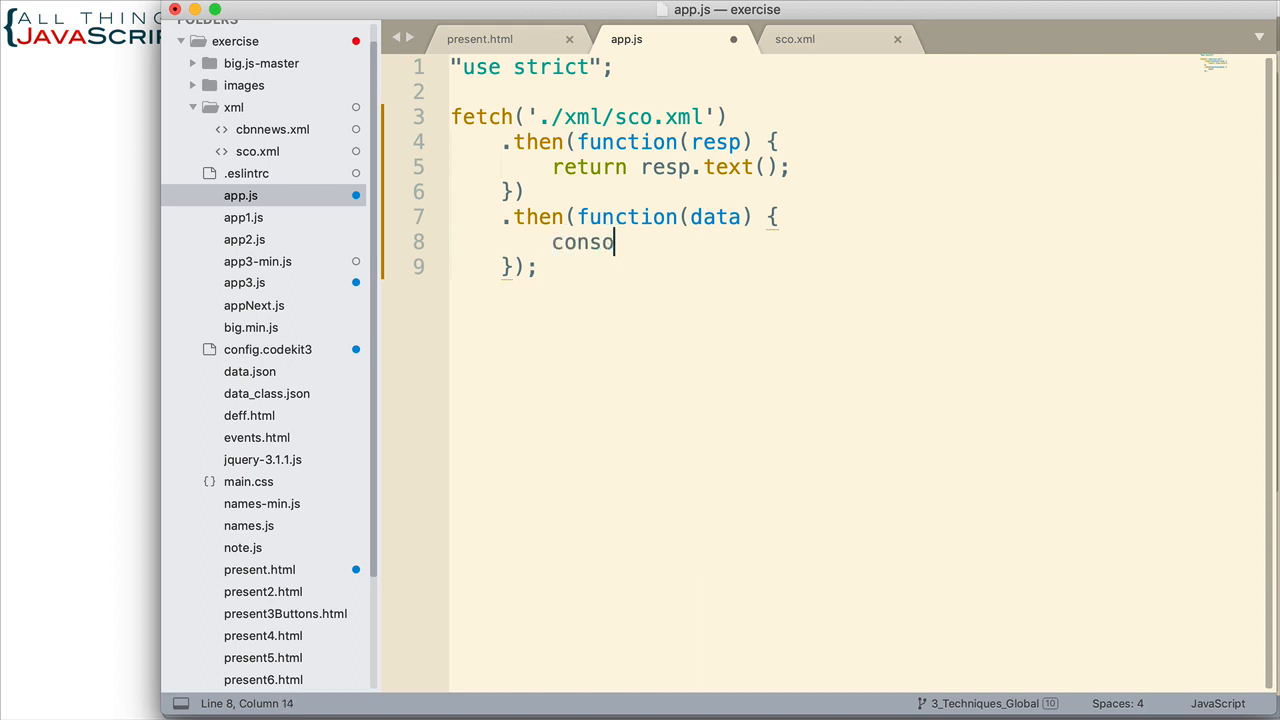
type("le.")
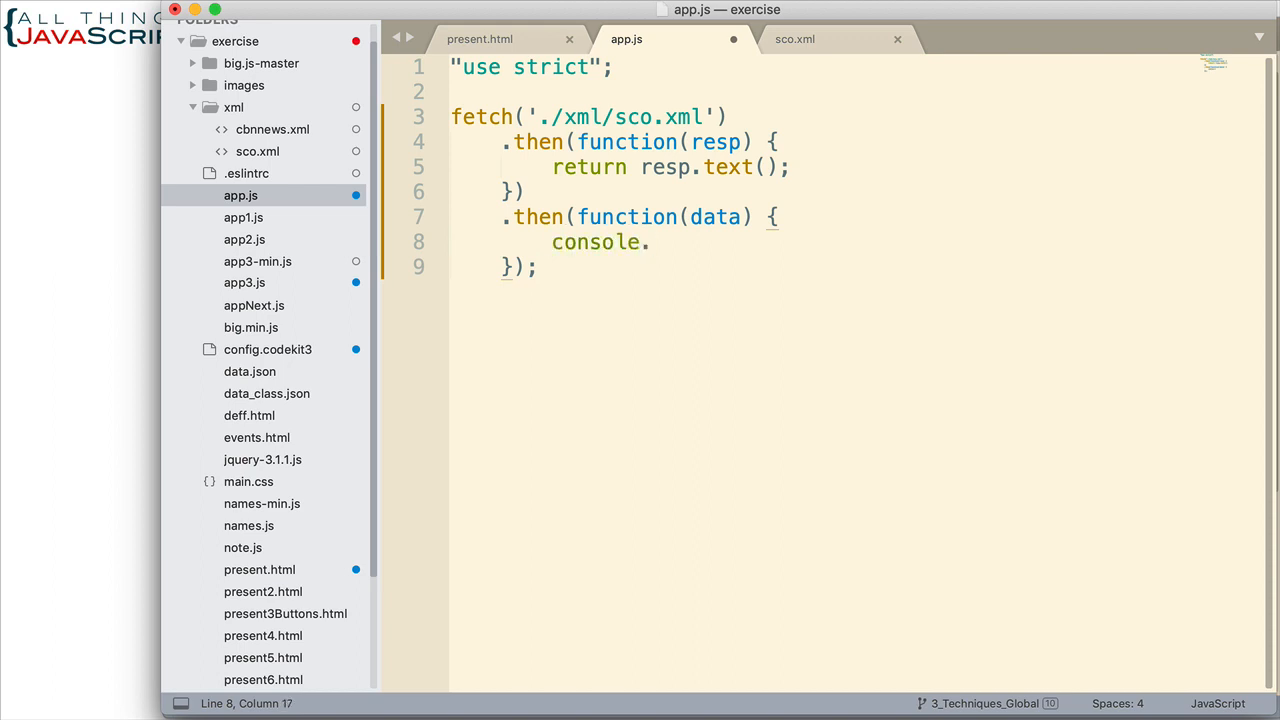
type(".log")
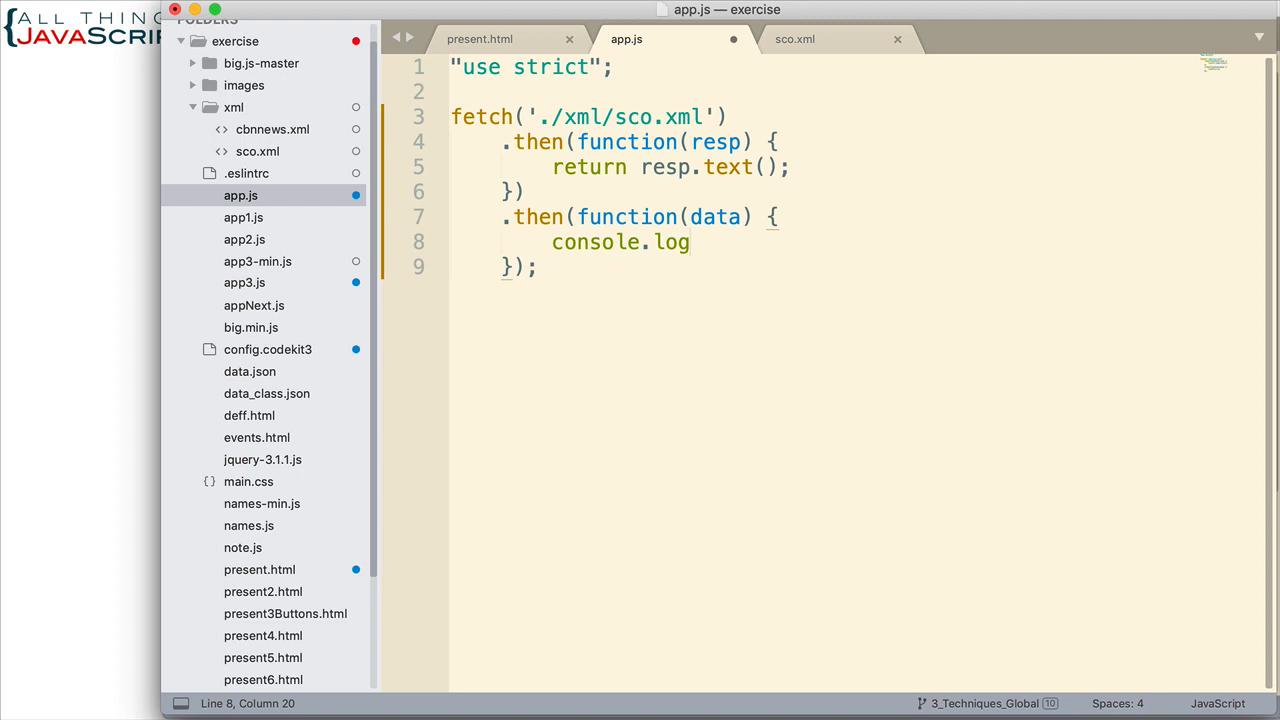
type("(data)")
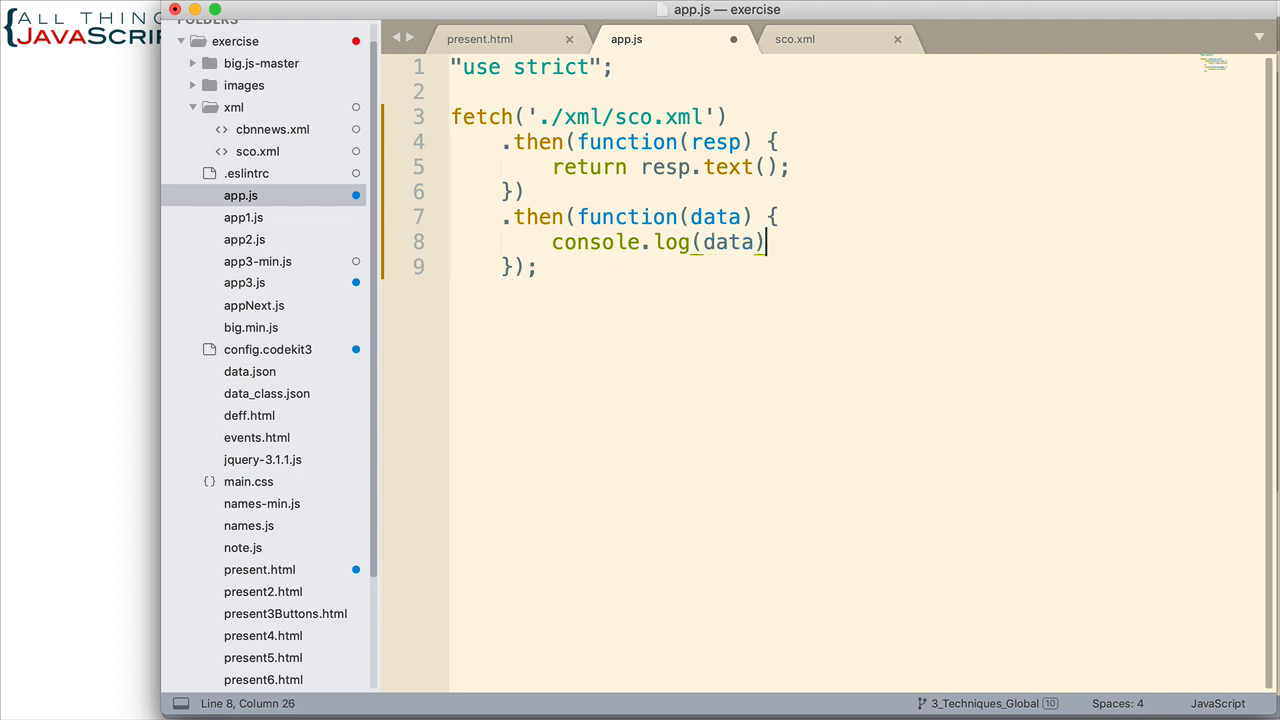
type(";")
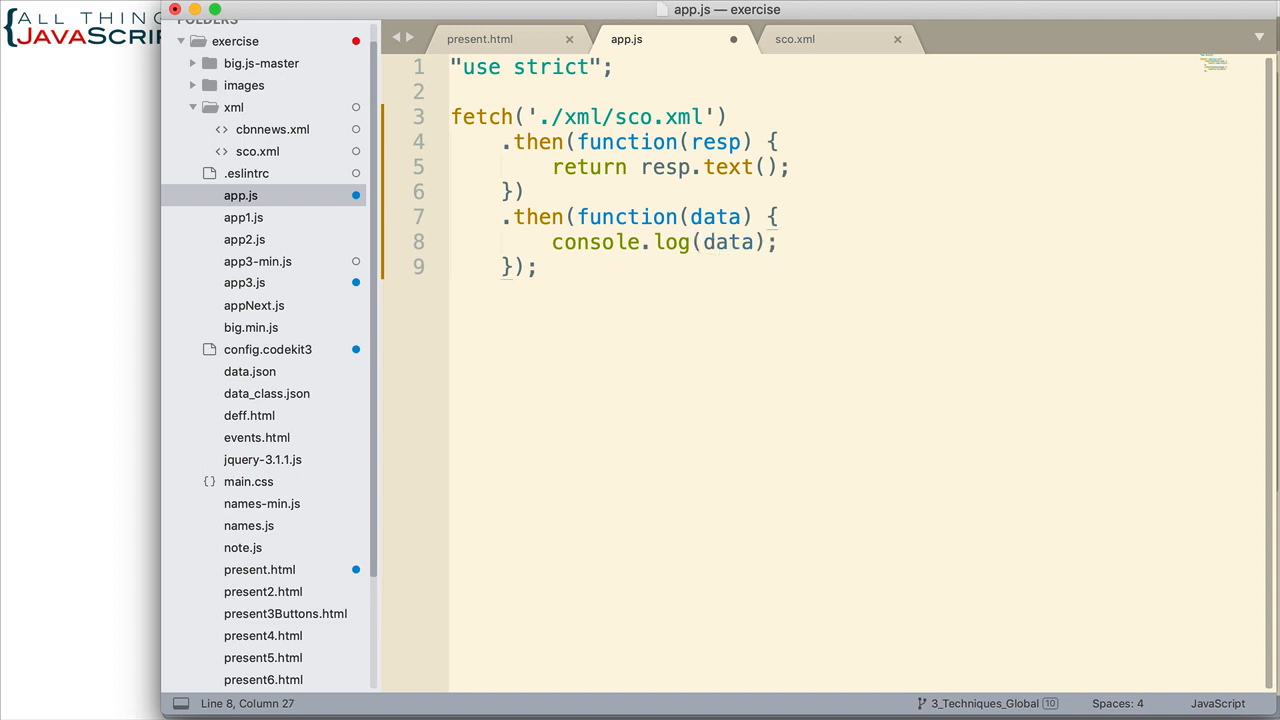
key("cmd+s")
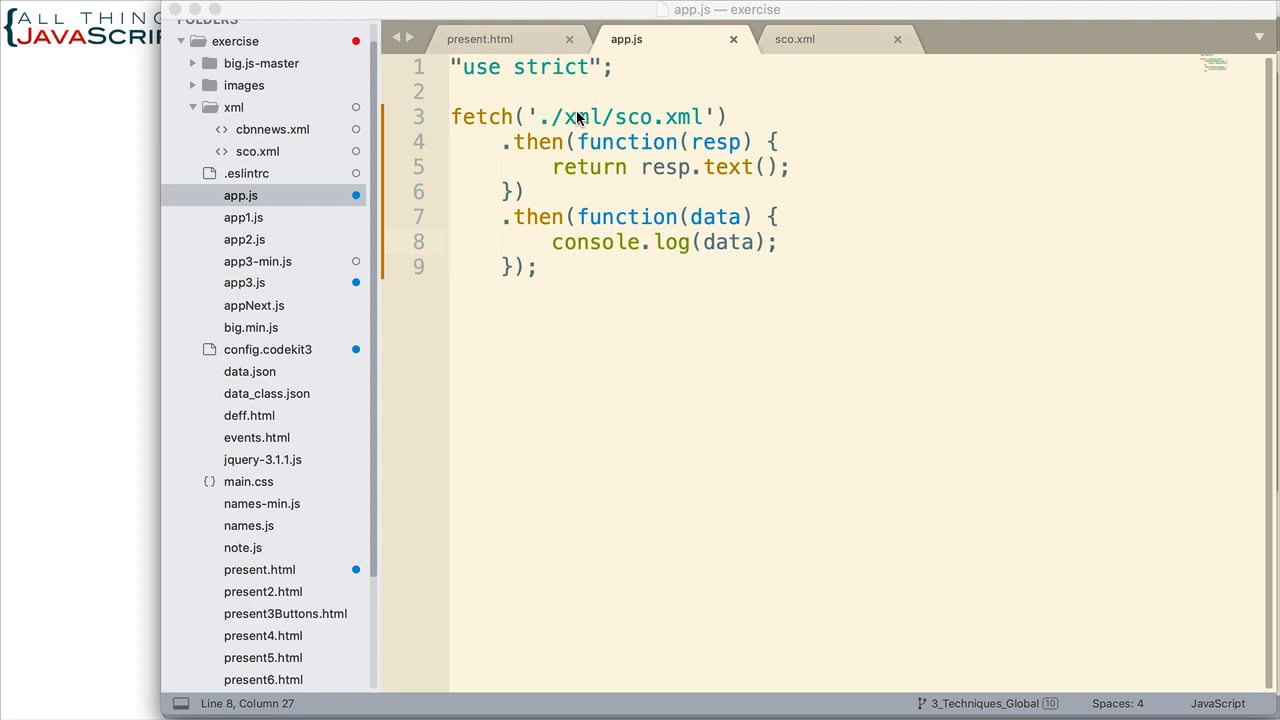
mouse_move(681, 247)
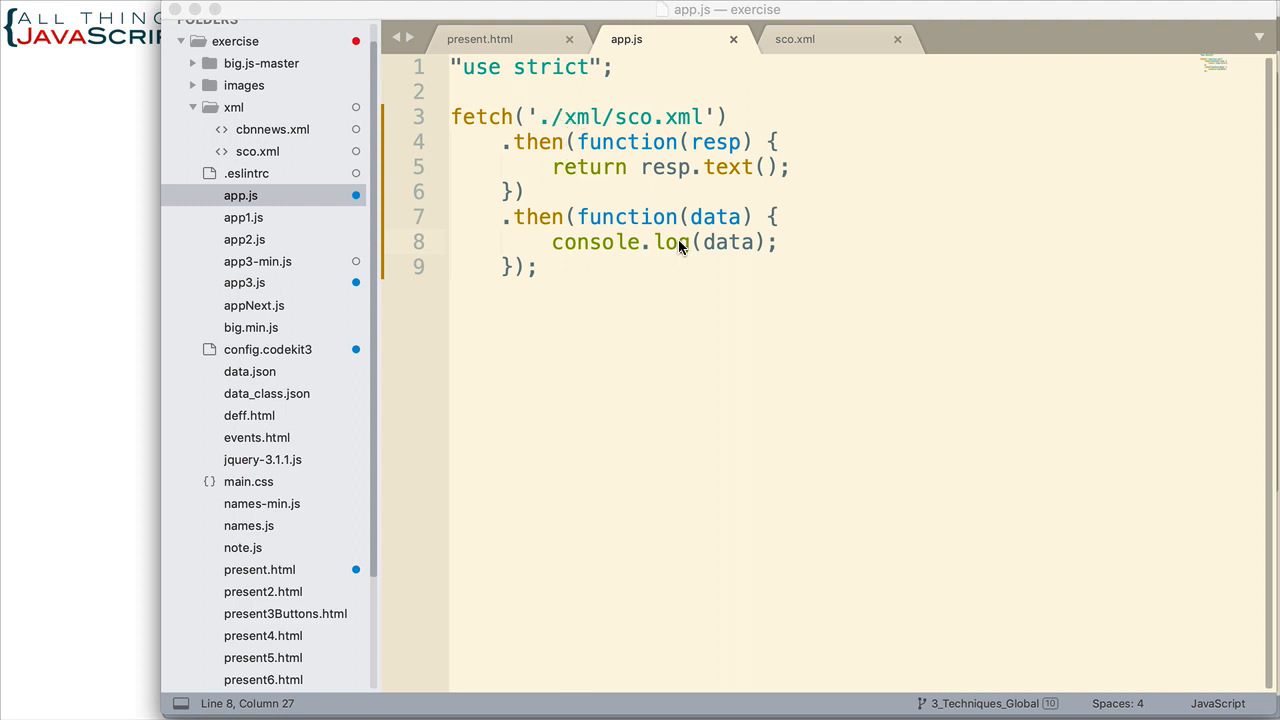
mouse_move(480, 357)
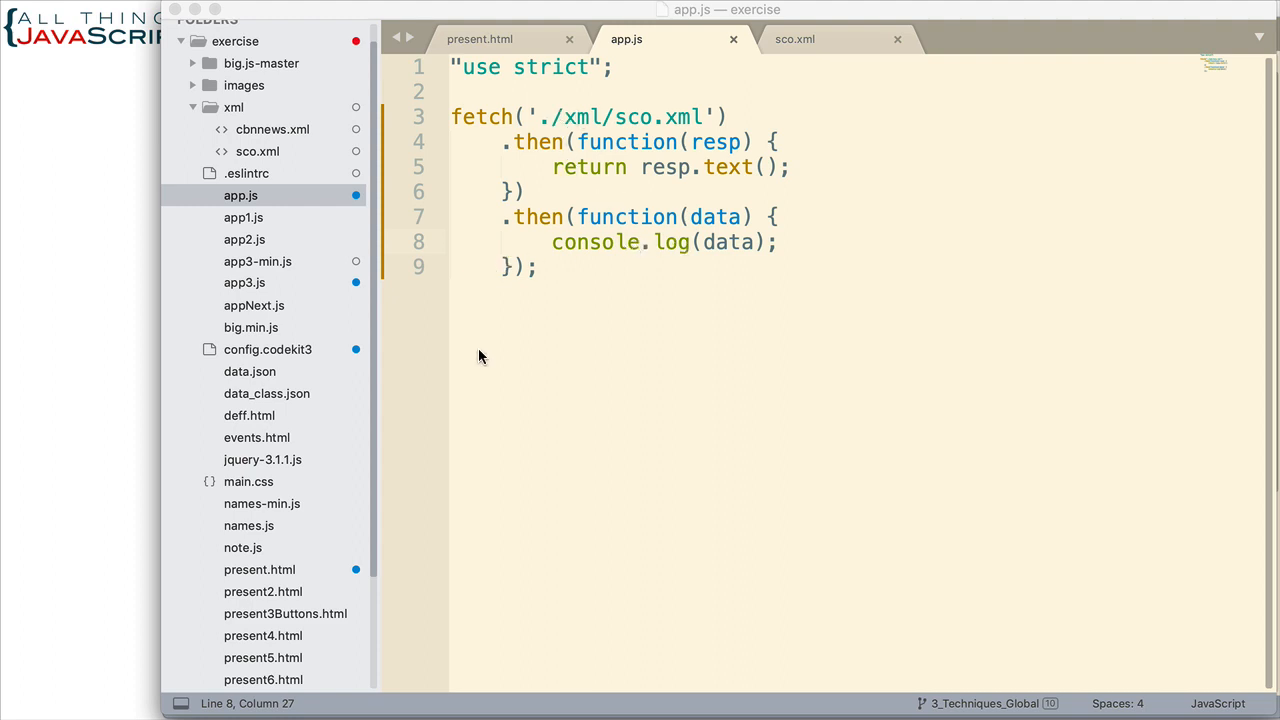
mouse_move(82, 320)
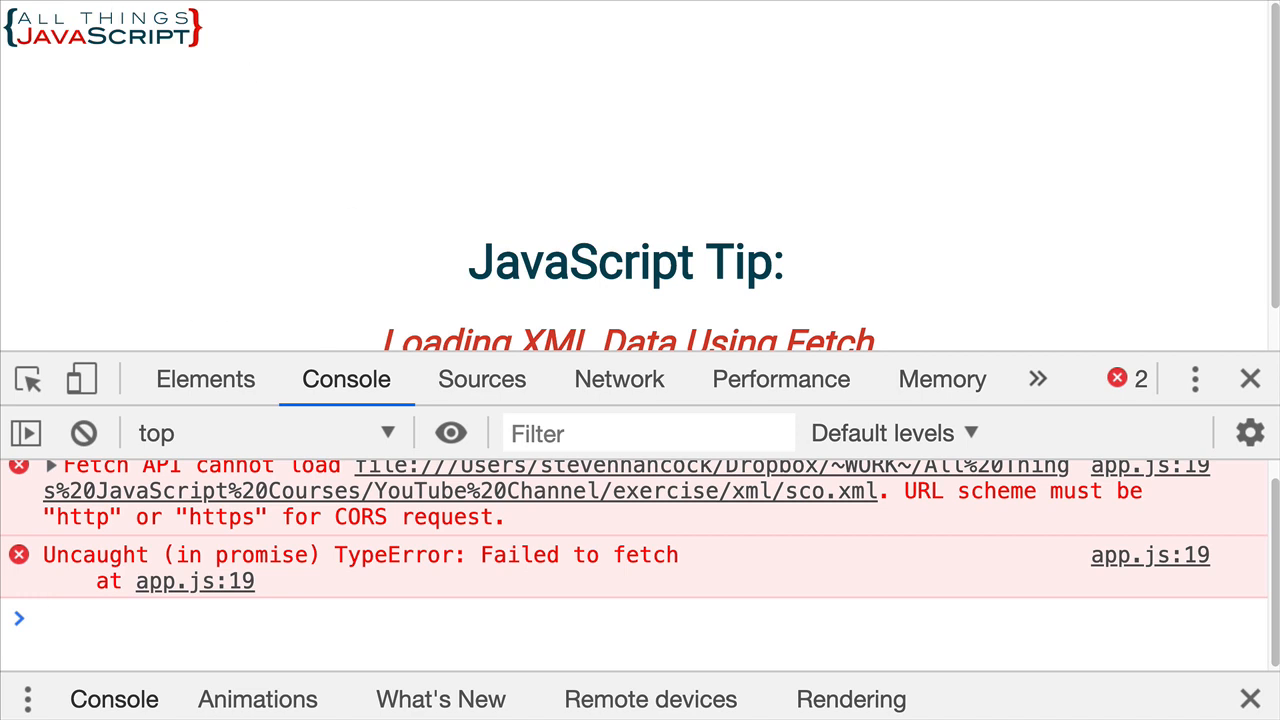
mouse_move(881, 198)
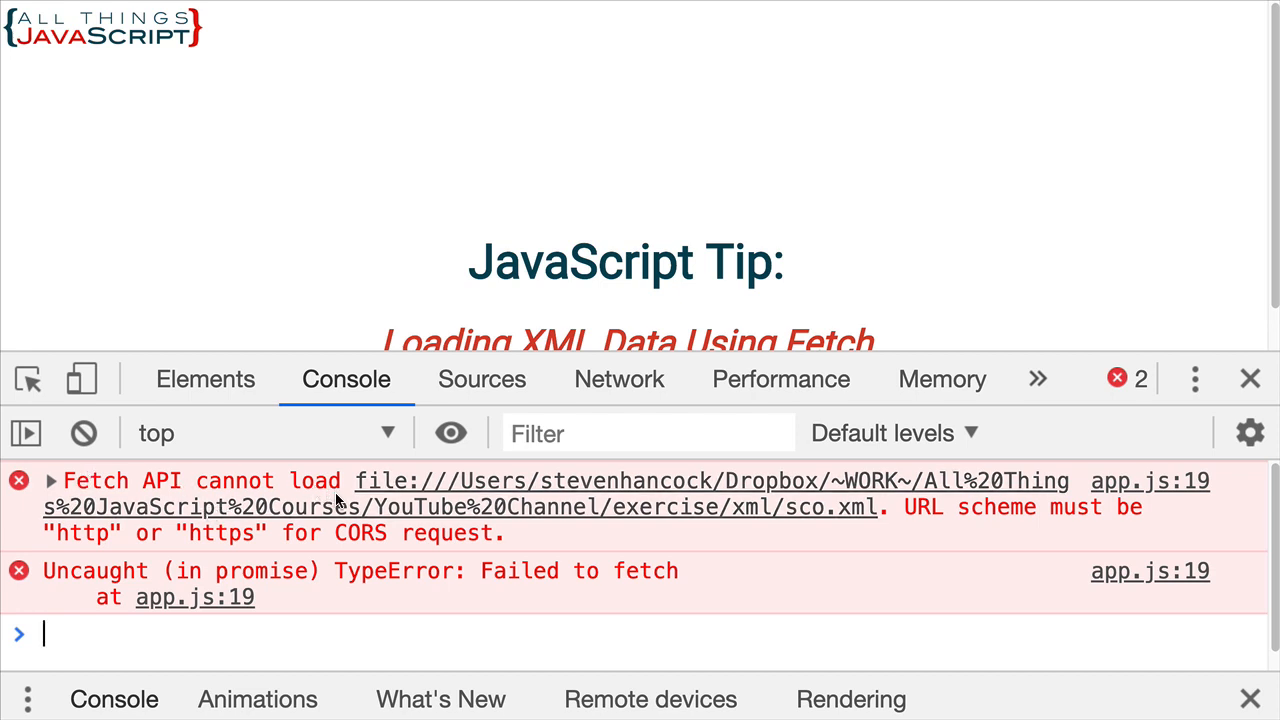
mouse_move(1135, 515)
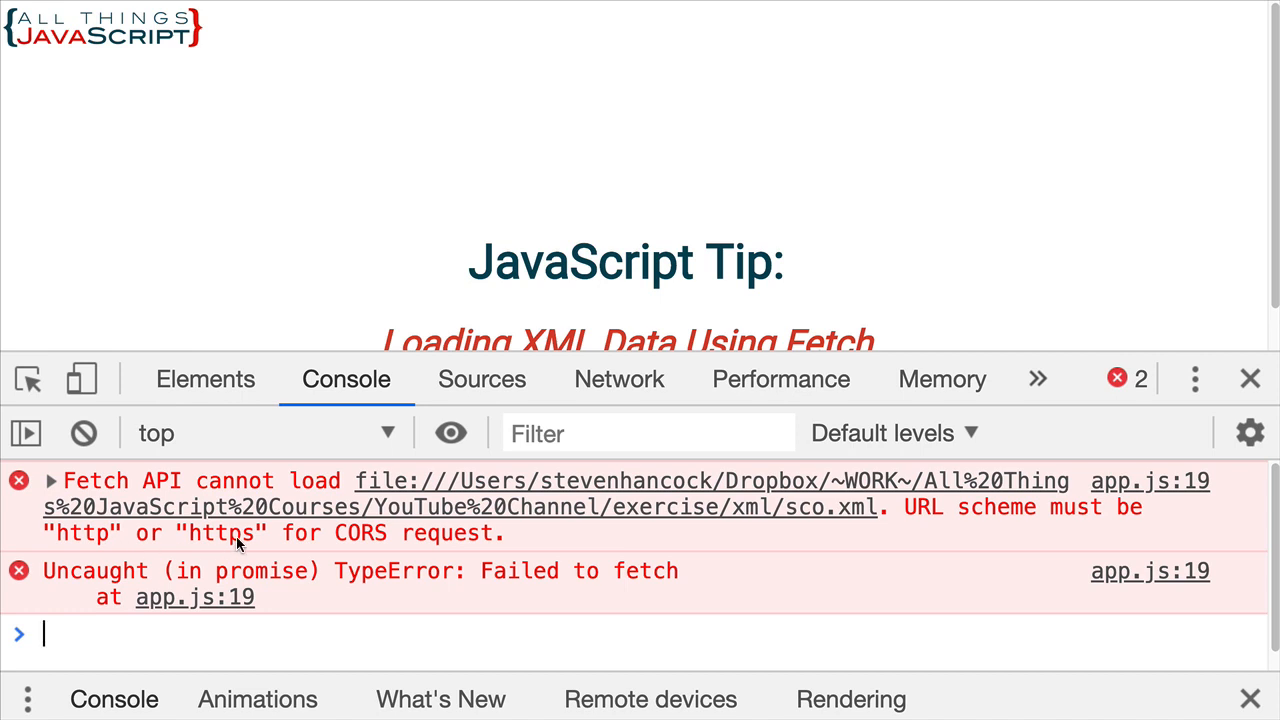
mouse_move(950, 575)
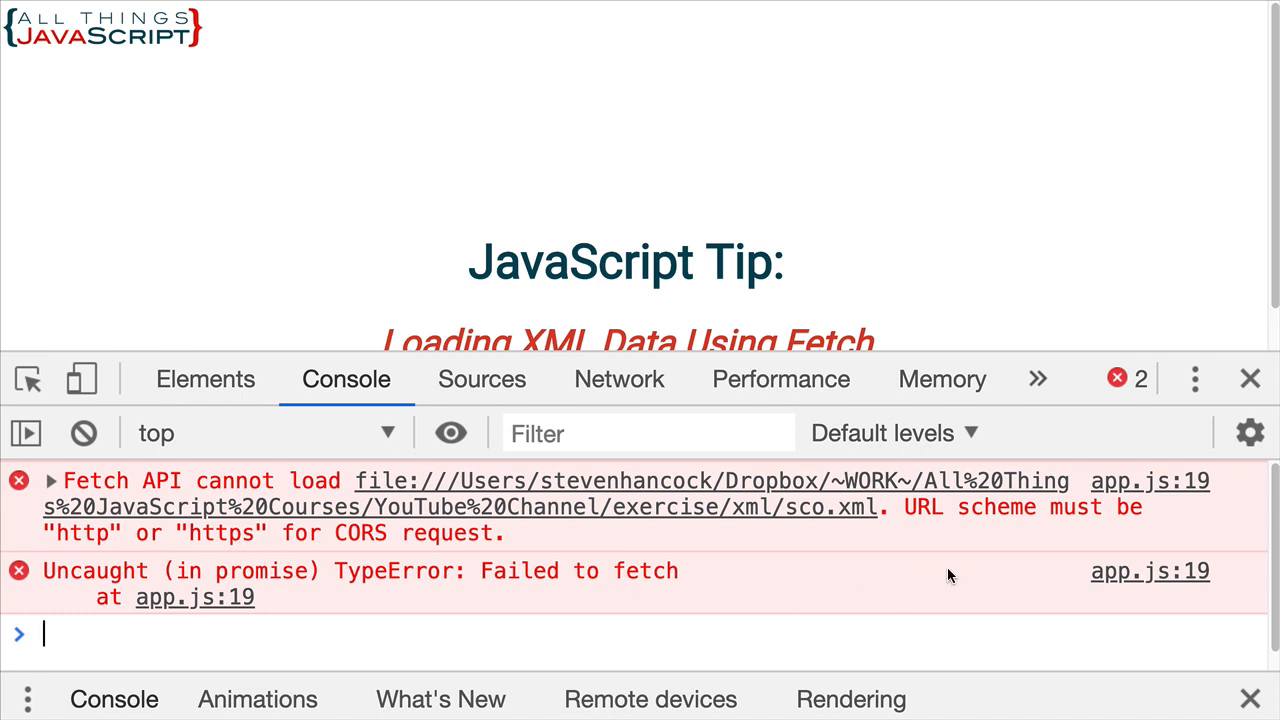
mouse_move(947, 573)
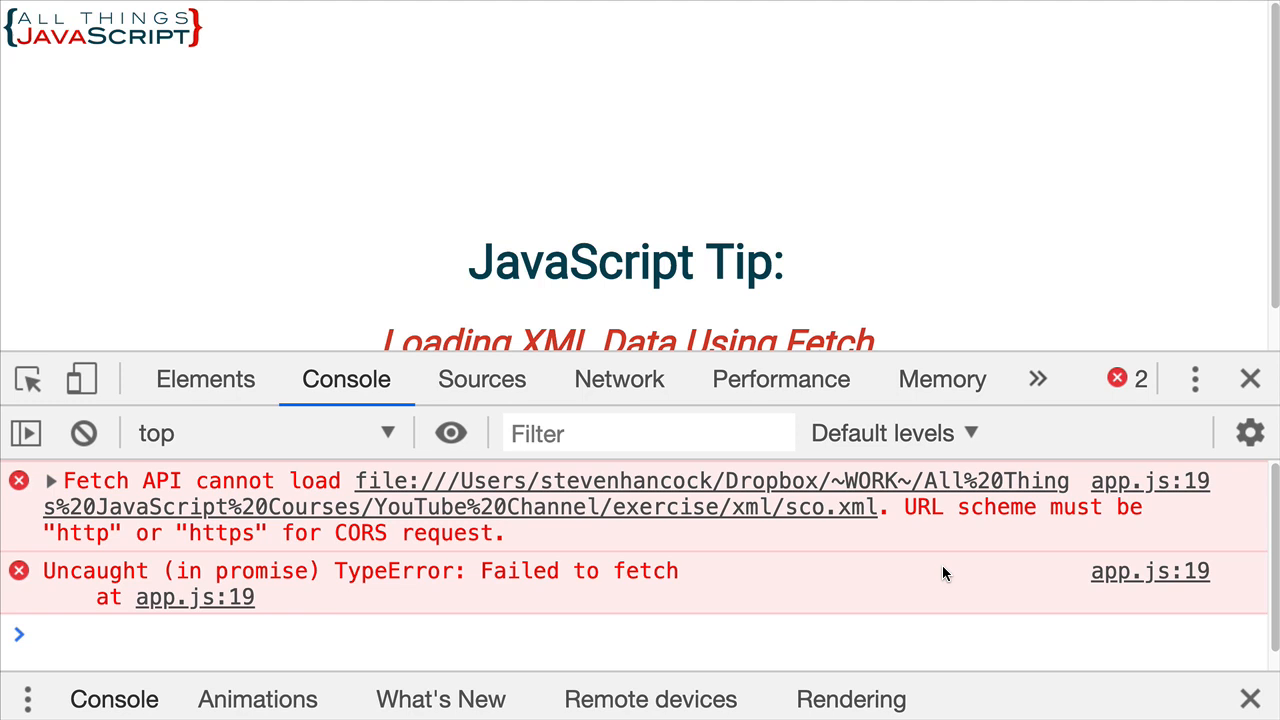
Step: Reload the page in Chrome and read the Fetch API CORS error in the console
left_click(40, 633)
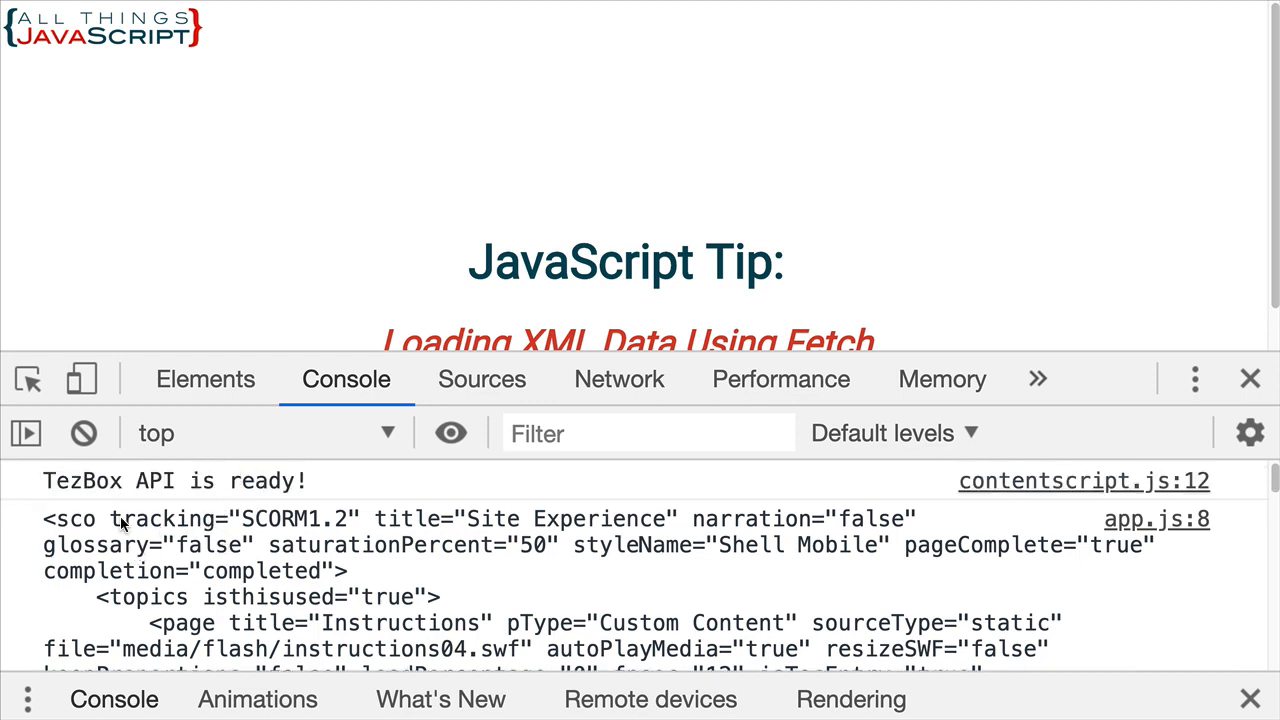
Step: Scroll through the raw sco.xml markup logged in the DevTools console
scroll("down", 3)
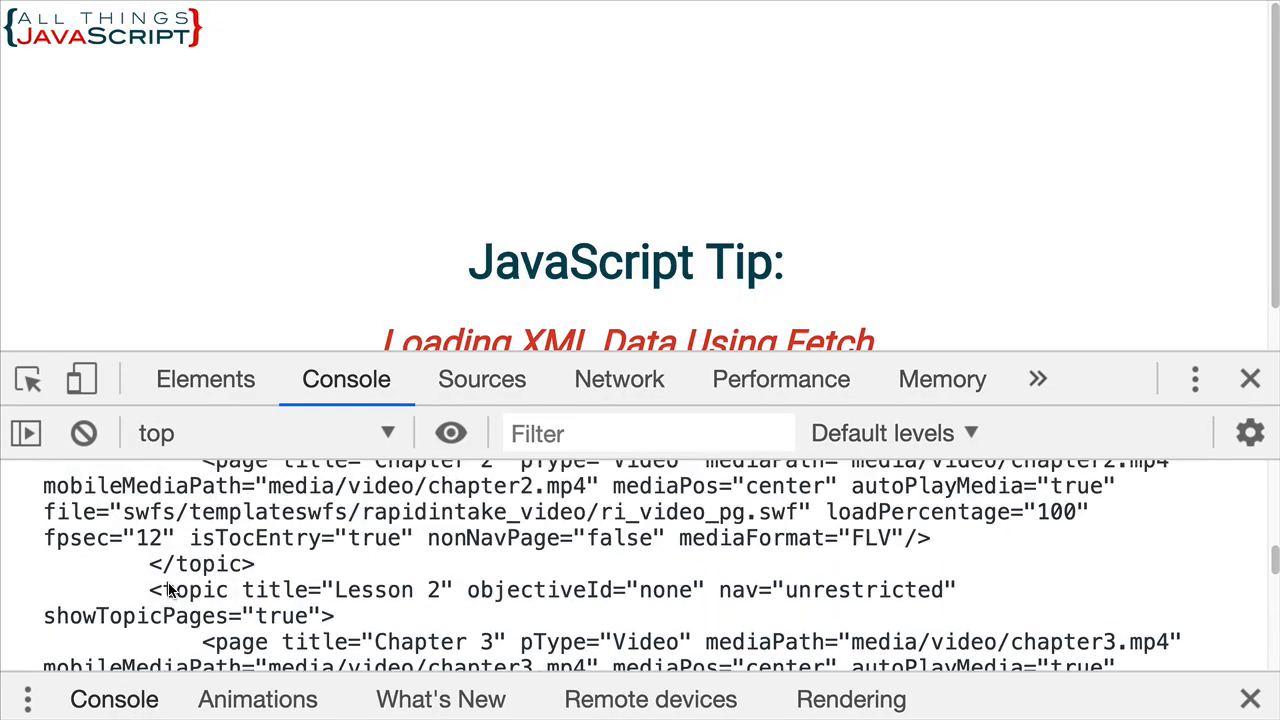
scroll("down", 3)
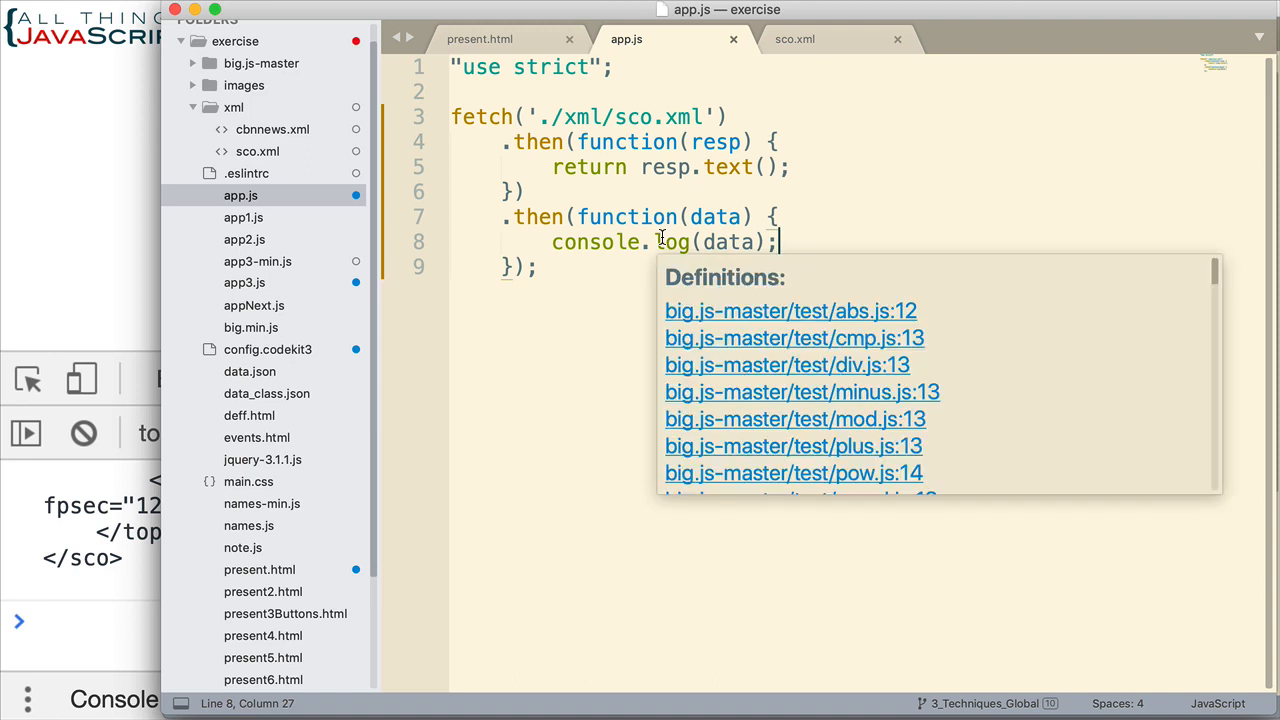
Step: Replace console.log(data) with let parser = new DOMParser() in the second callback
left_click(665, 440)
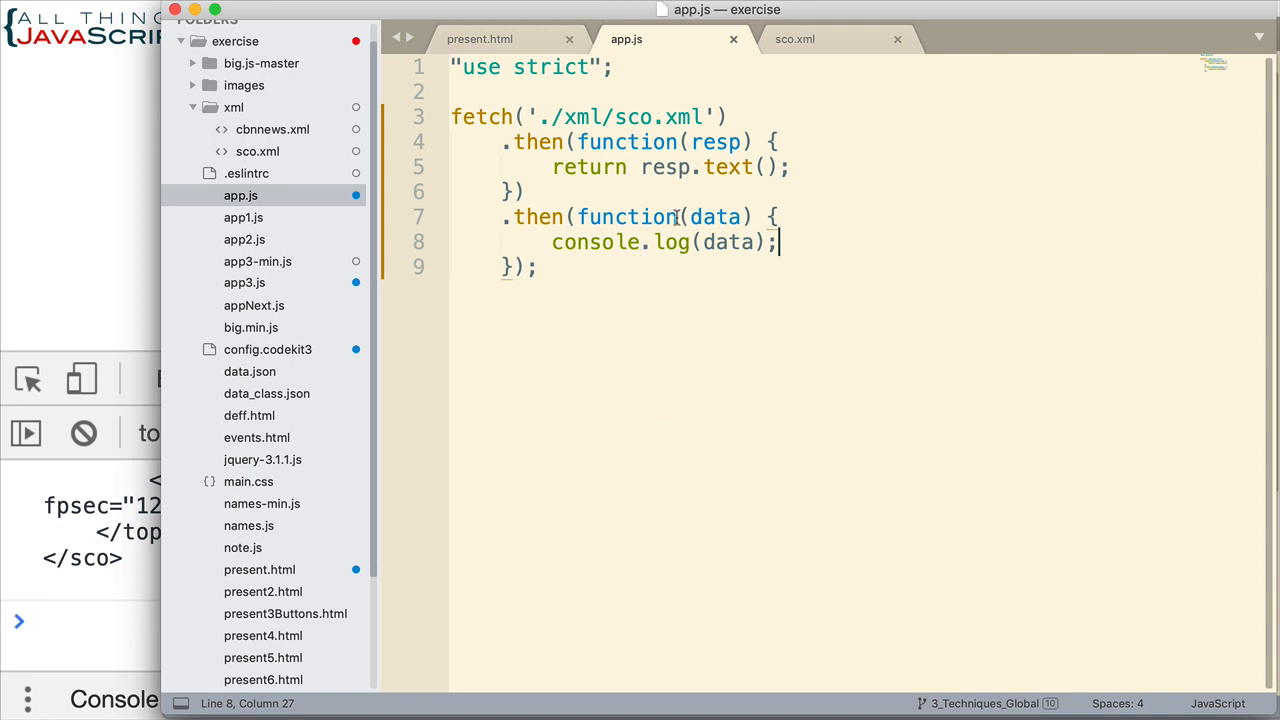
mouse_move(780, 242)
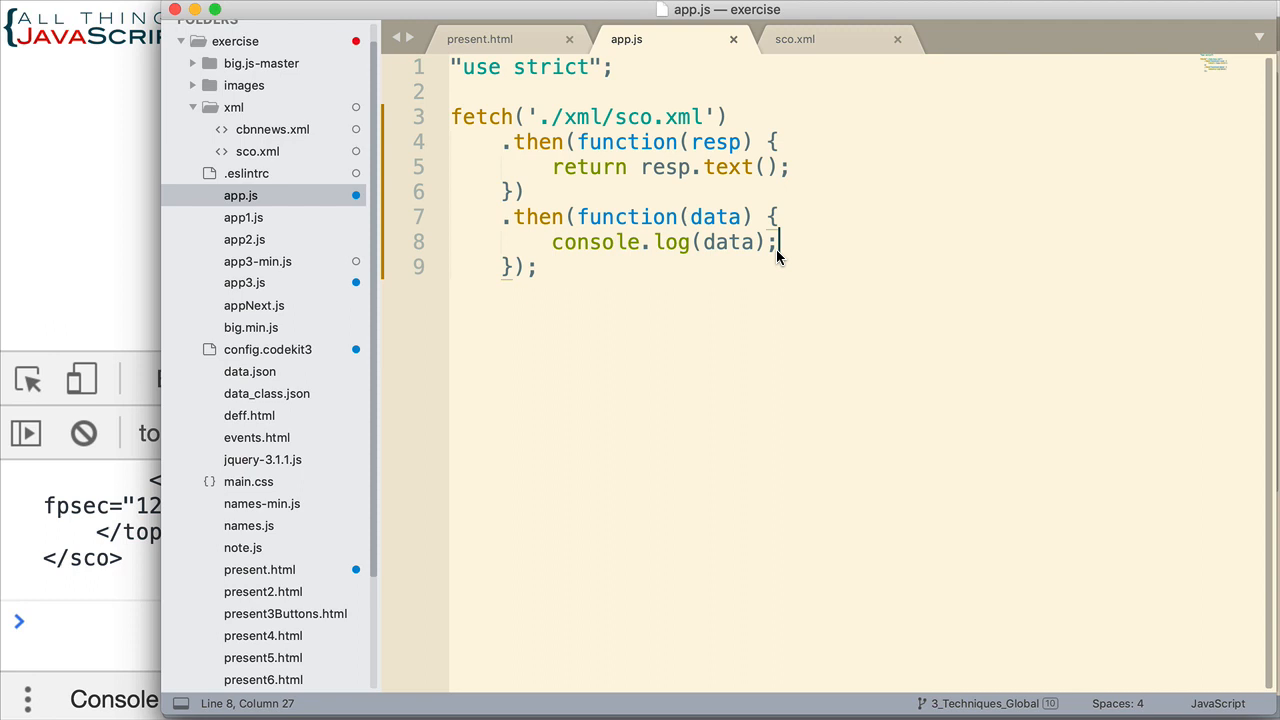
mouse_move(550, 242)
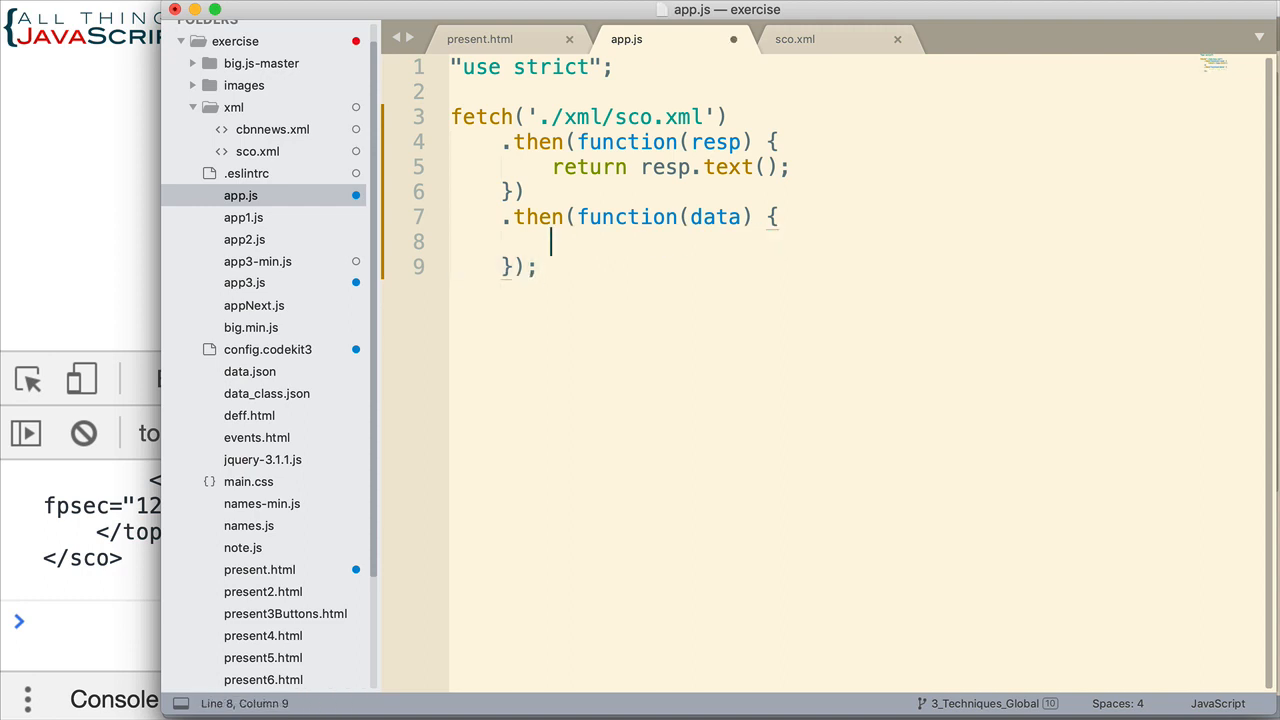
type("l")
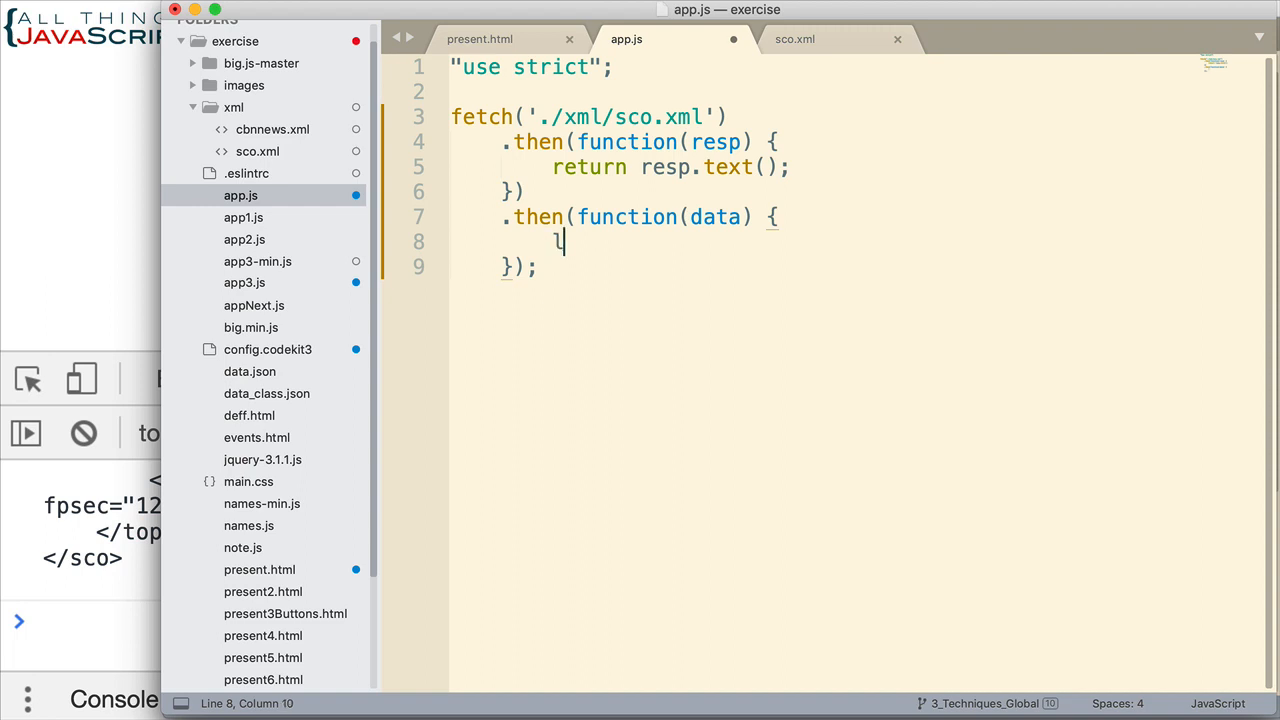
type("et")
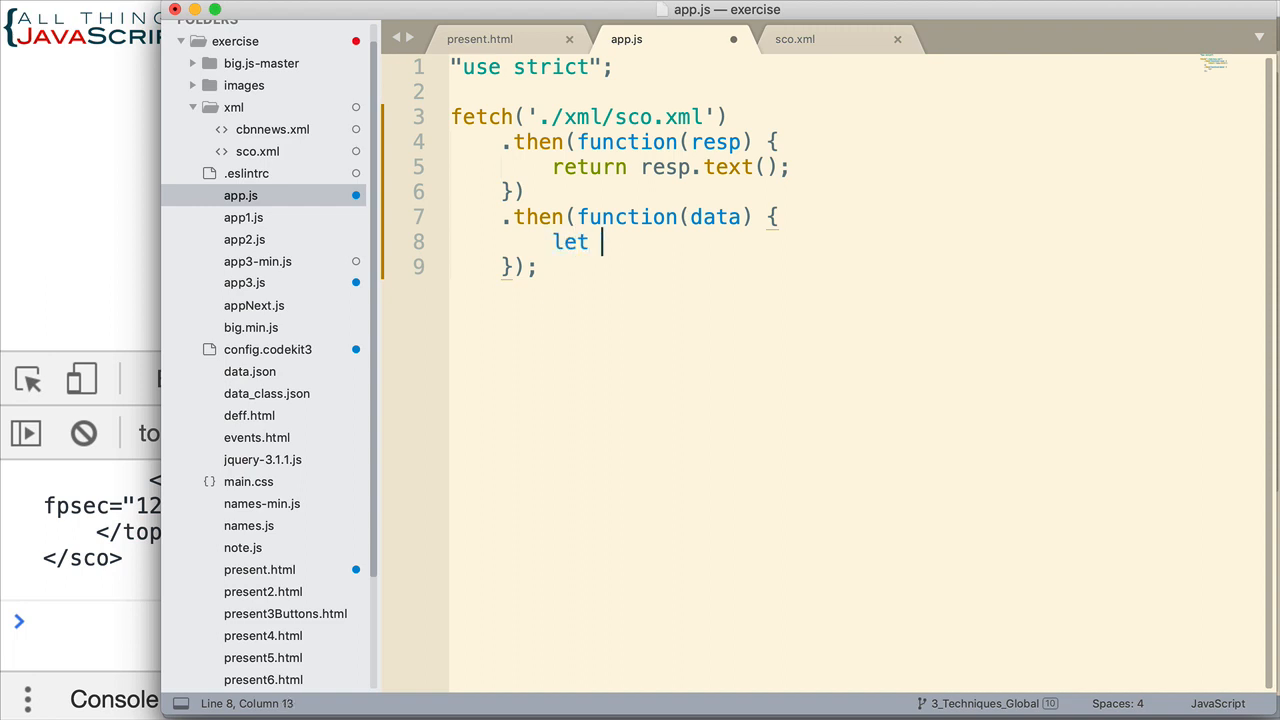
type("parser")
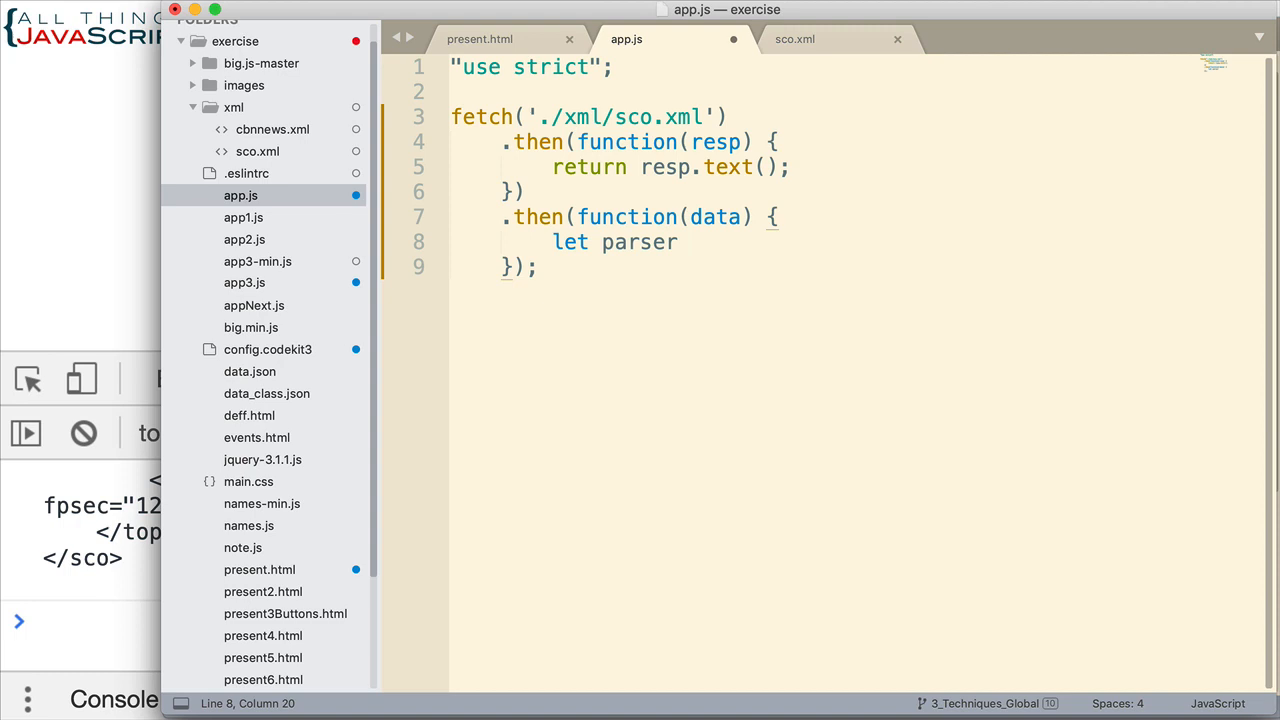
type("= new")
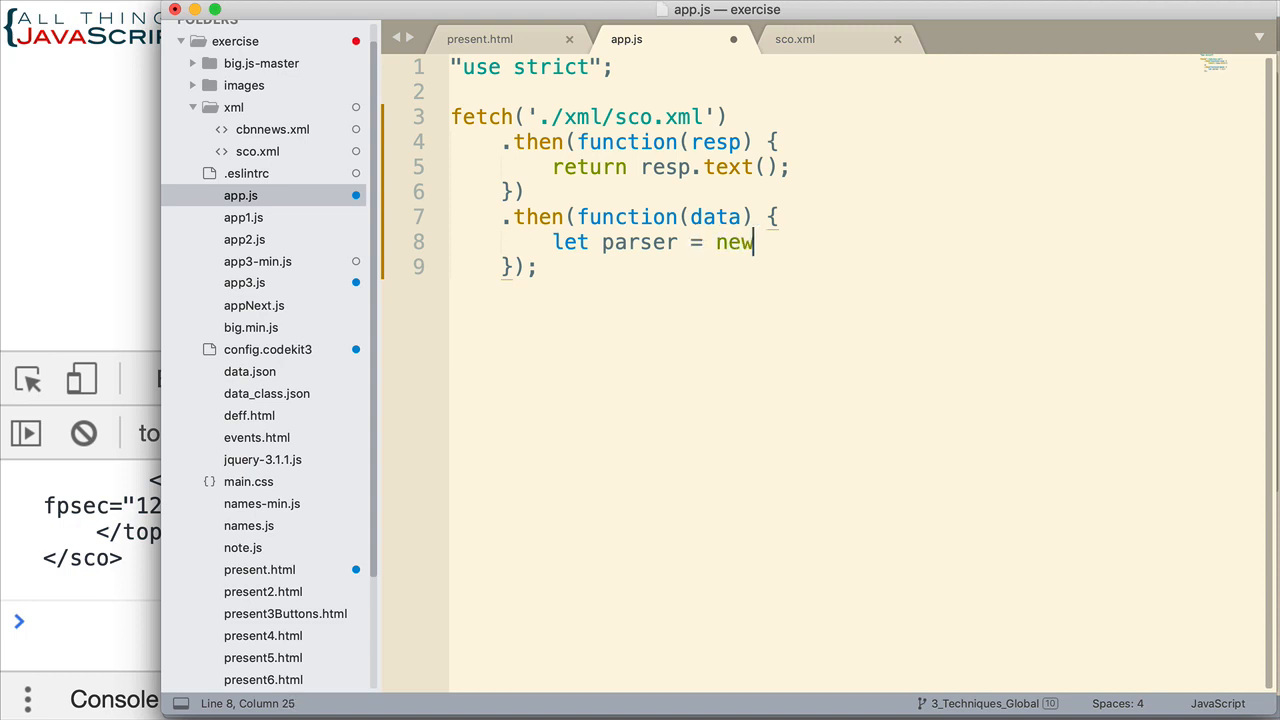
type("DO")
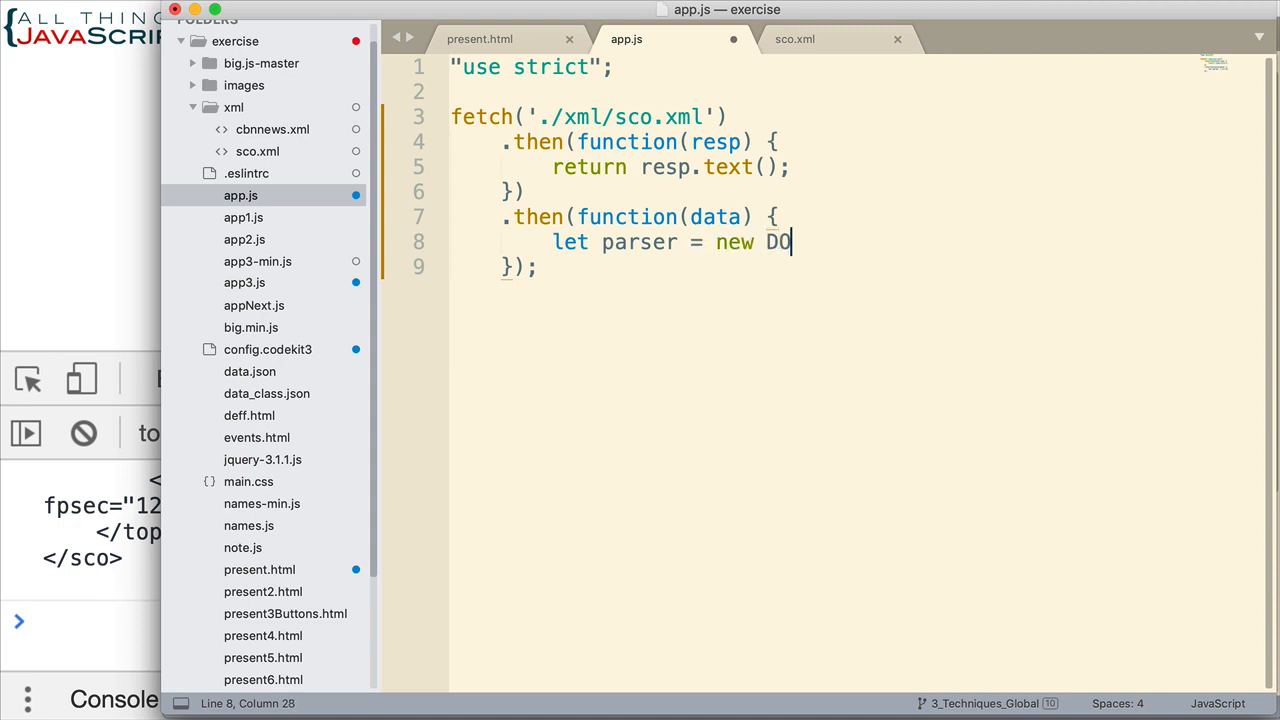
type("MParser")
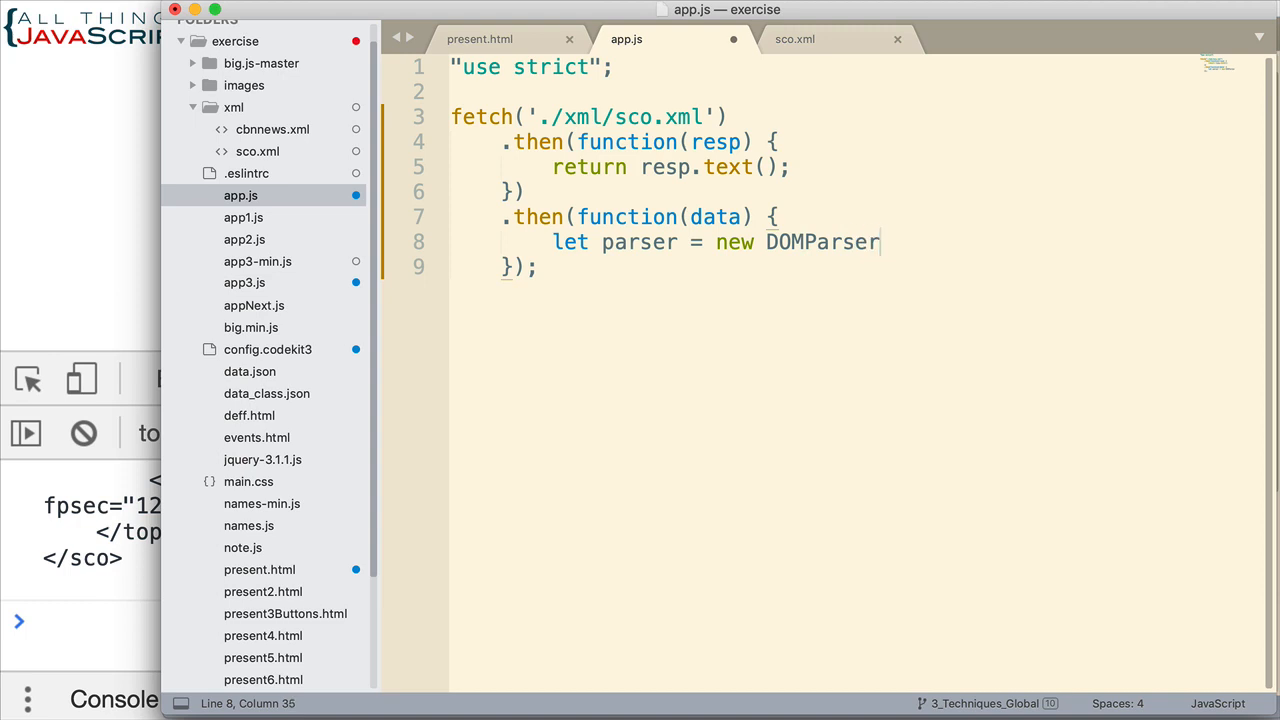
type("(),")
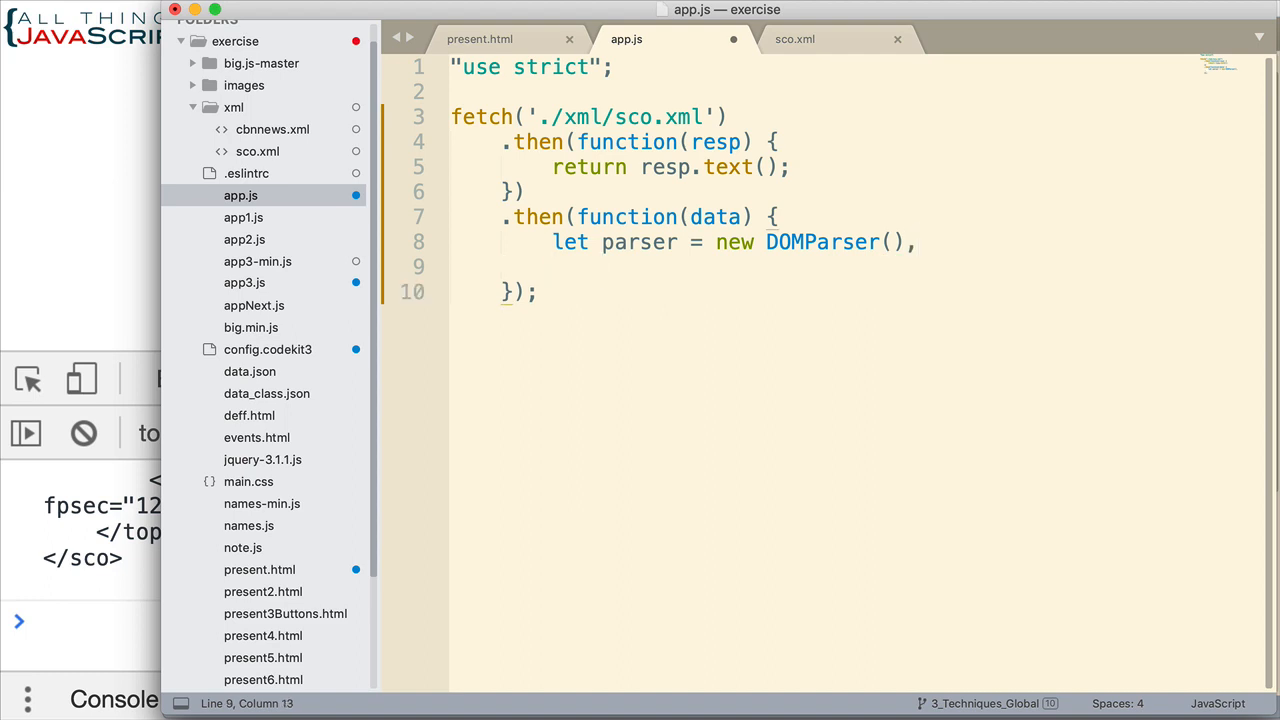
Step: Declare xmlDoc = parser.parseFromString(data, 'text/xml'); continuing the let statement
type("xmlDoc =")
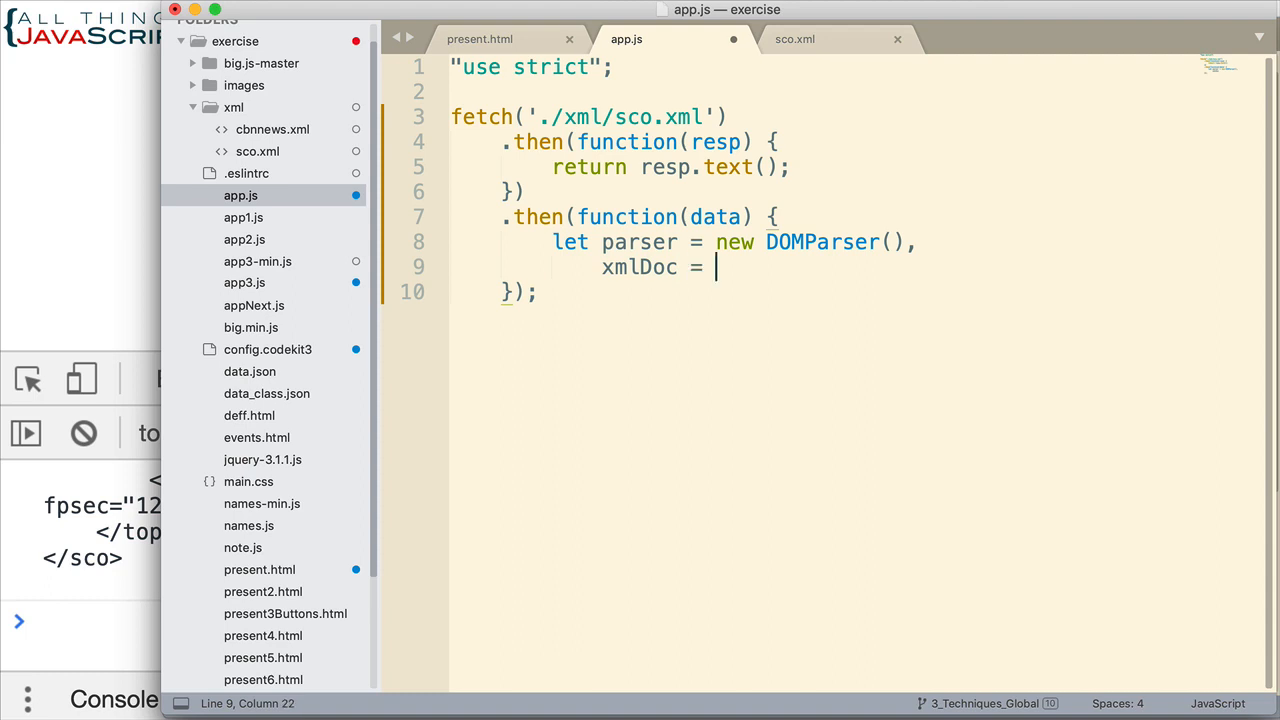
type("parser")
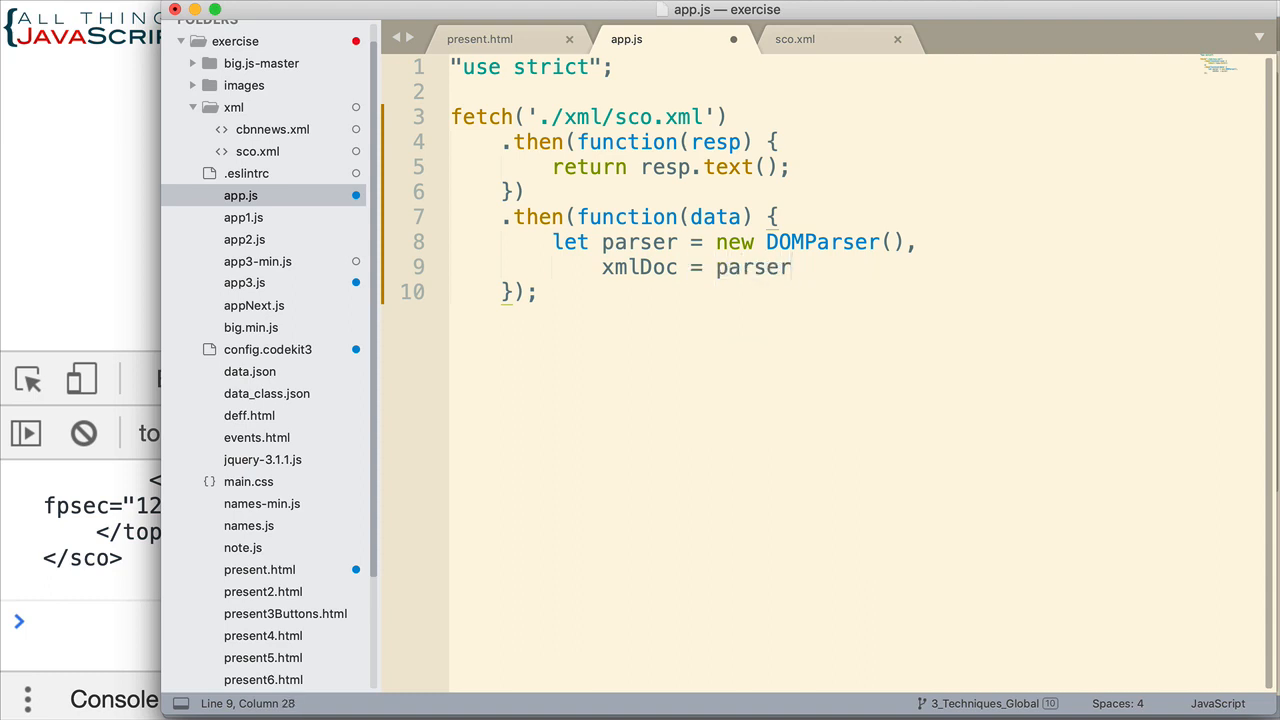
type(".")
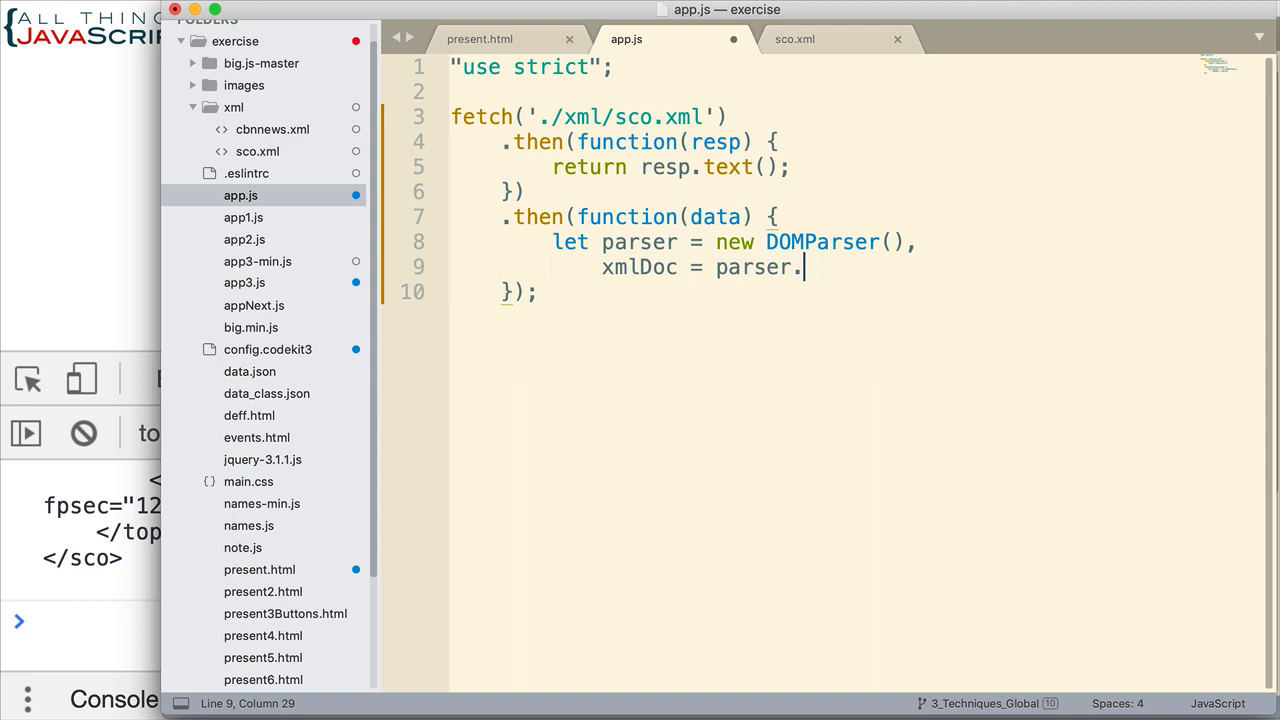
type("parse")
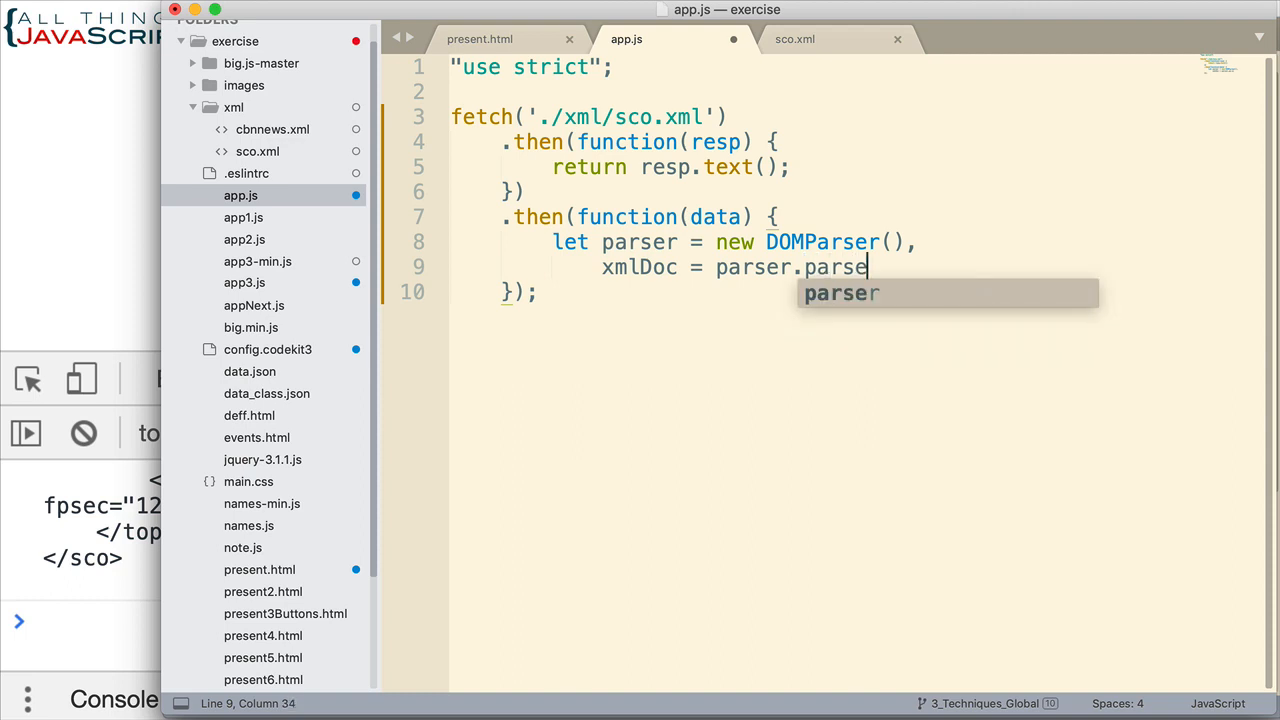
type("FromStrin")
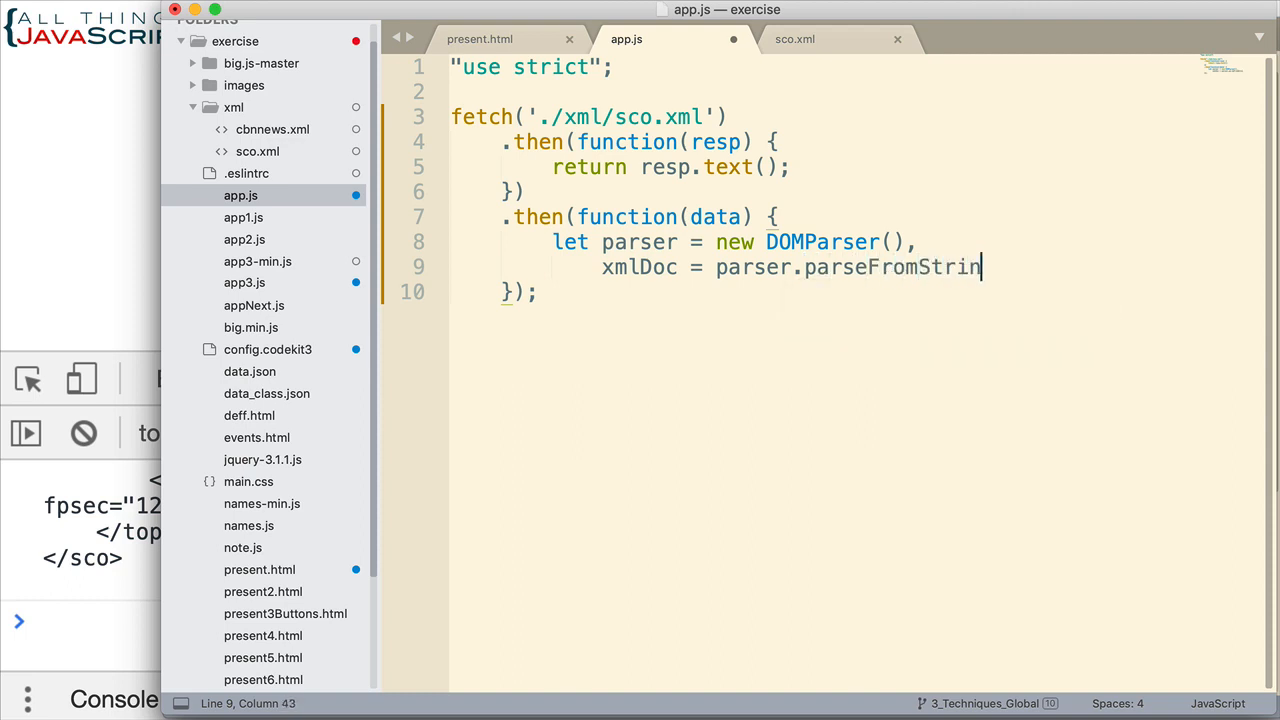
type("g()")
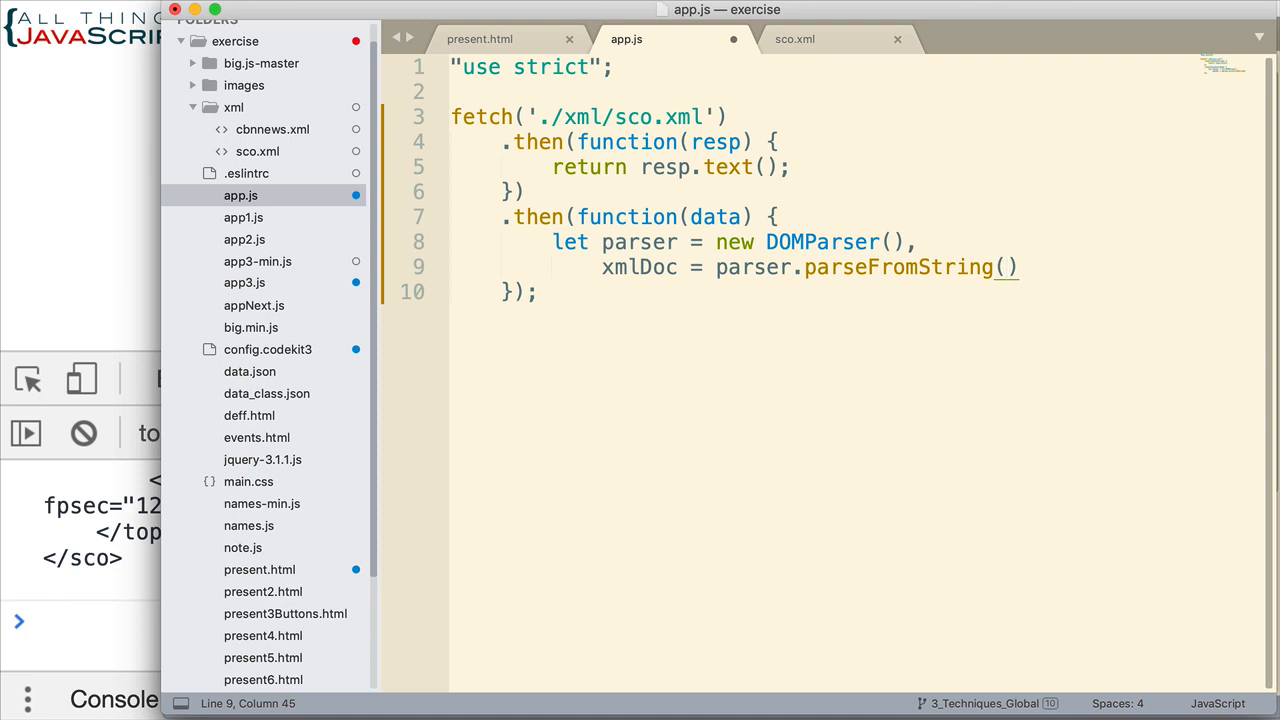
type("data,")
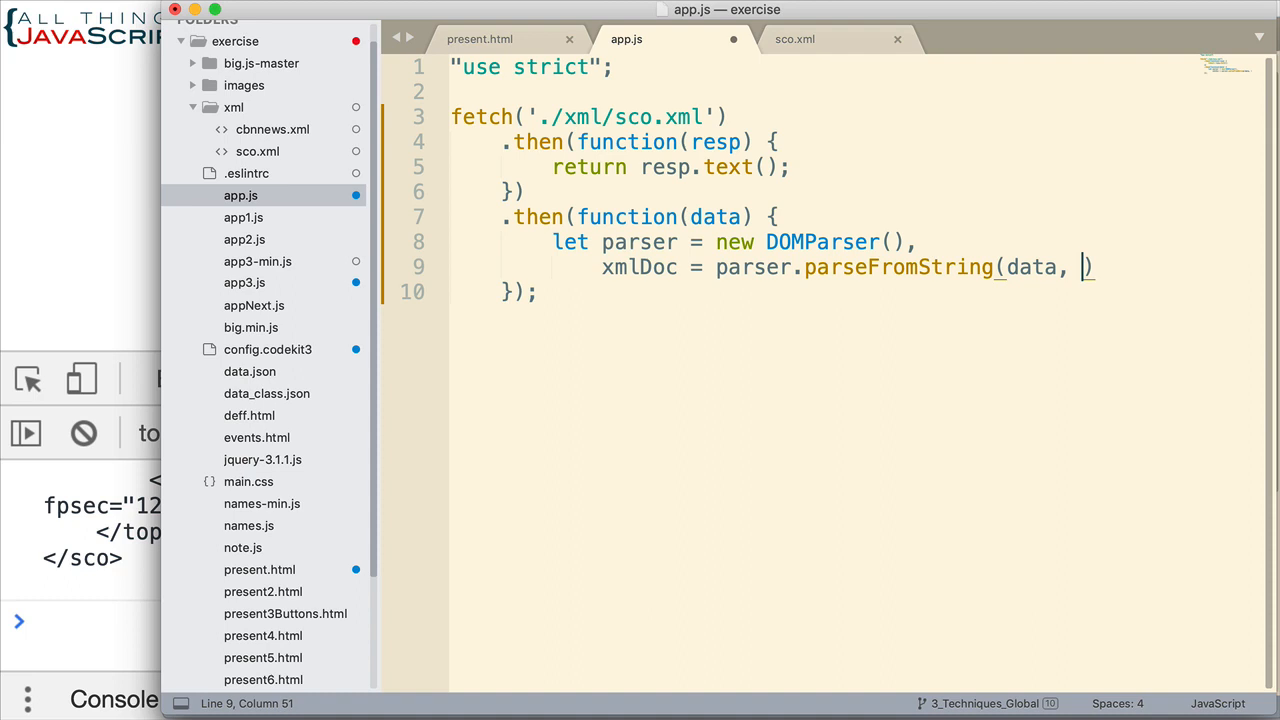
type("'text/")
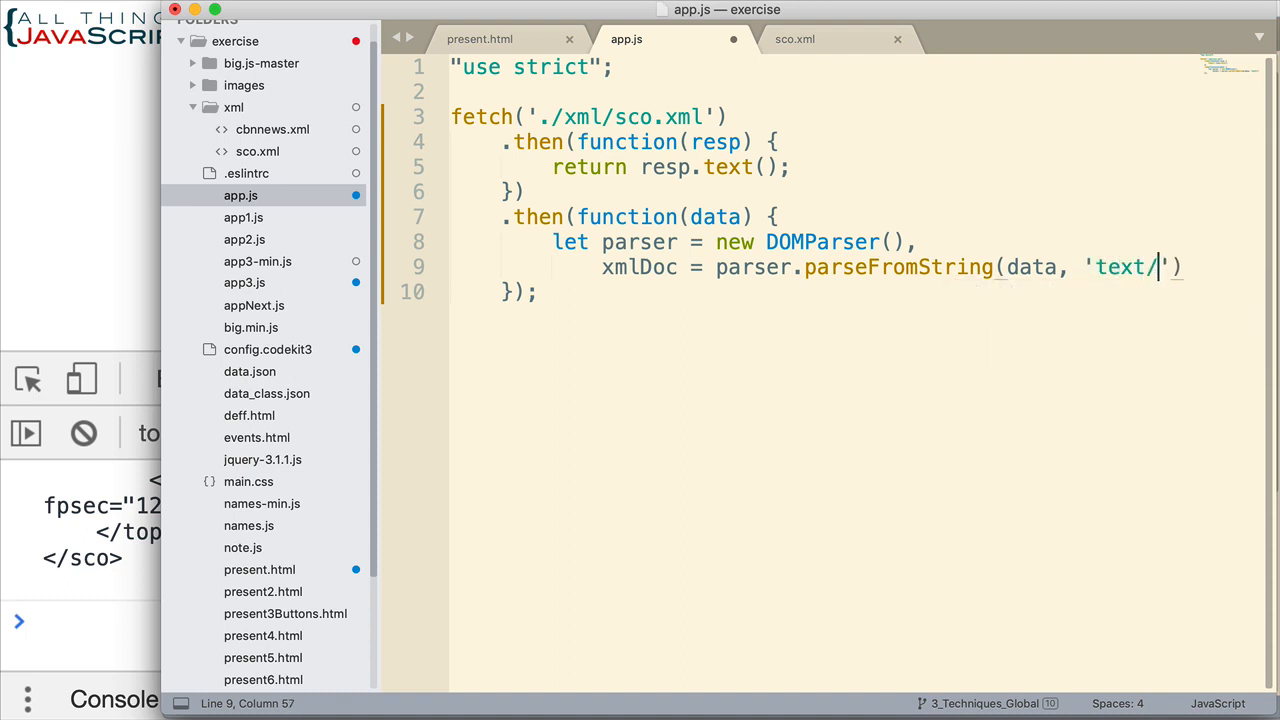
type("xml")
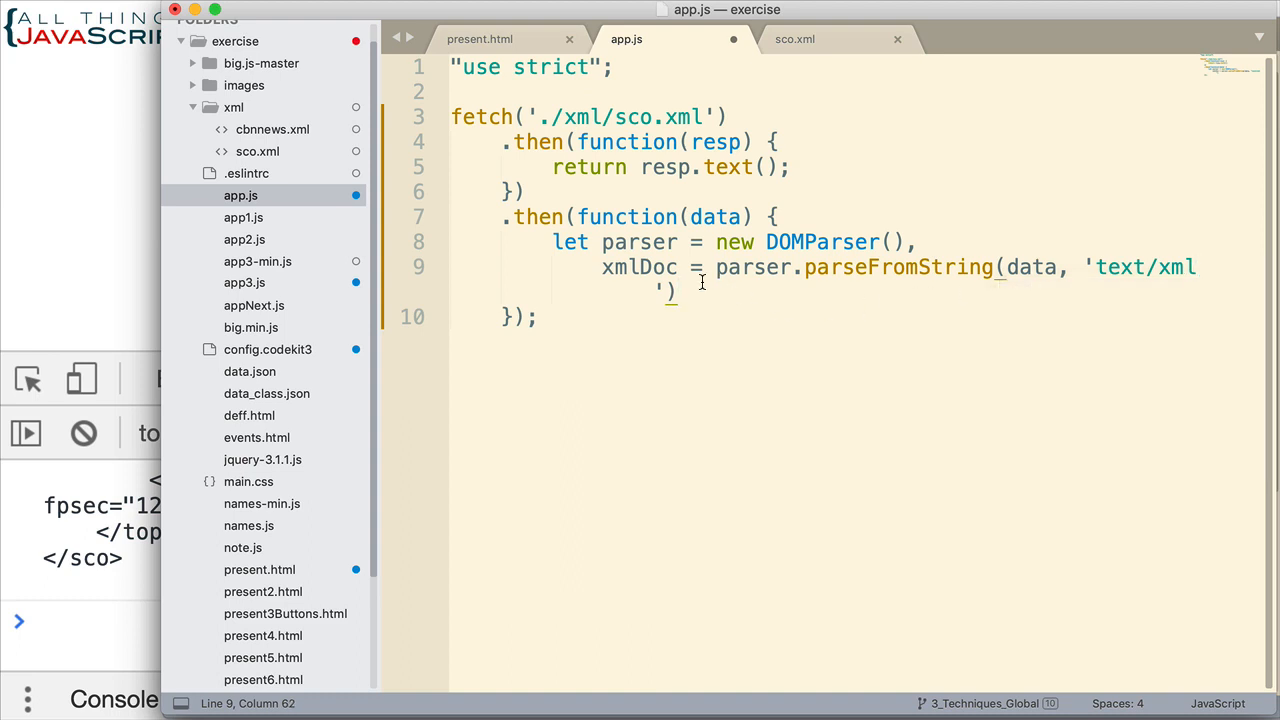
type(";")
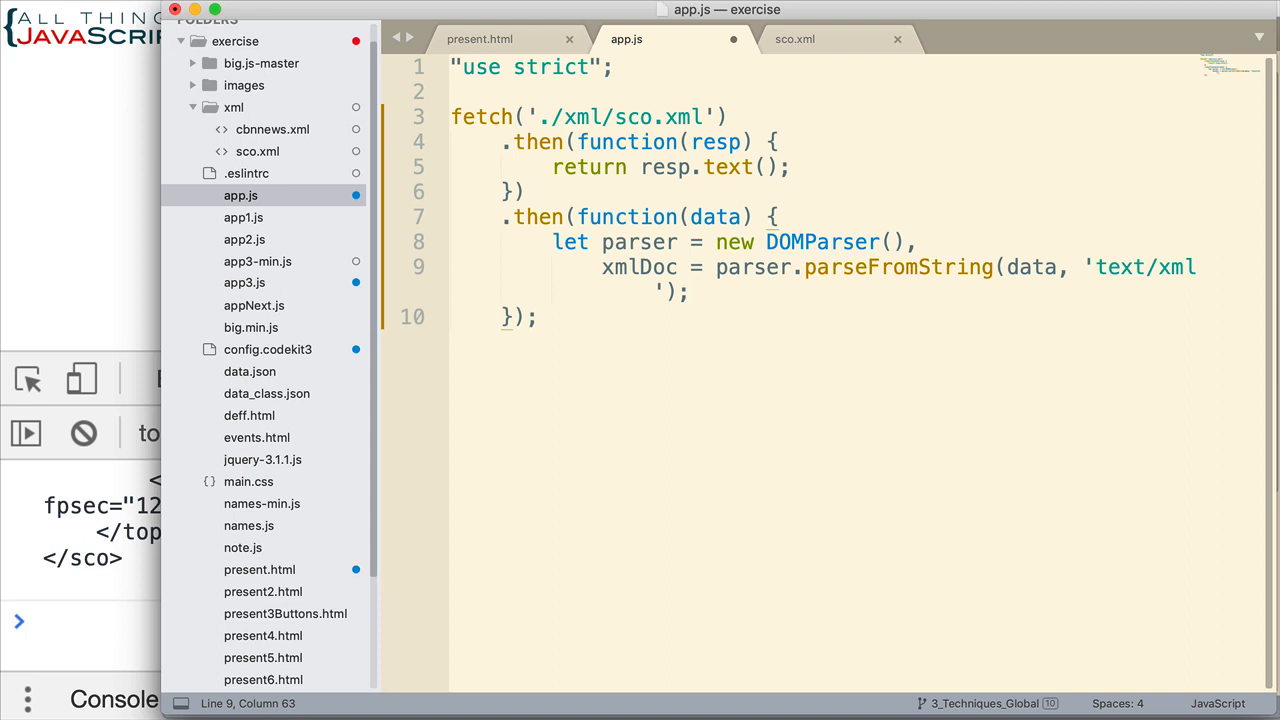
Step: Add console.log(xmlDoc); after the parsing statement and save app.js
type("con")
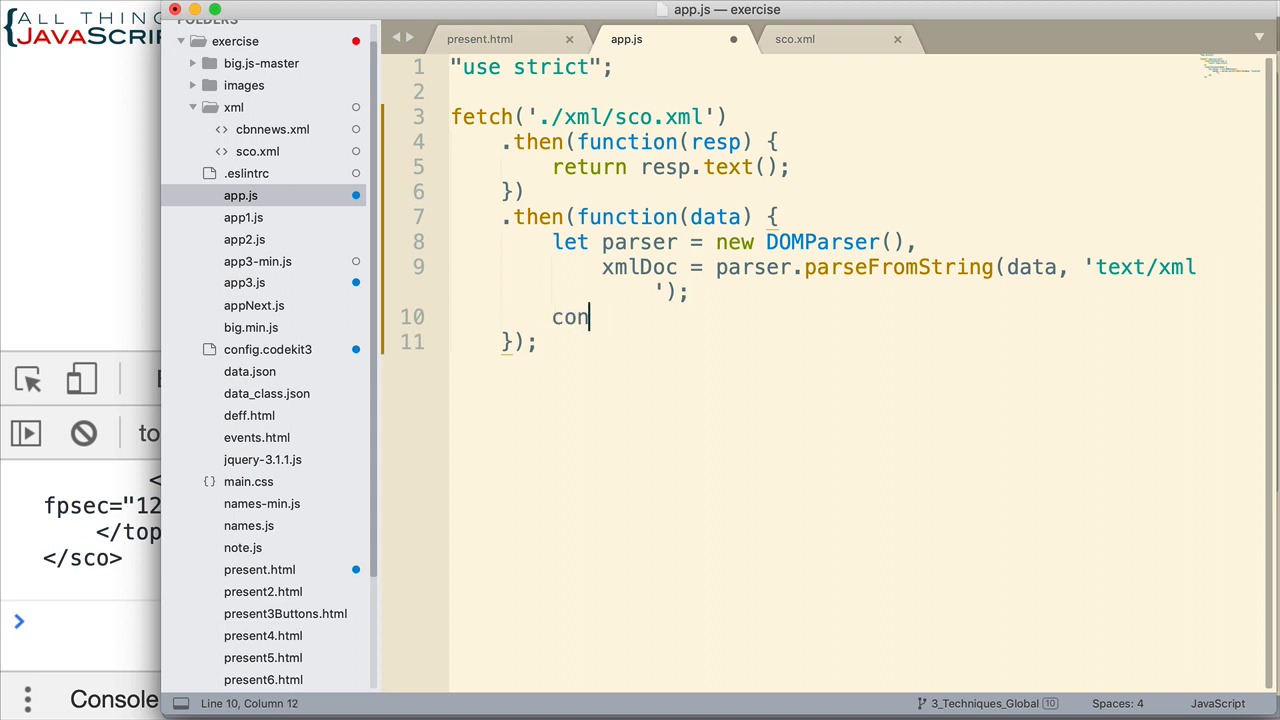
type("sole.log")
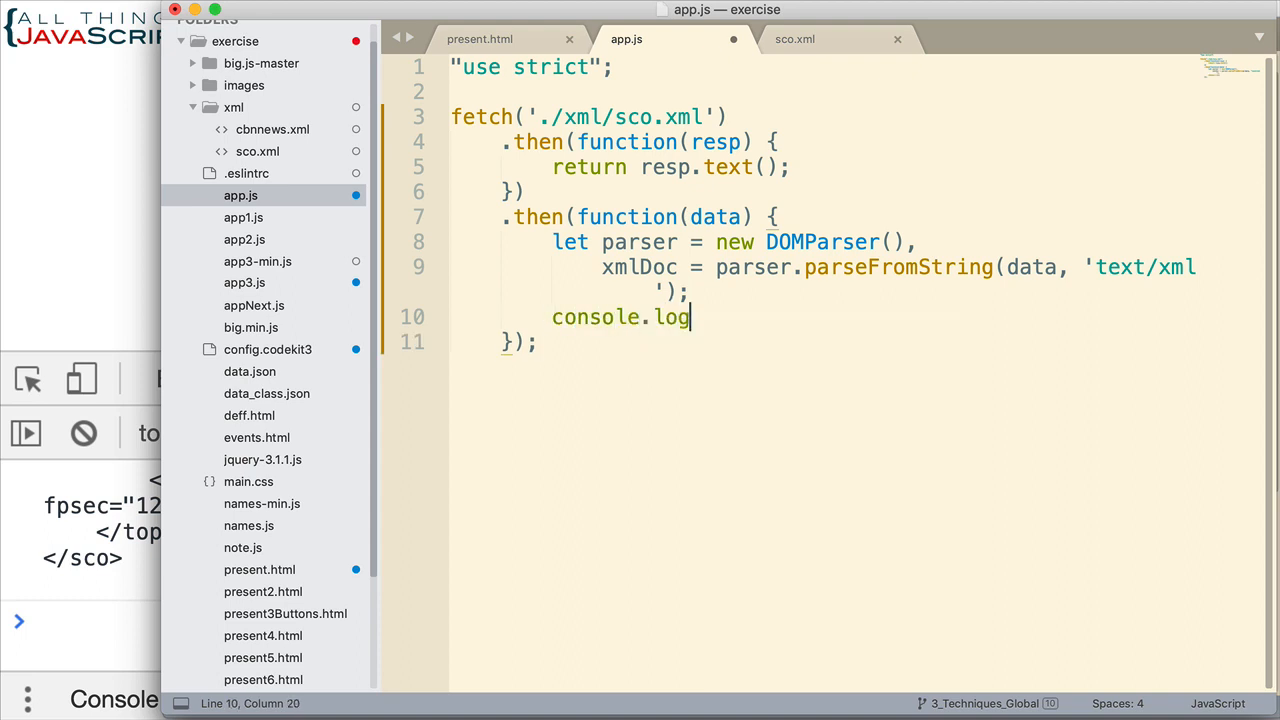
type("(xmlDoc);")
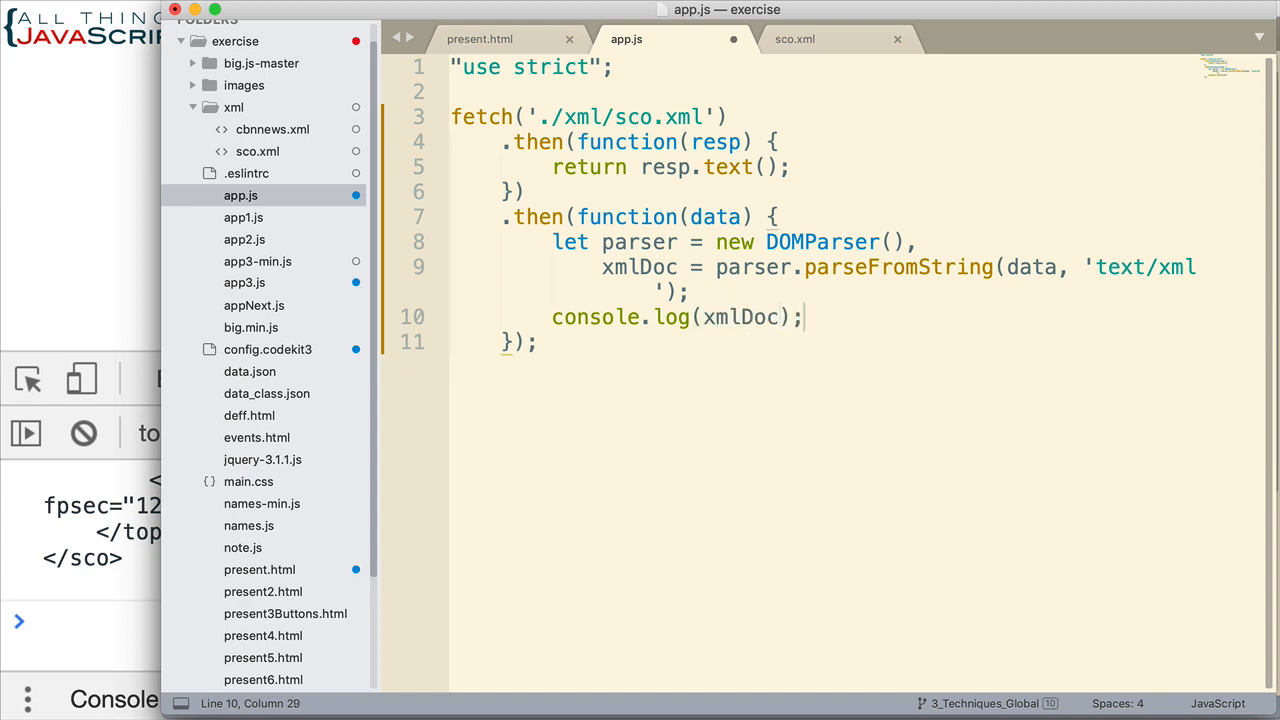
key("cmd+s")
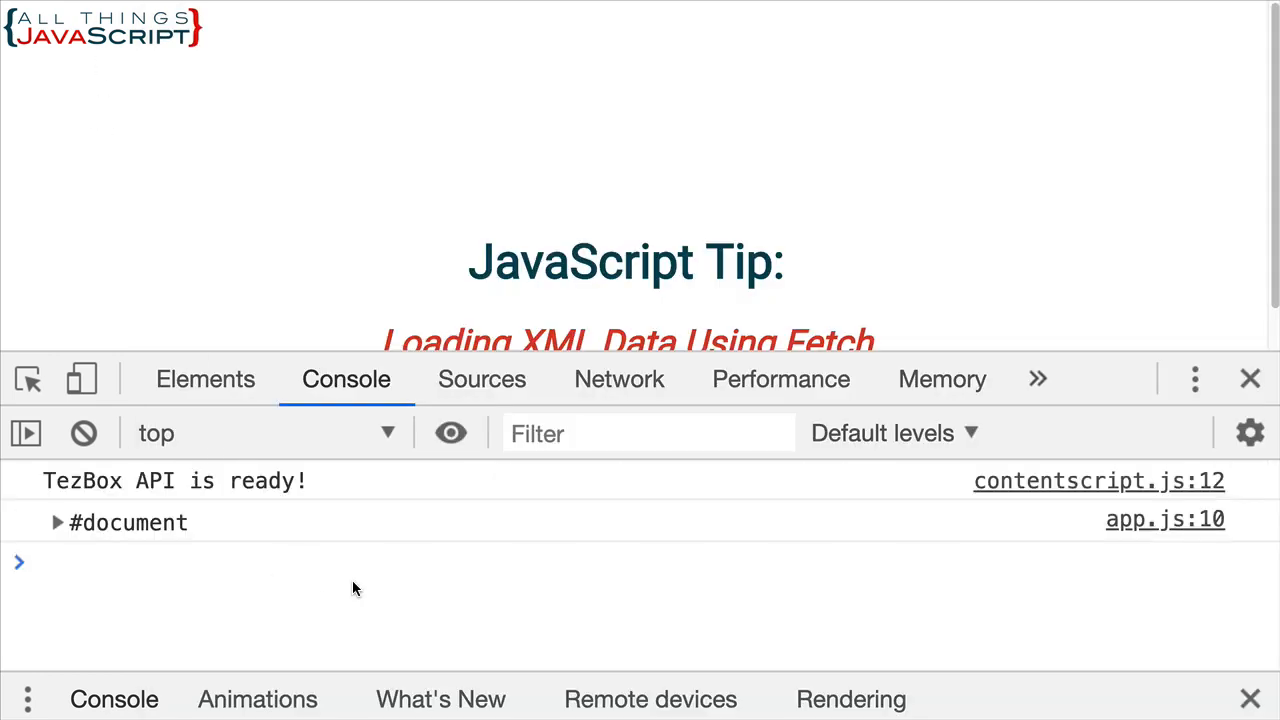
mouse_move(360, 591)
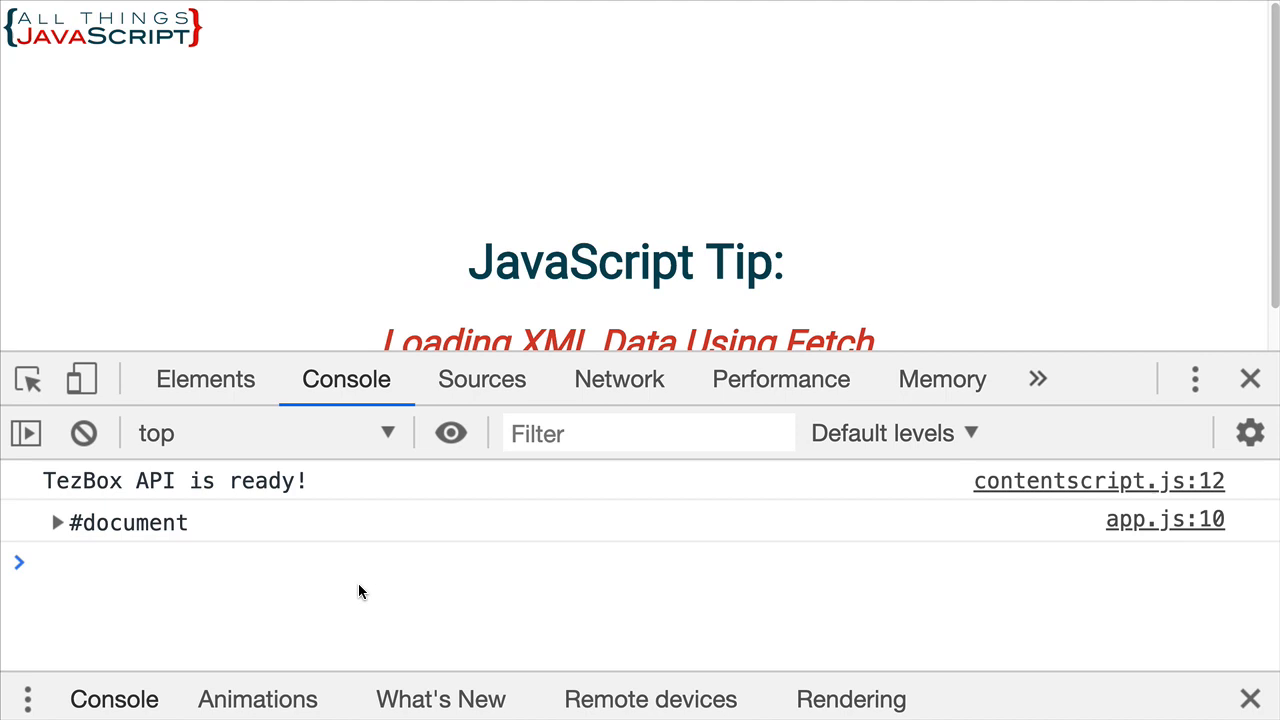
Step: Expand the logged #document and its sco element to reveal the topics child
left_click(58, 522)
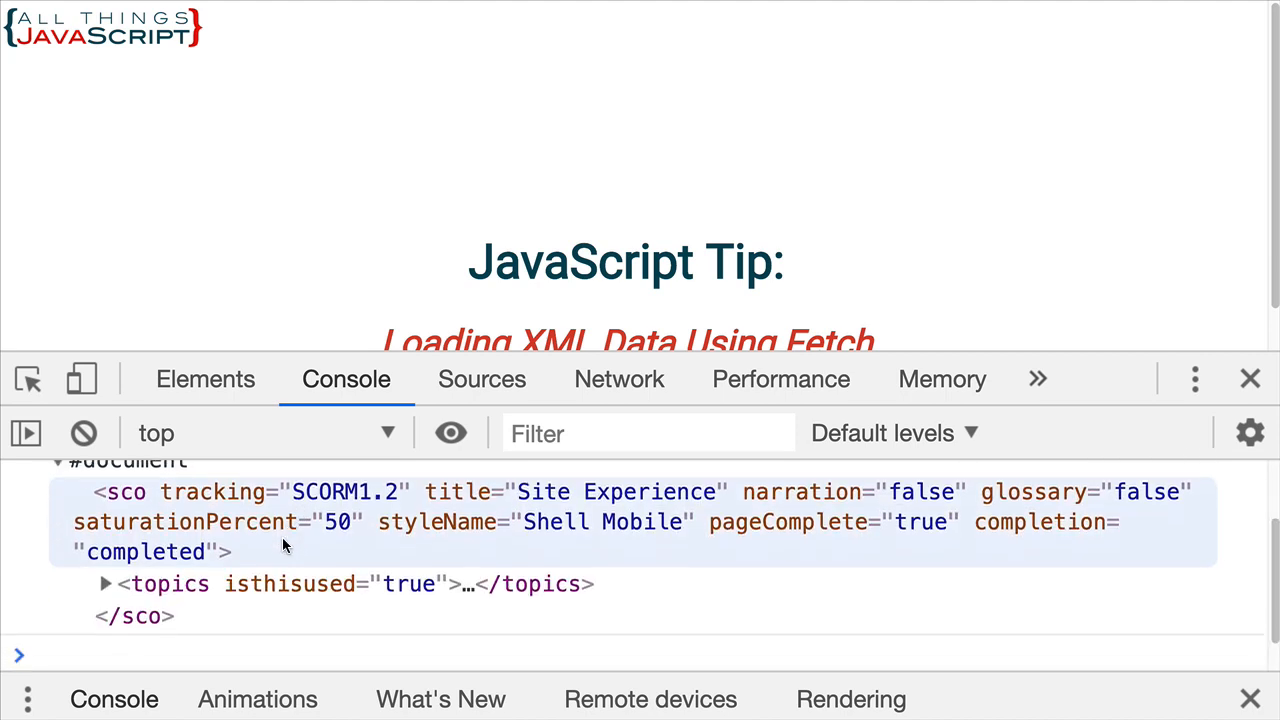
left_click(105, 584)
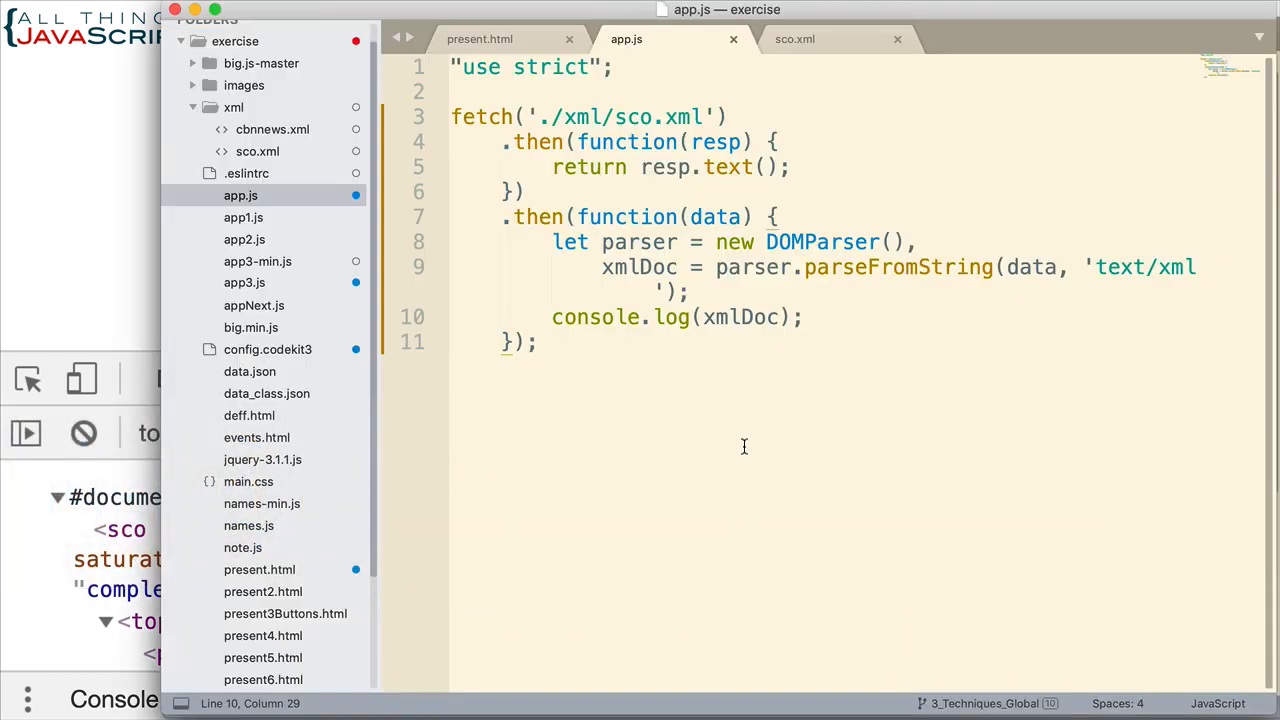
mouse_move(578, 317)
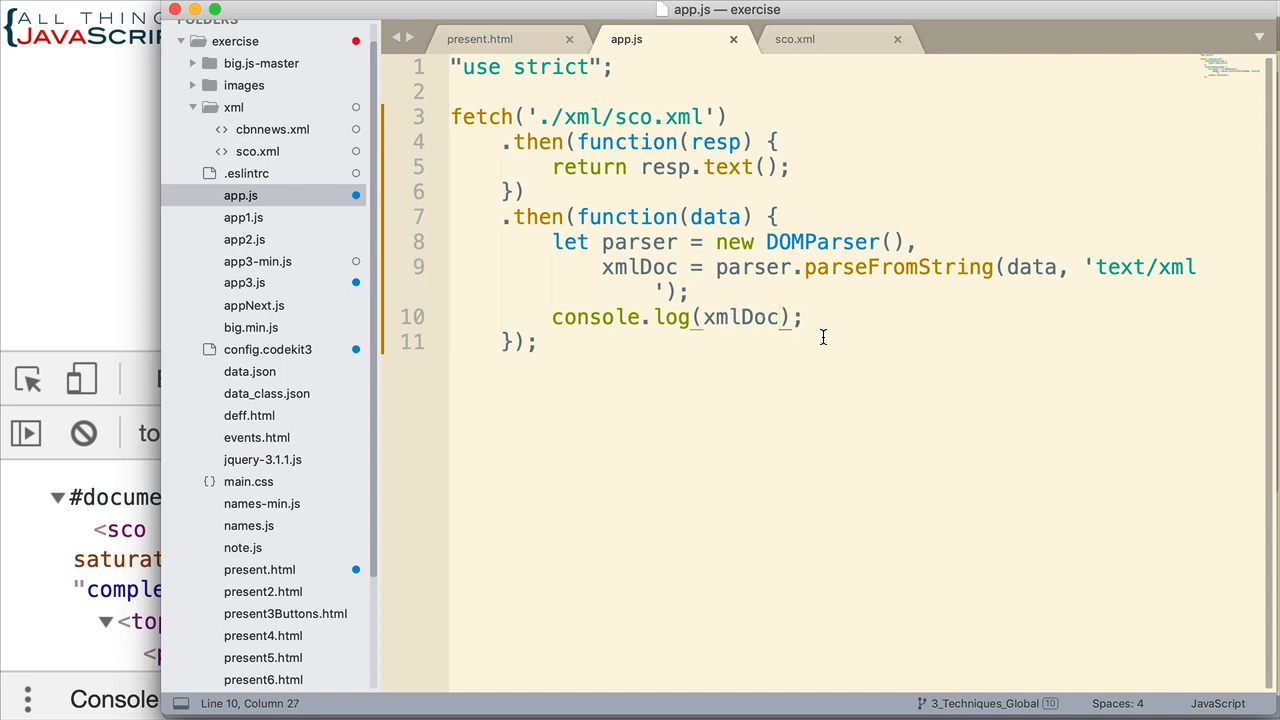
Step: Change the log line to xmlDoc.getElementsByTagName('sco')[0], confirming the root tag name in sco.xml
type(".getElementsBy")
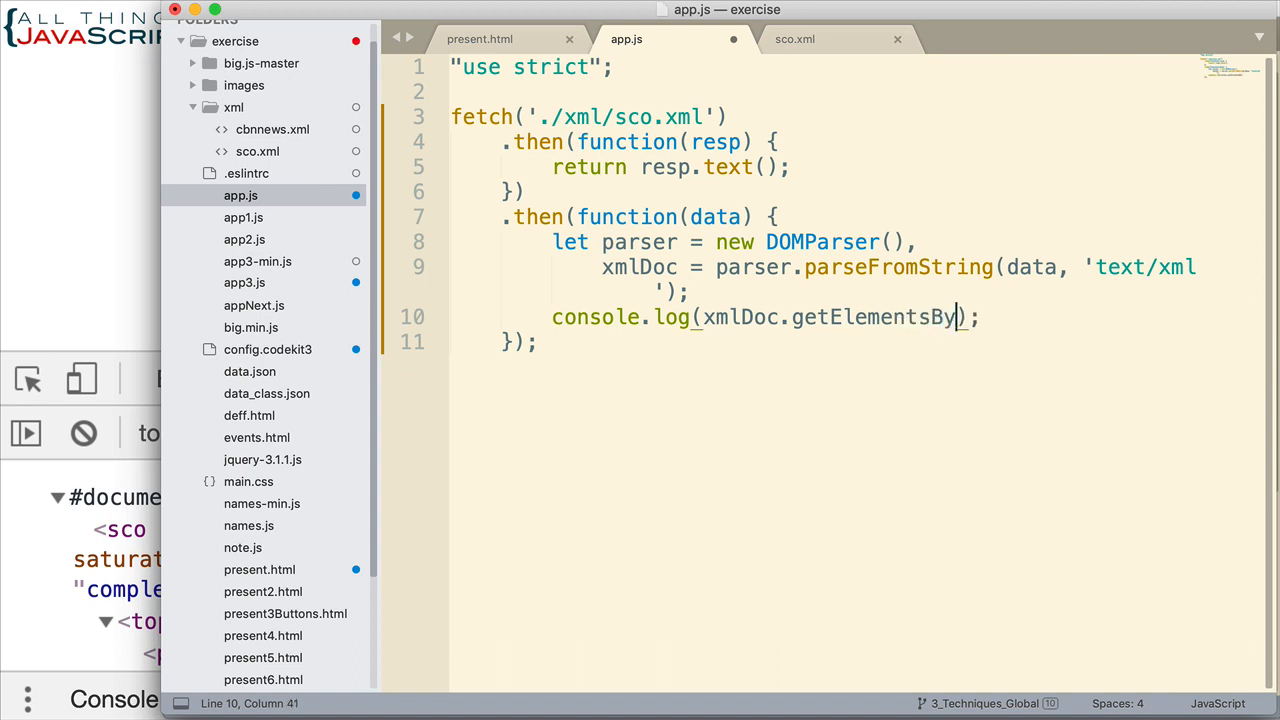
type("TagN")
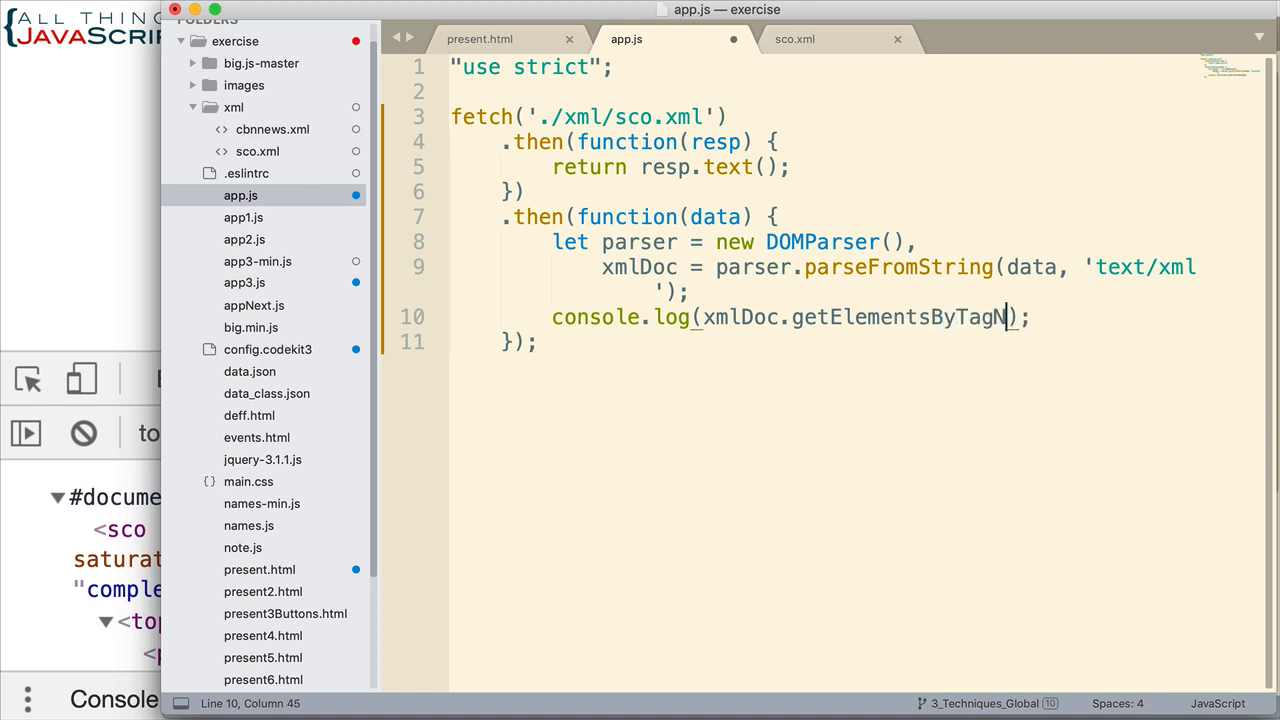
type("ame")
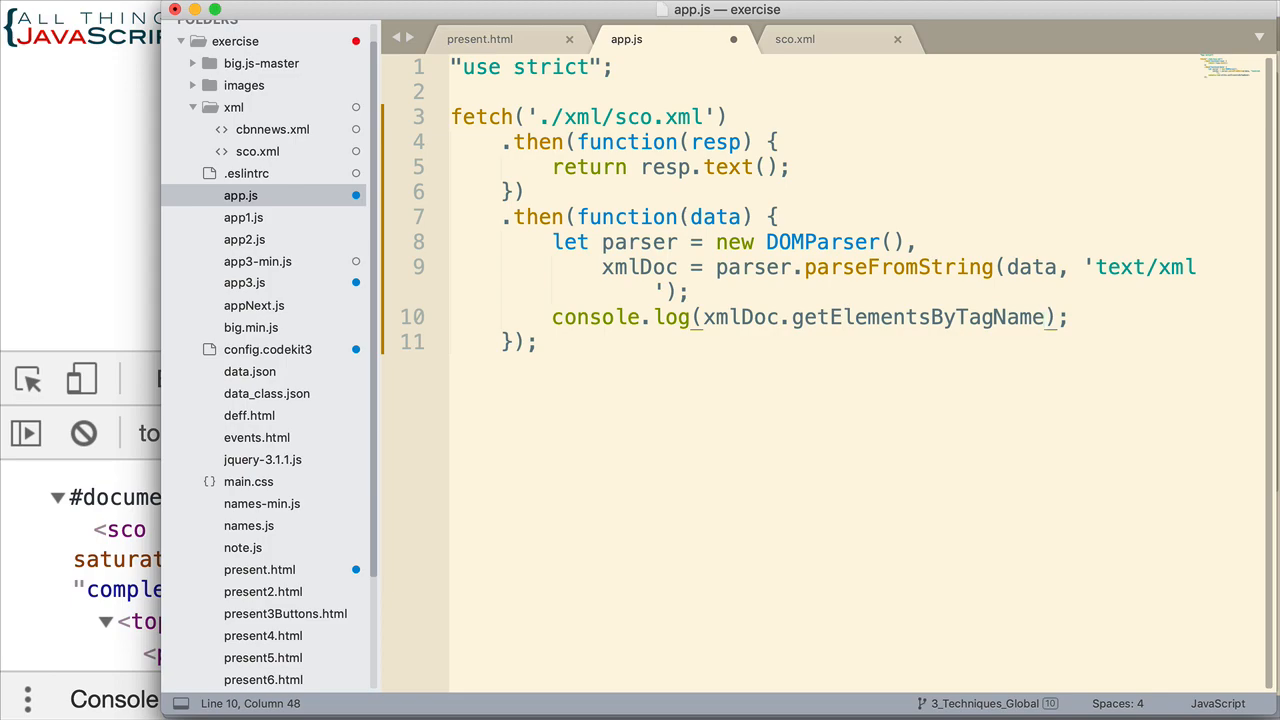
left_click(795, 39)
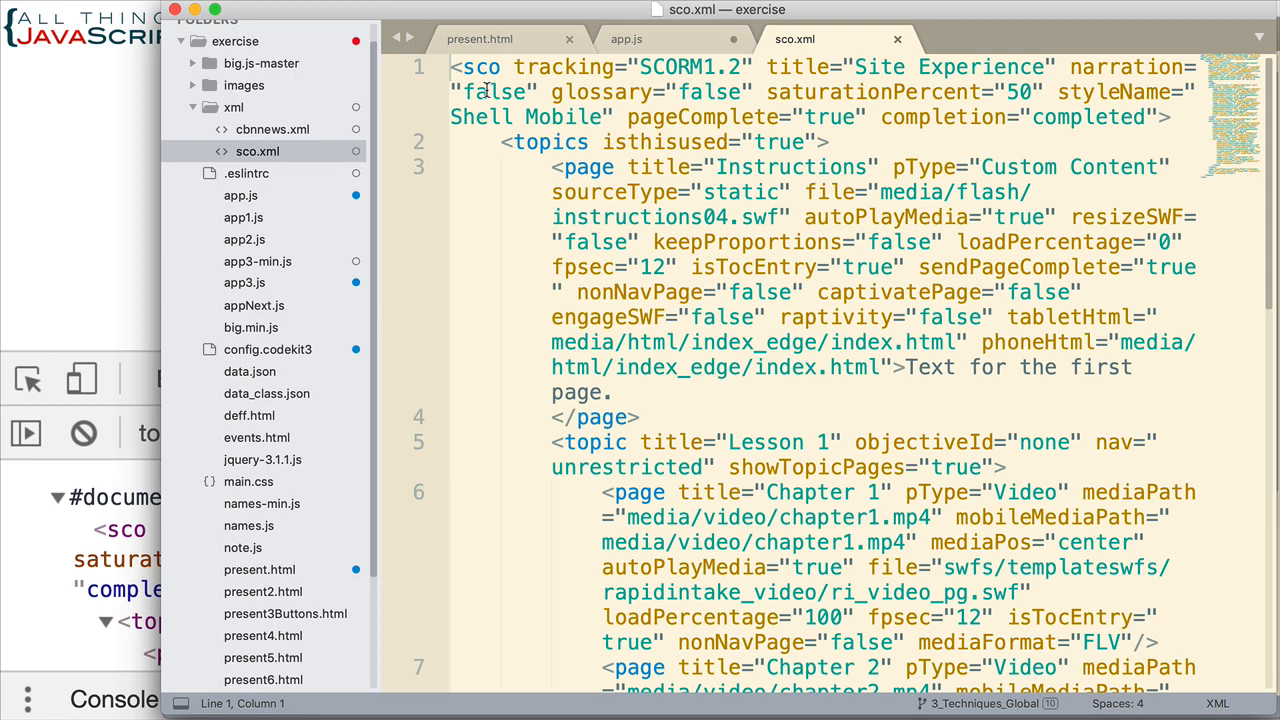
left_click(626, 39)
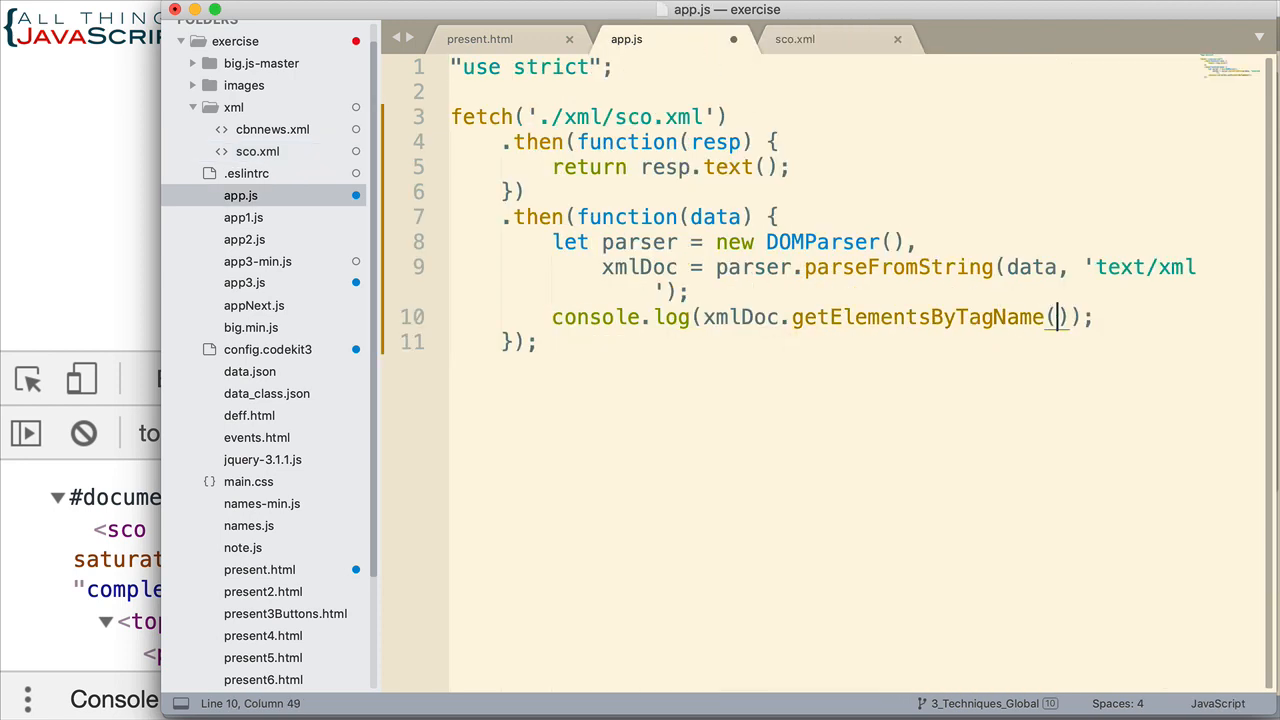
type("sco'")
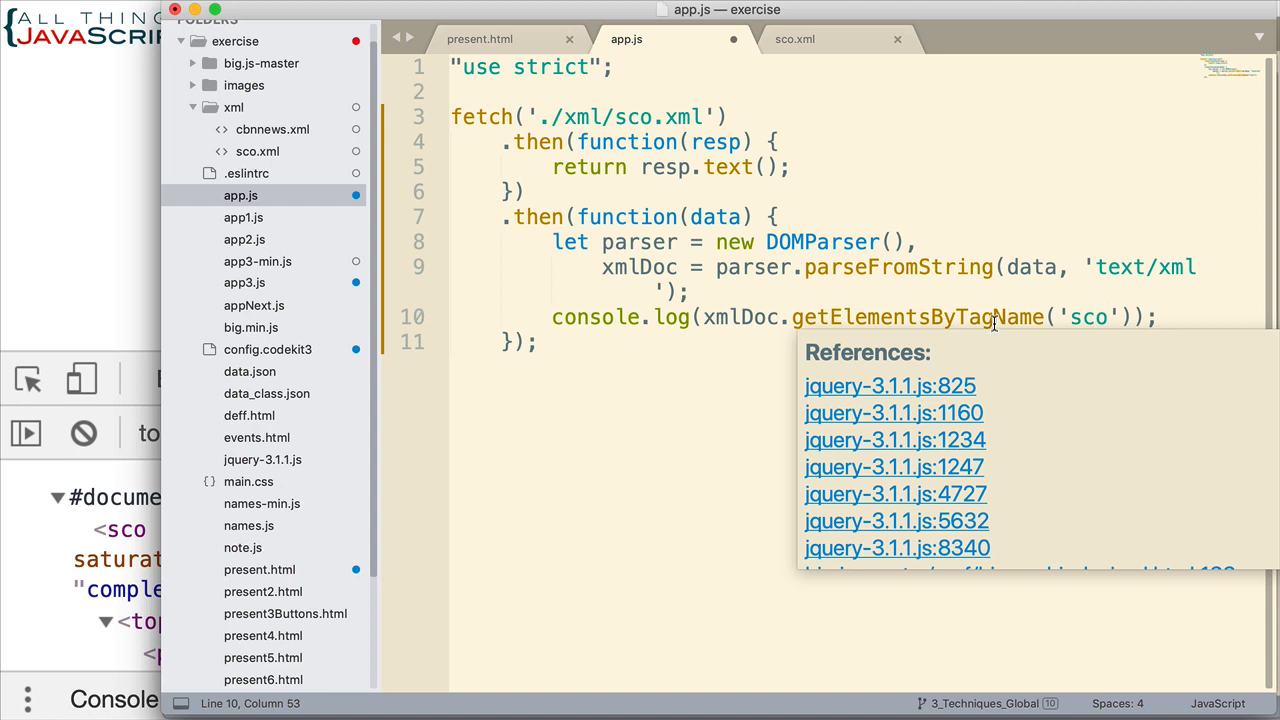
left_click(653, 551)
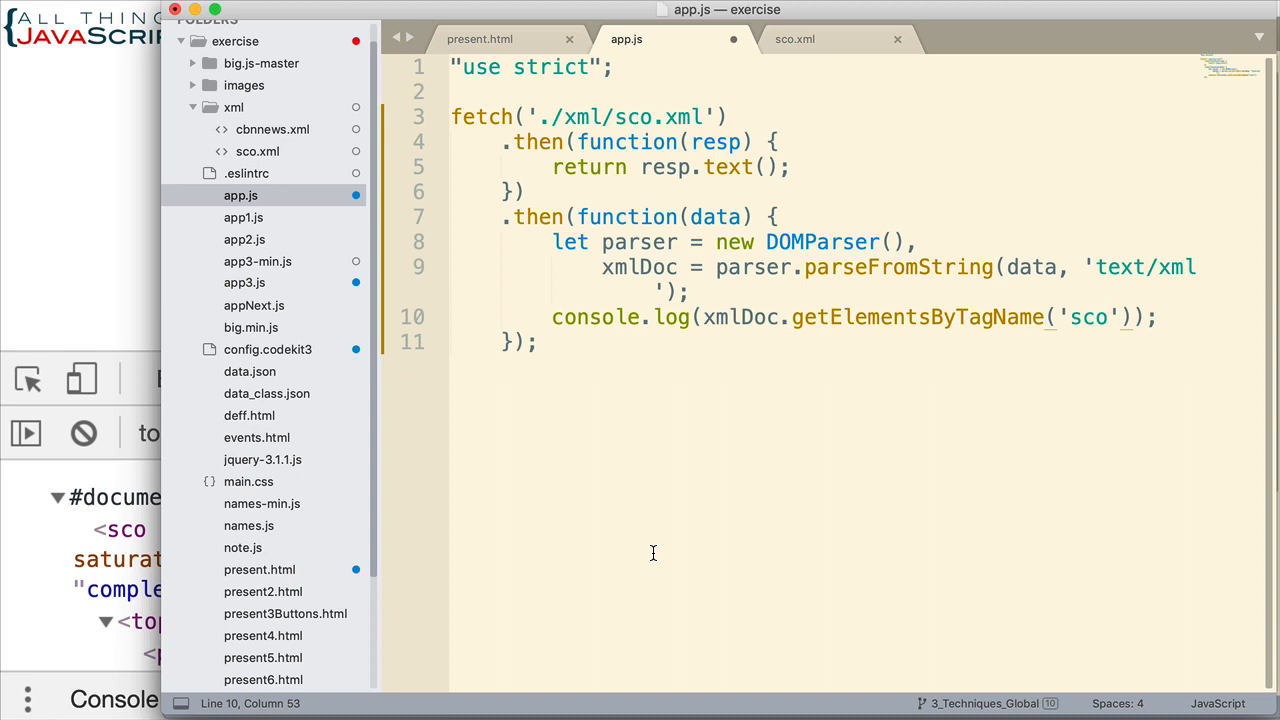
mouse_move(997, 485)
type("[")
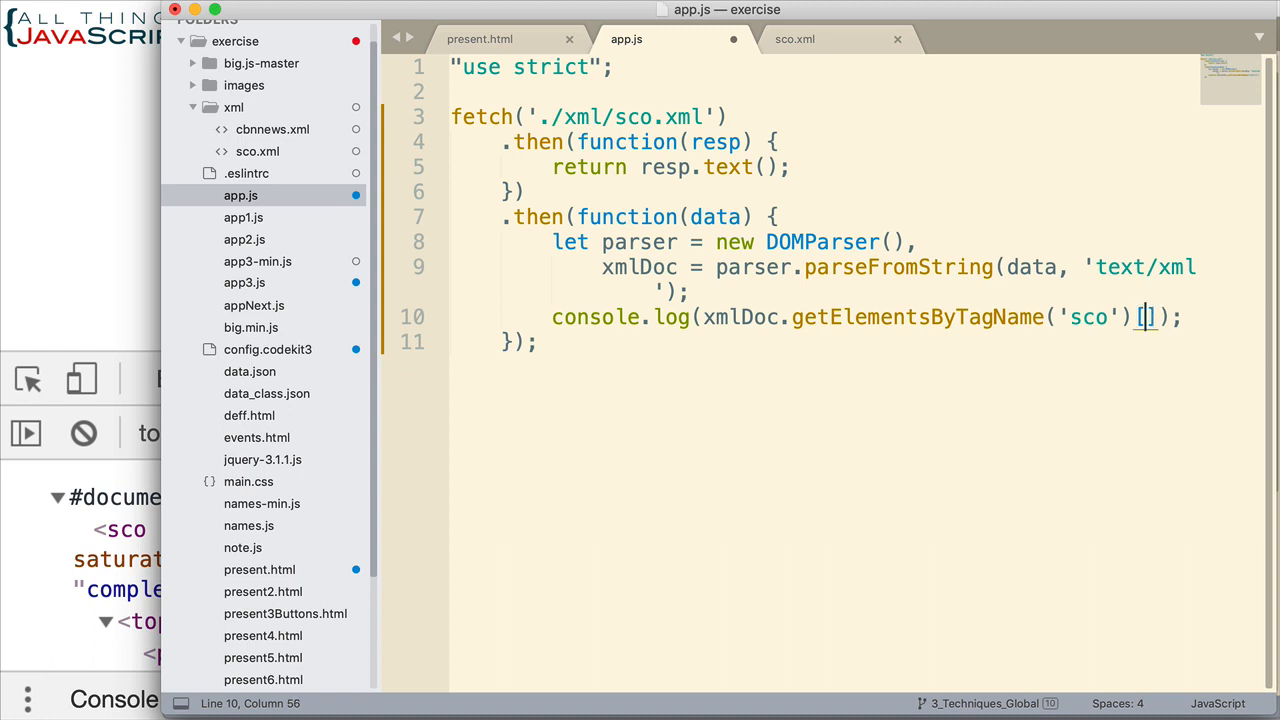
type("0")
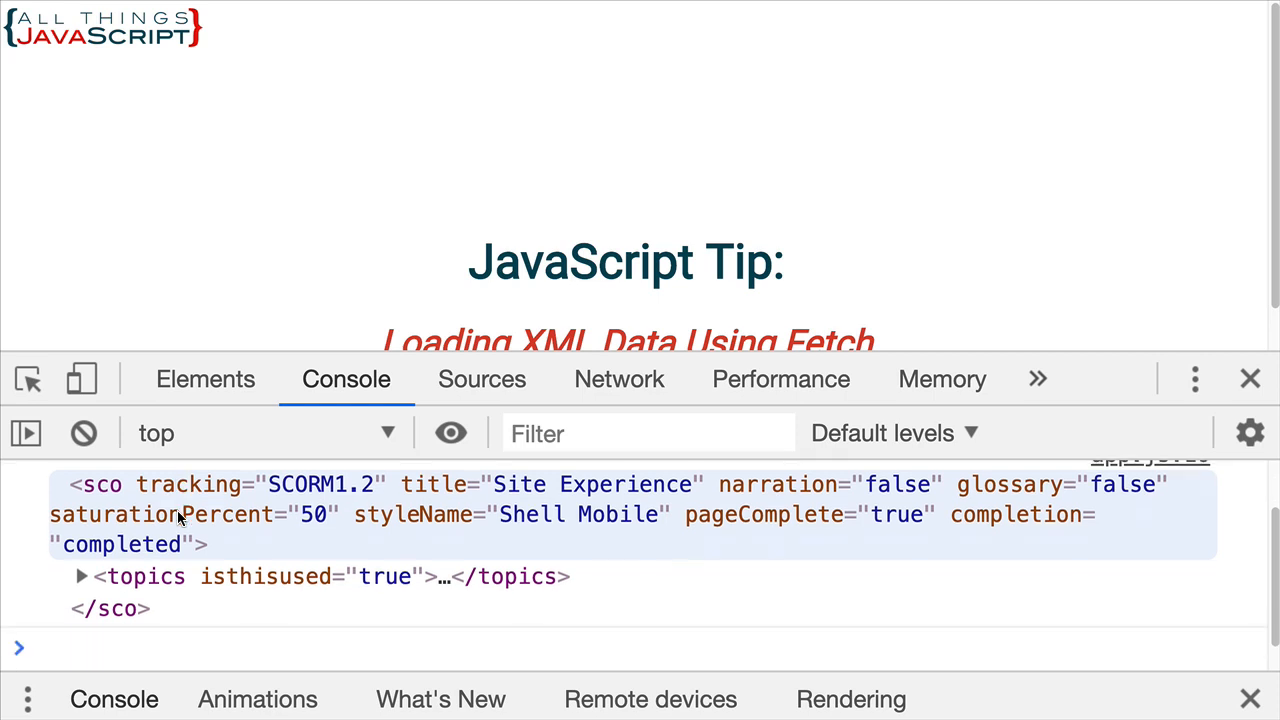
Step: Scroll the Chrome console output to view the logged sco element with its topics child
scroll("down", 3)
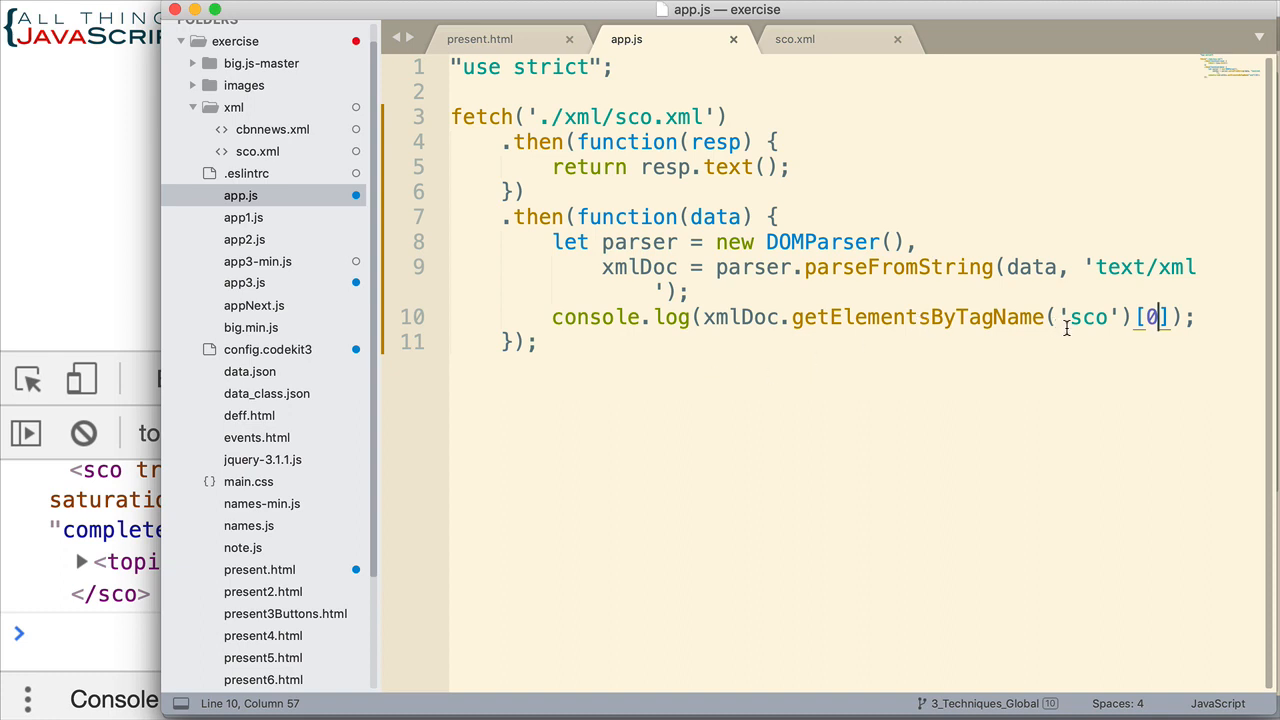
Step: Replace 'sco' with 'topic', drop the [0] index, and save app.js
double_click(1088, 317)
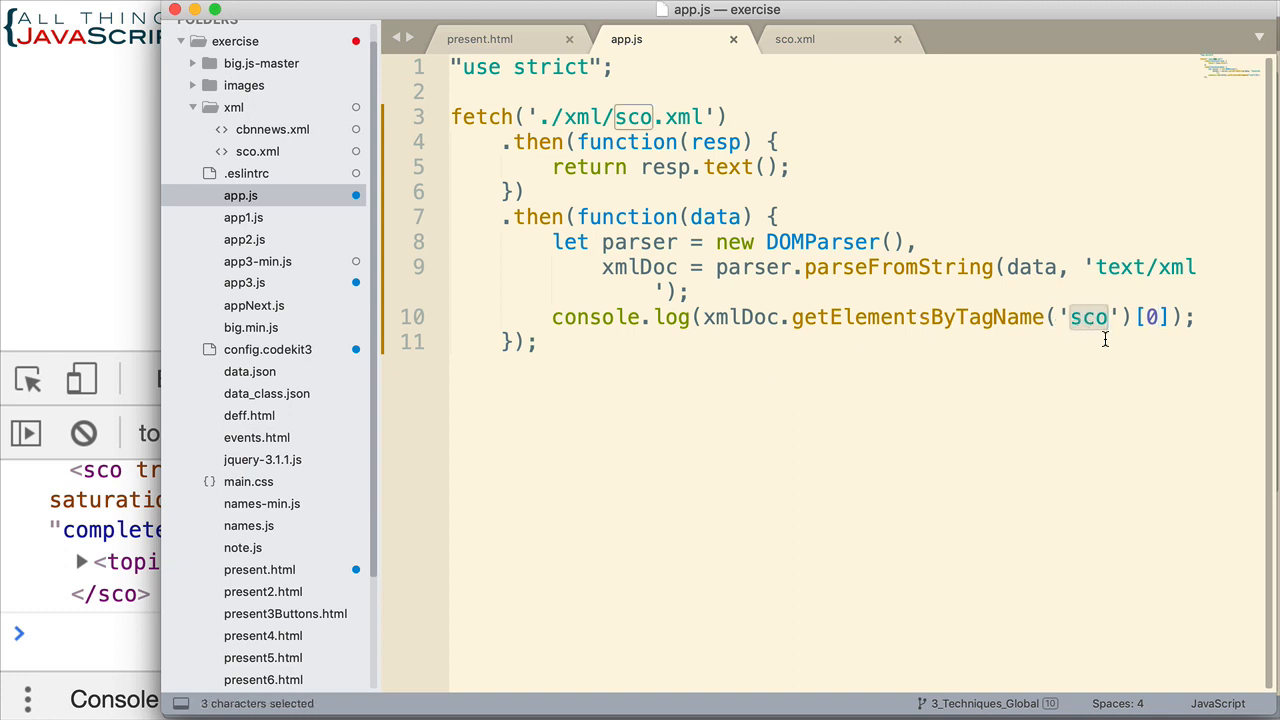
type("topic")
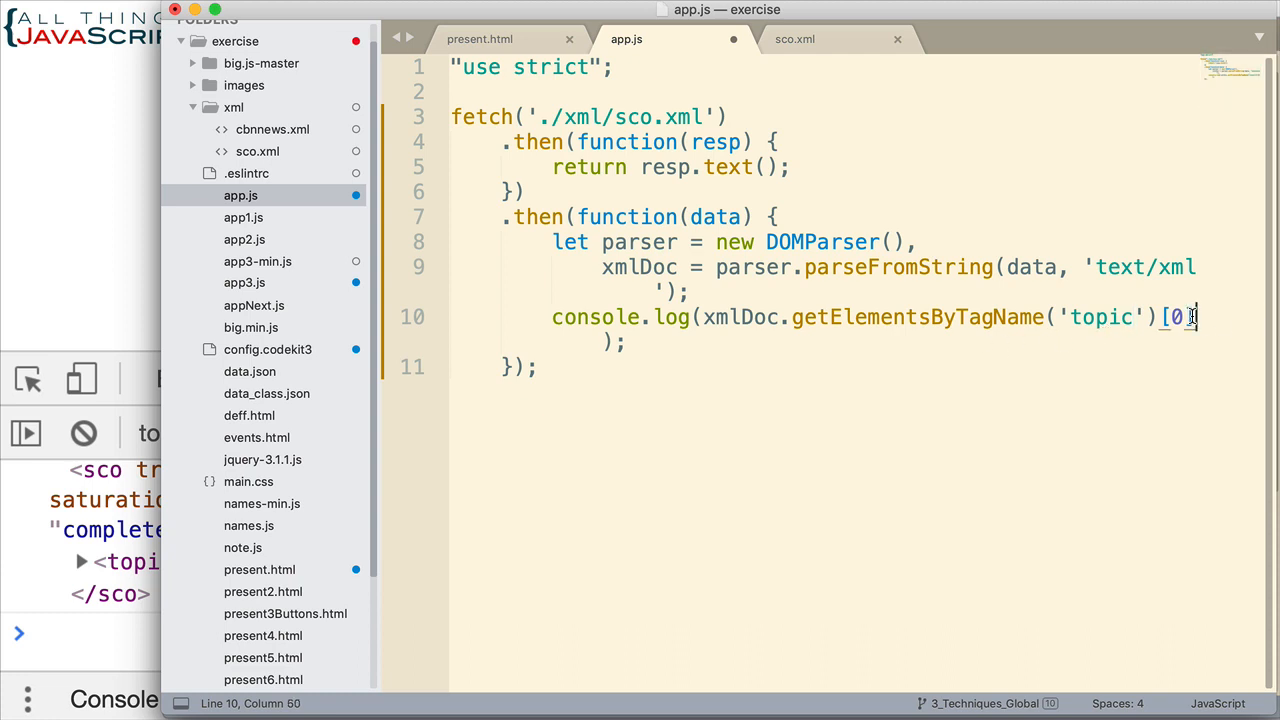
key("backspace")
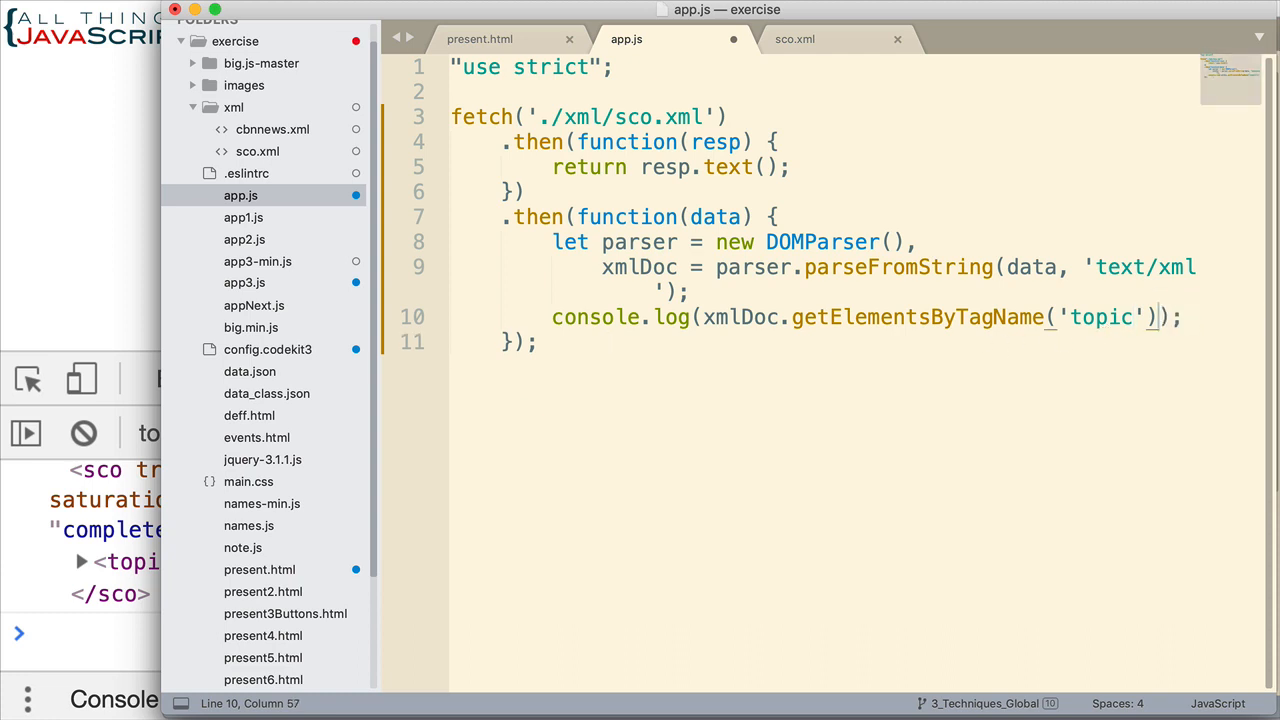
mouse_move(837, 367)
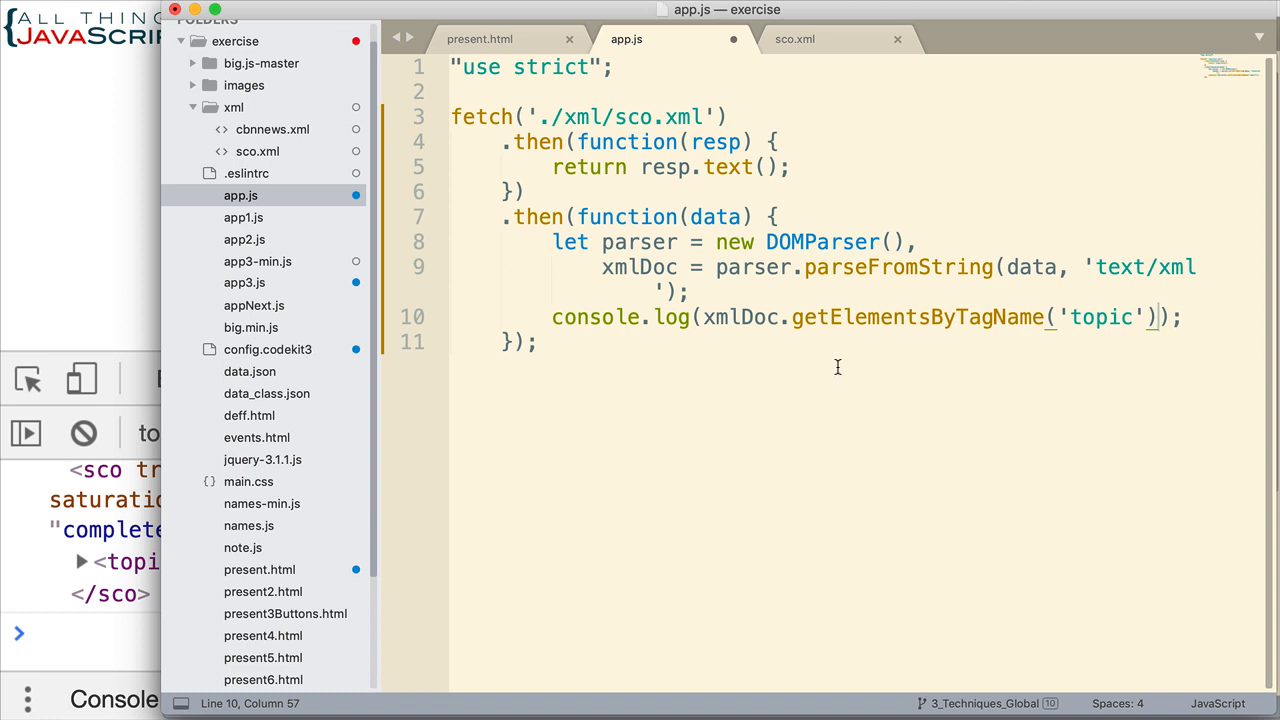
key("cmd+s")
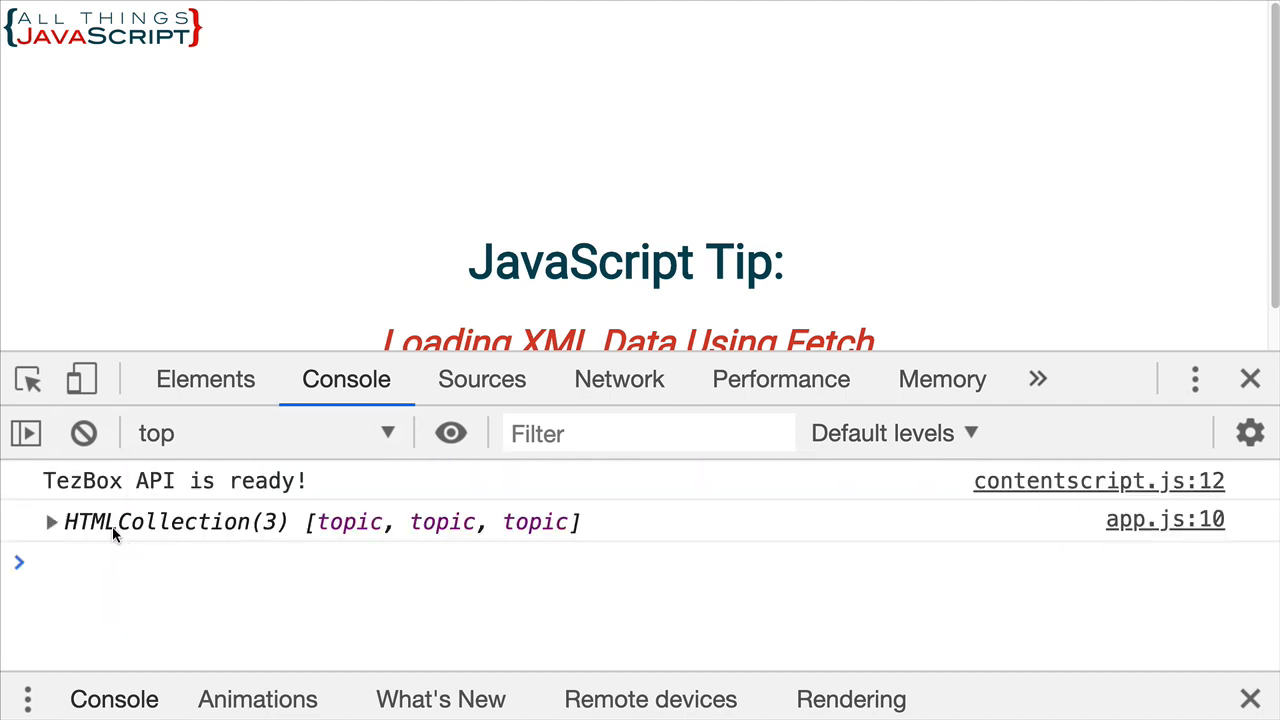
Step: Expand HTMLCollection(3) in the console to show topic entries 0, 1, 2 and length 3
left_click(51, 521)
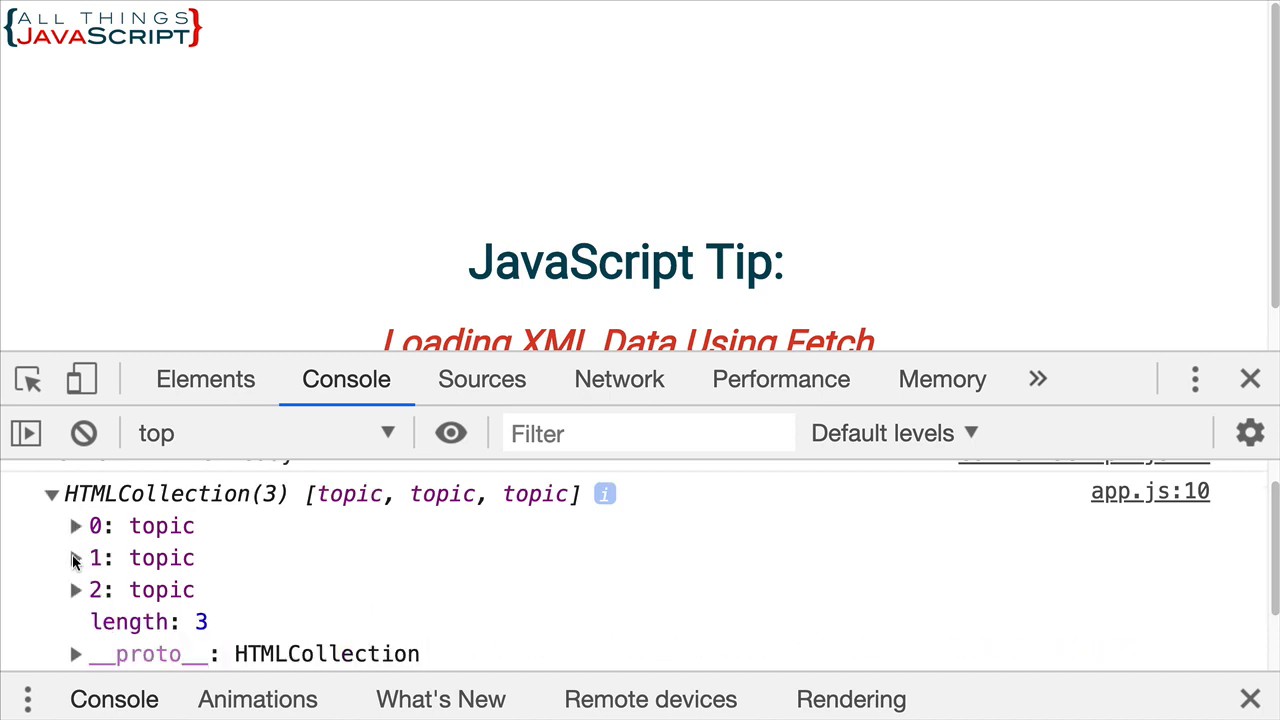
left_click(75, 558)
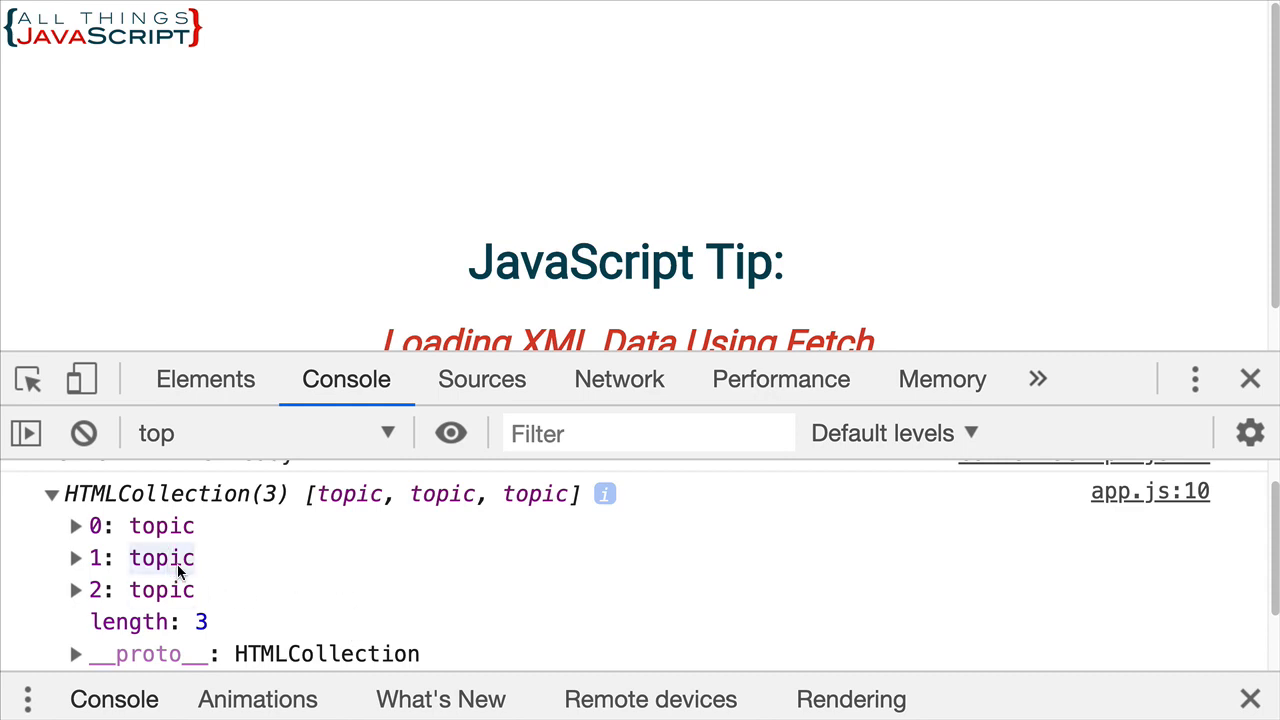
mouse_move(305, 541)
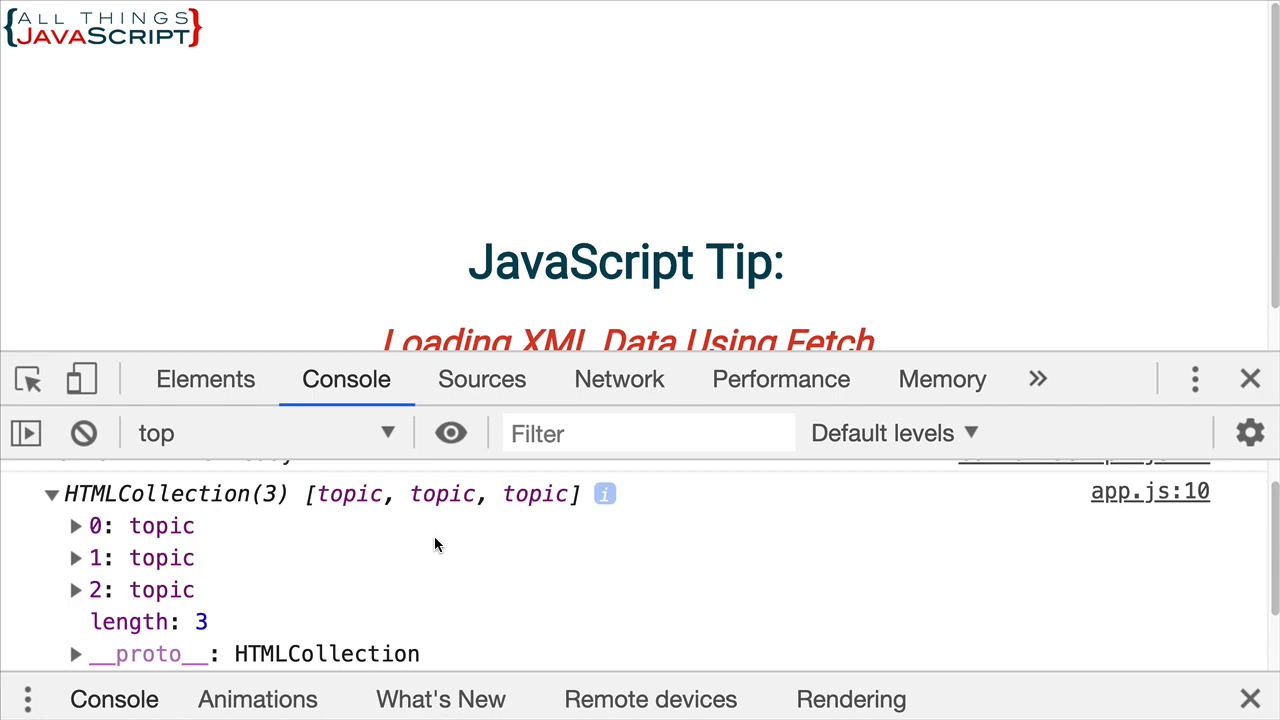
mouse_move(453, 538)
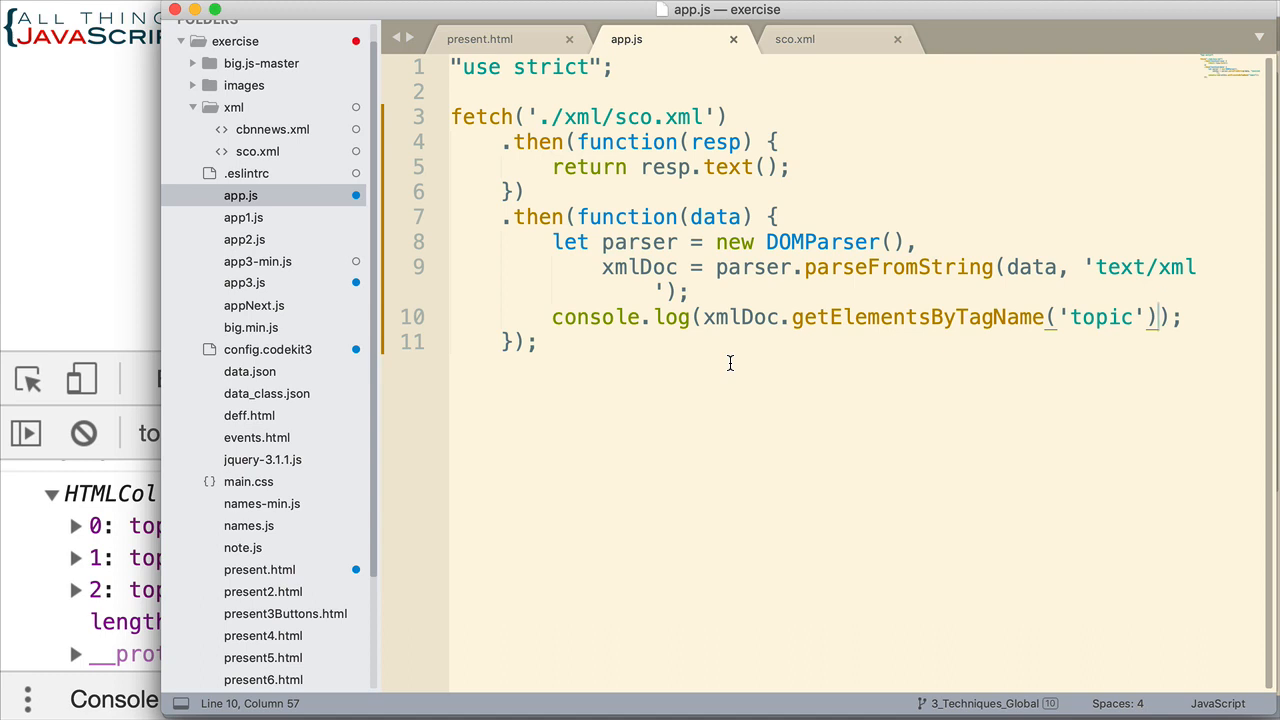
mouse_move(1018, 320)
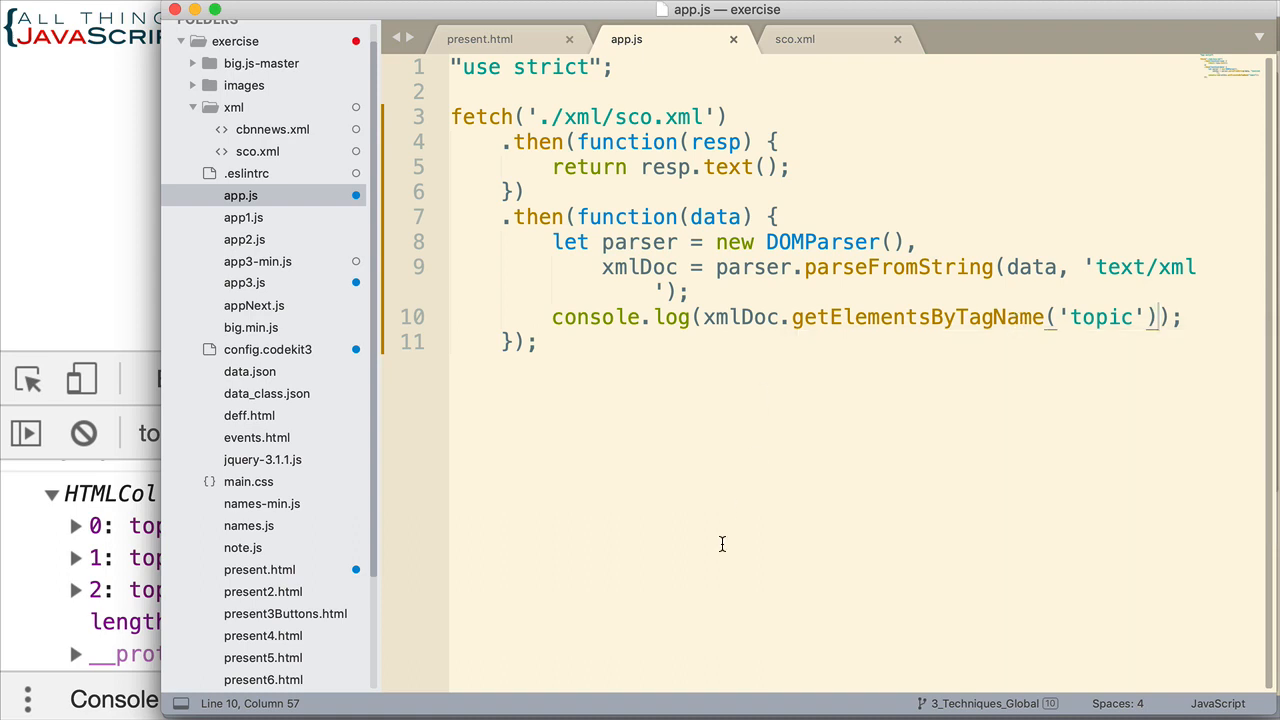
mouse_move(760, 501)
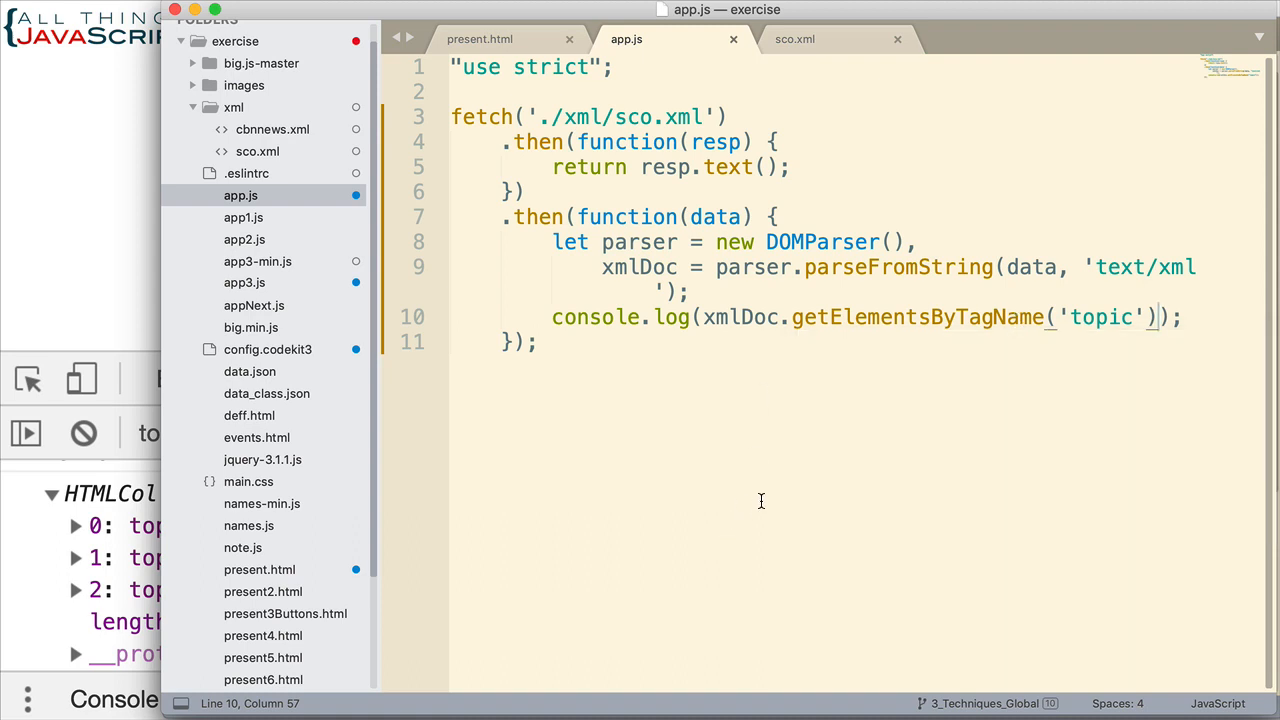
mouse_move(758, 503)
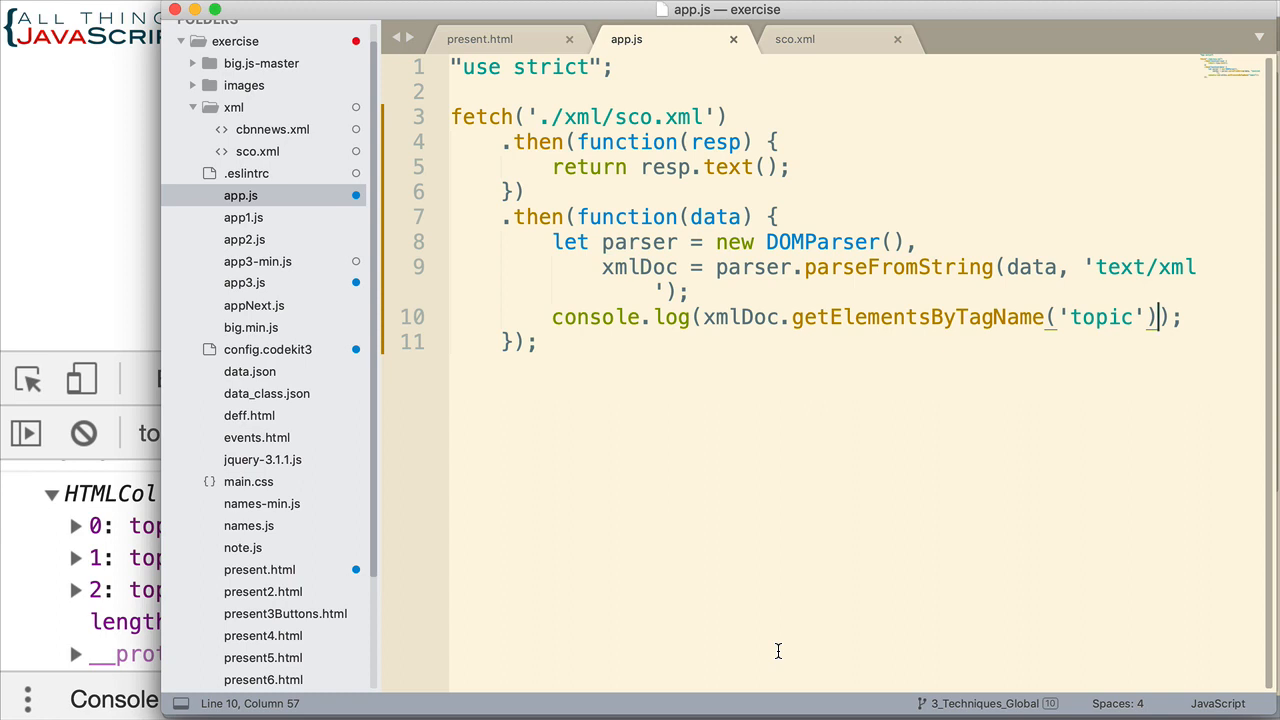
mouse_move(613, 508)
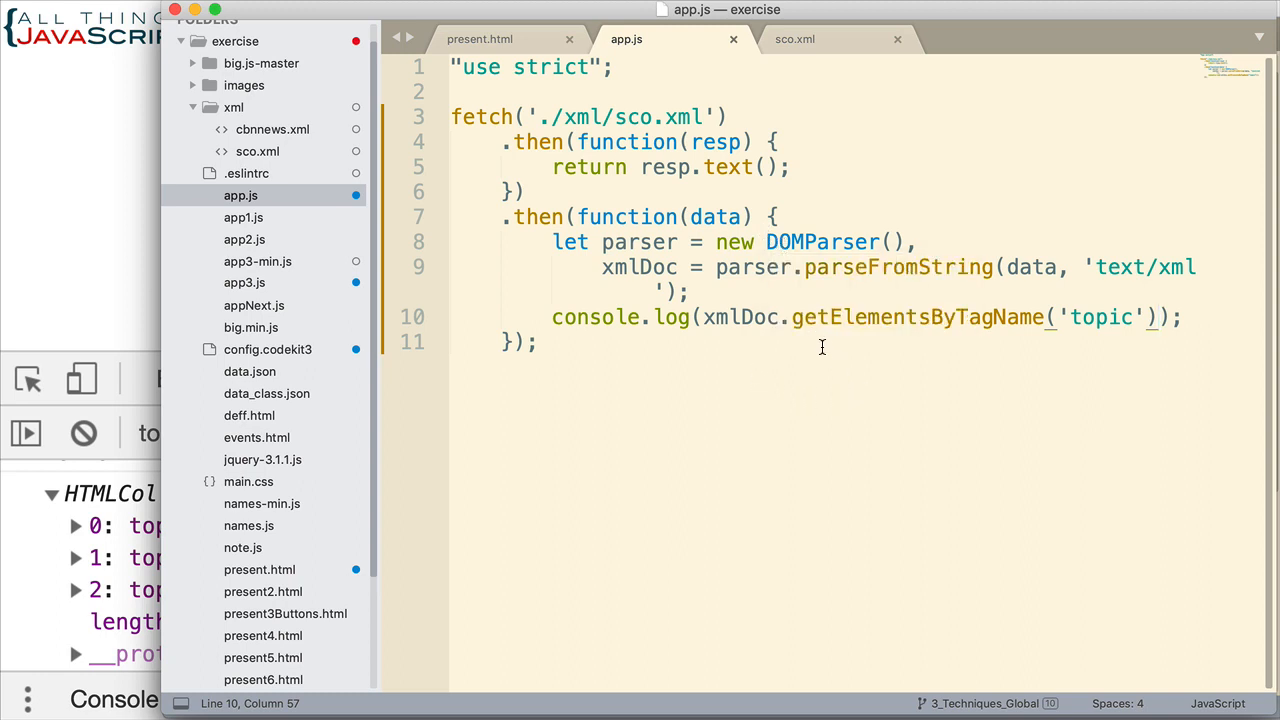
mouse_move(843, 369)
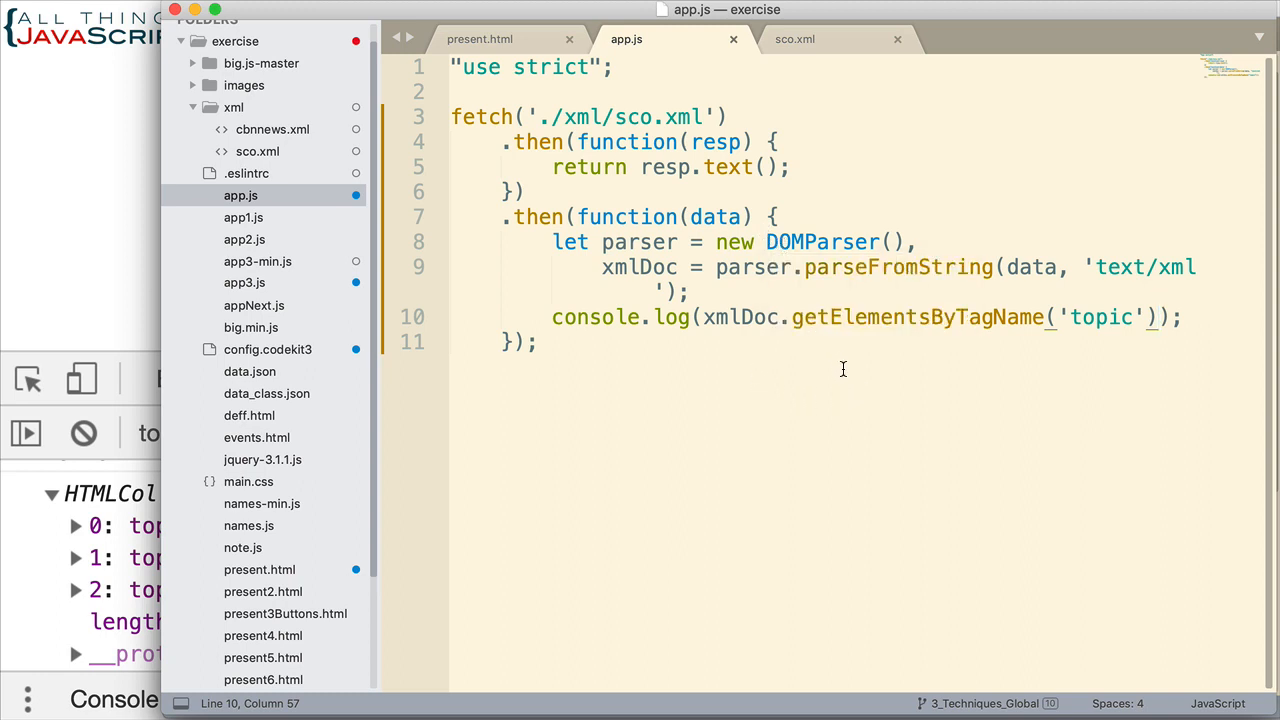